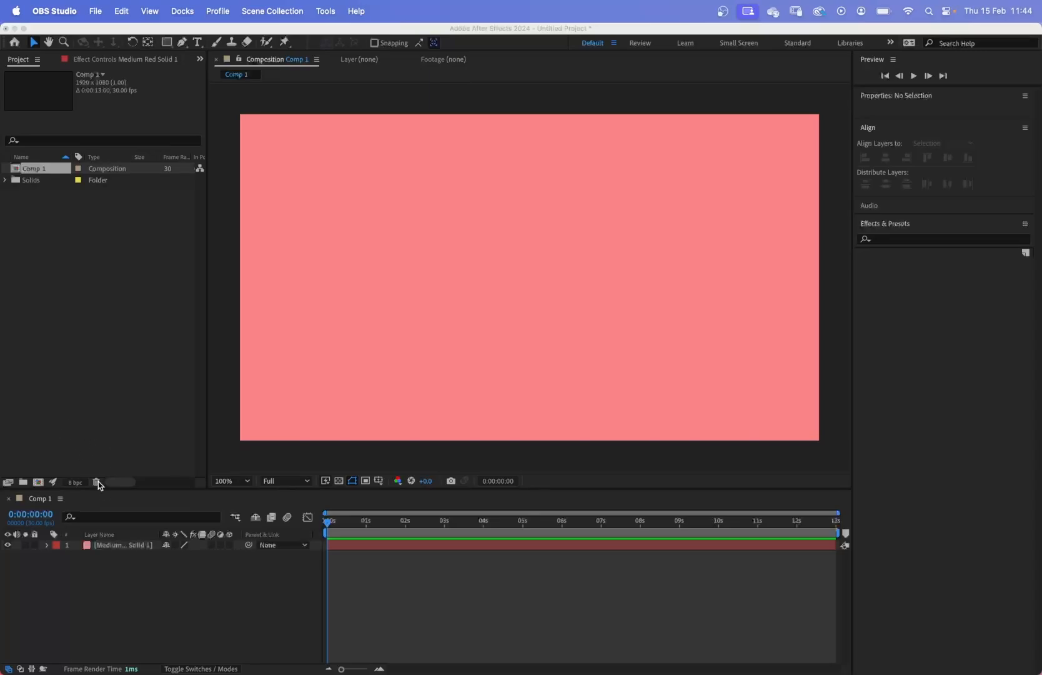
mouse_move(201, 488)
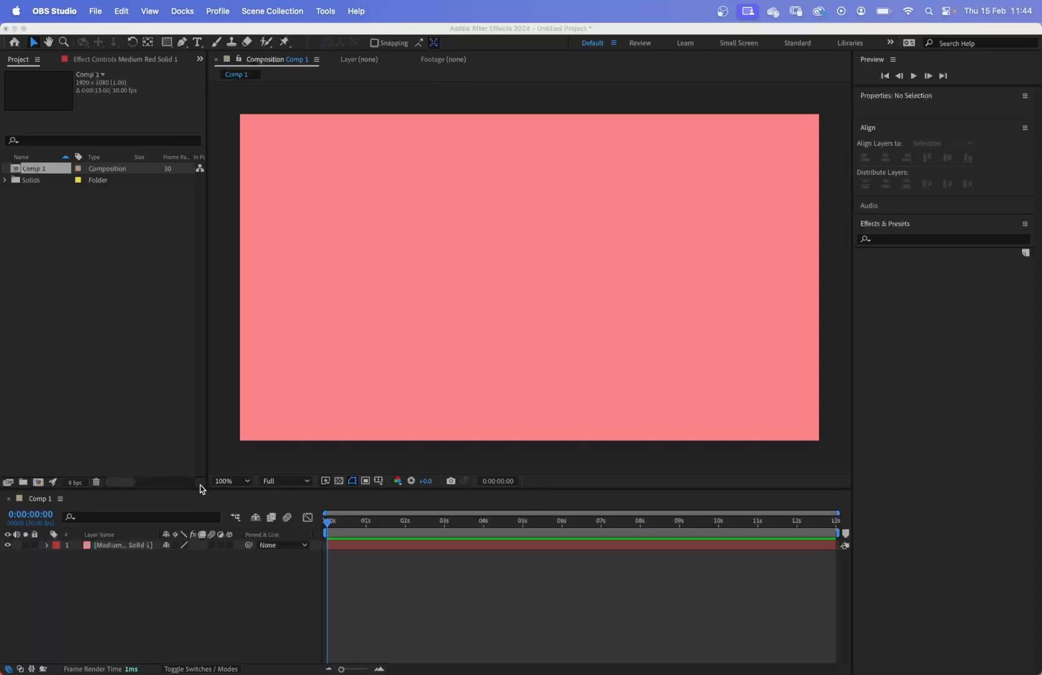
mouse_move(210, 470)
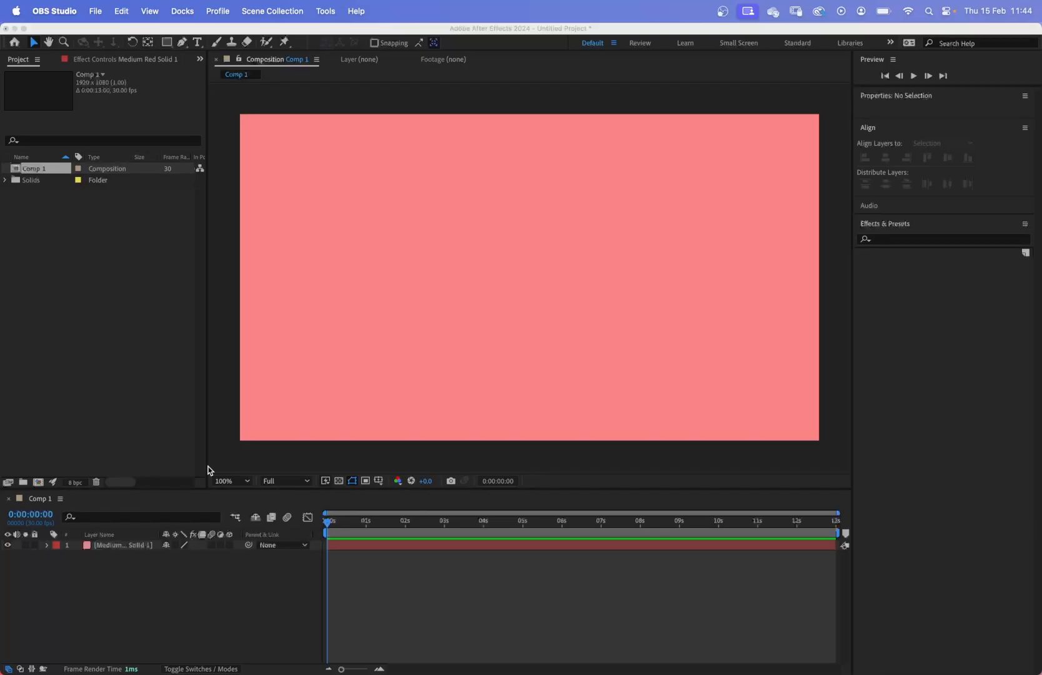
mouse_move(207, 465)
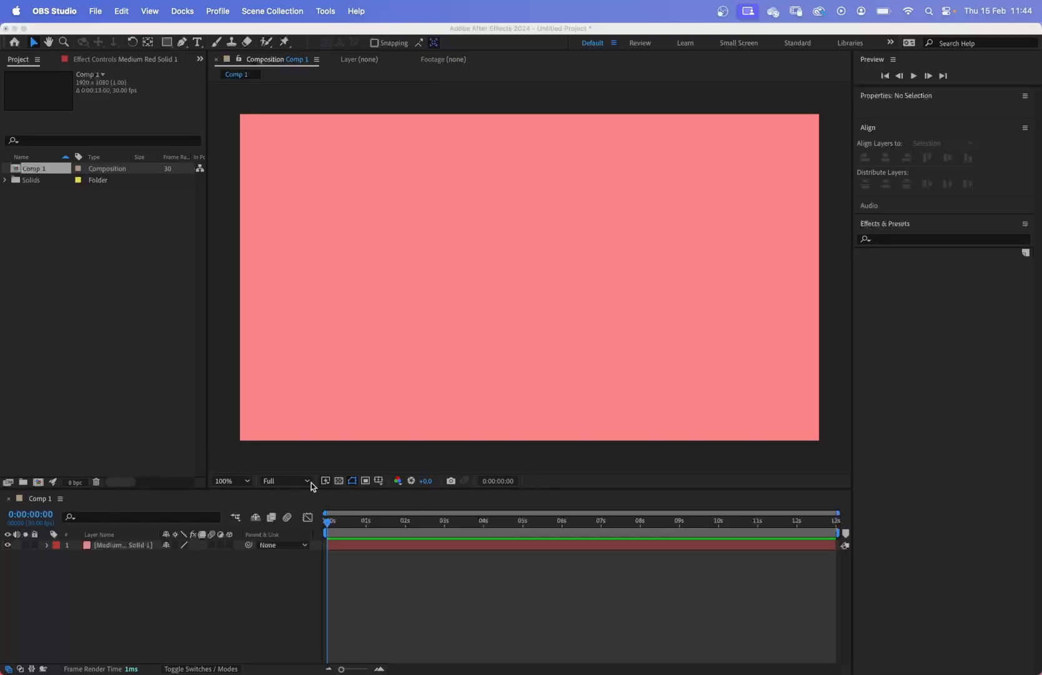
mouse_move(378, 468)
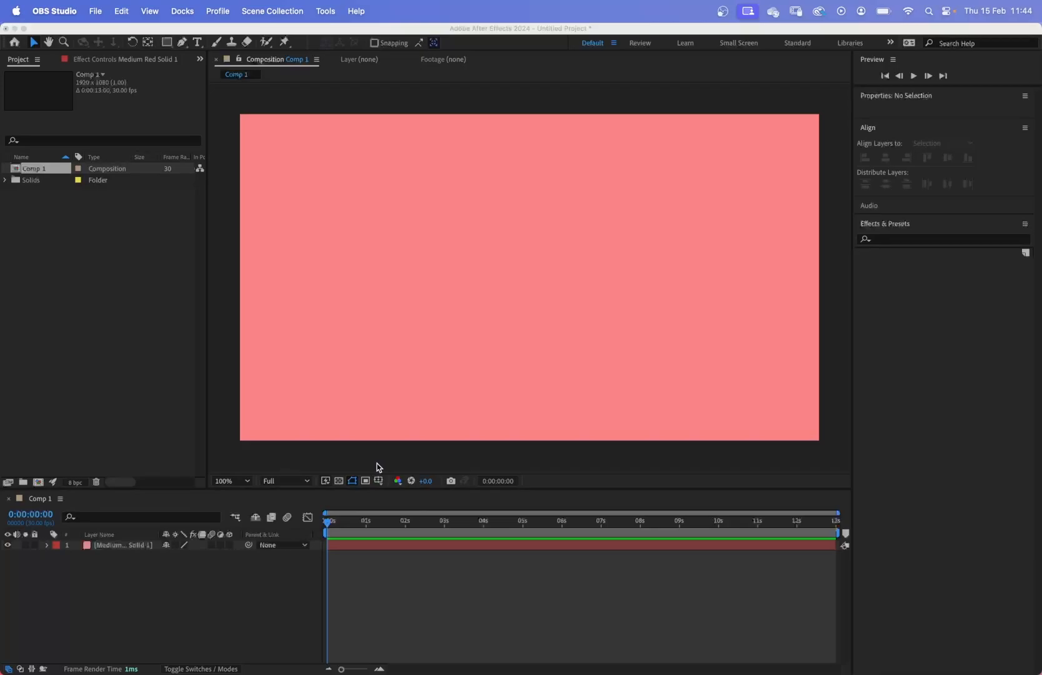
mouse_move(386, 465)
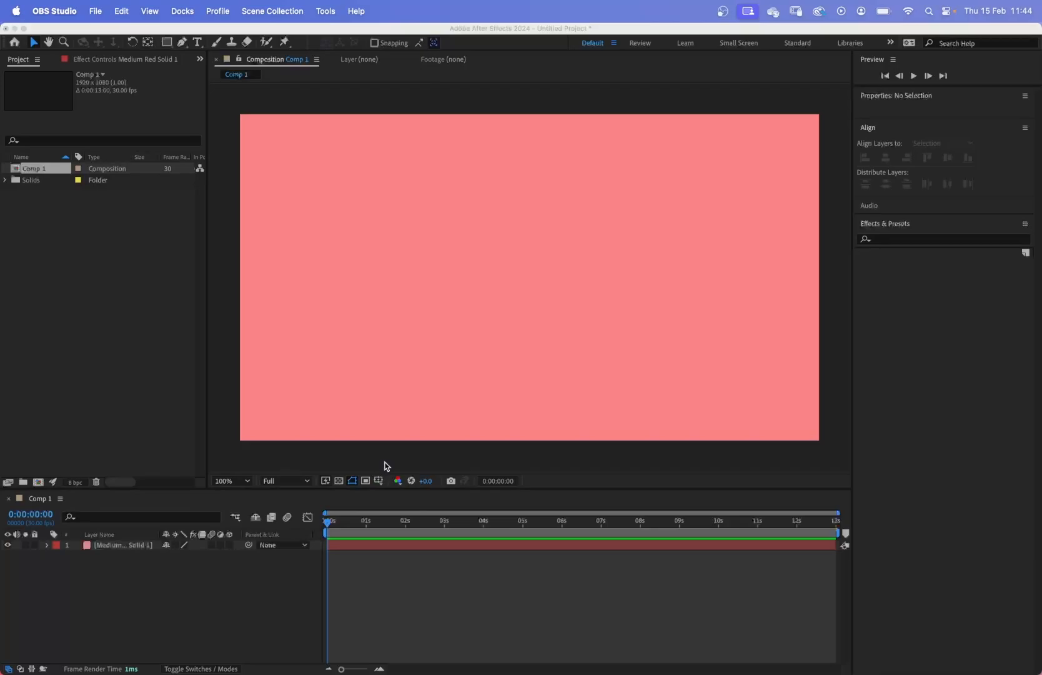
mouse_move(391, 463)
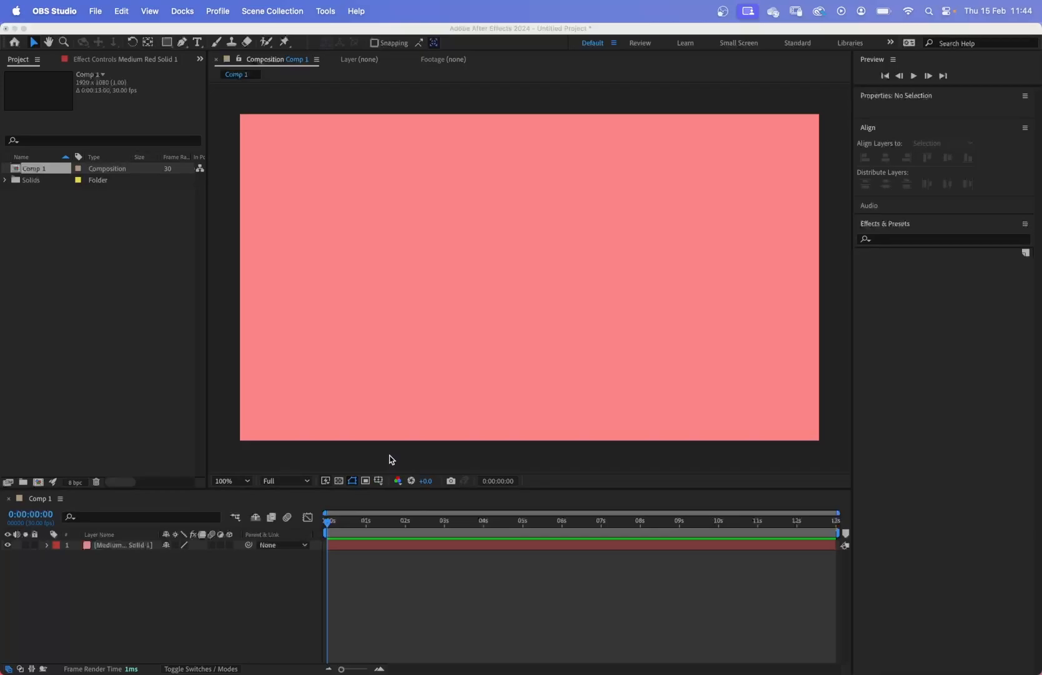
mouse_move(391, 454)
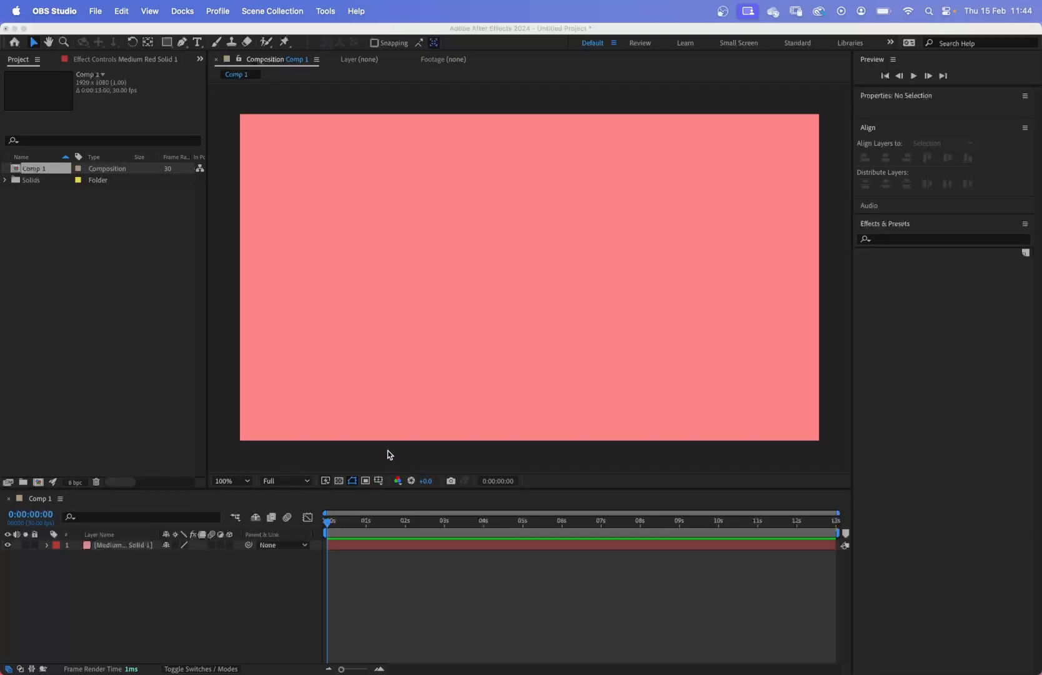
mouse_move(395, 454)
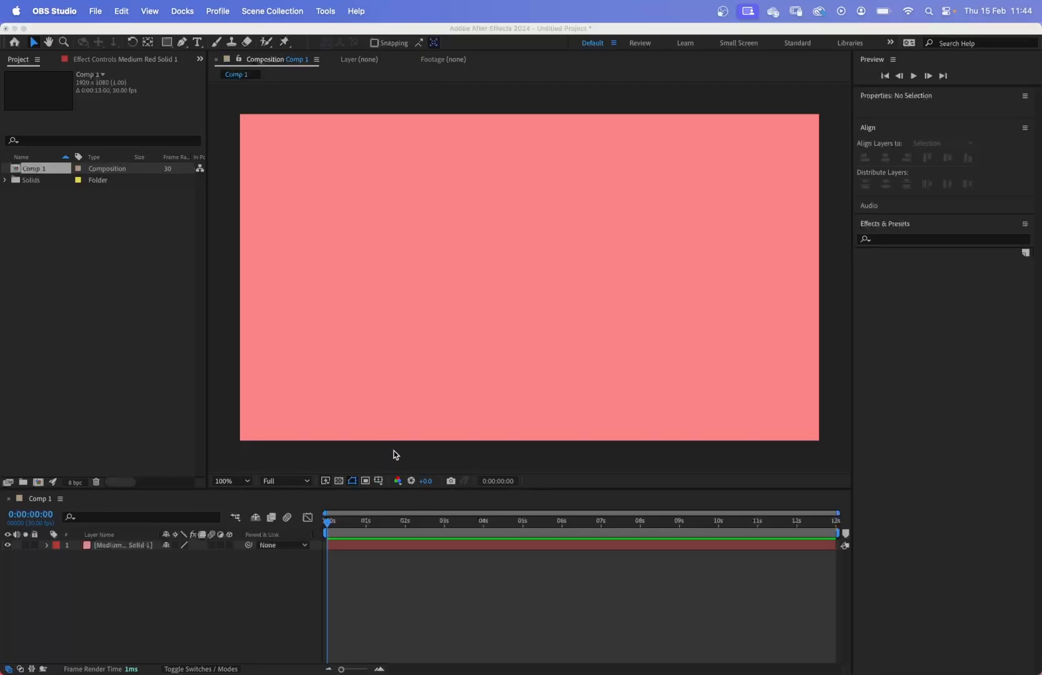
mouse_move(402, 451)
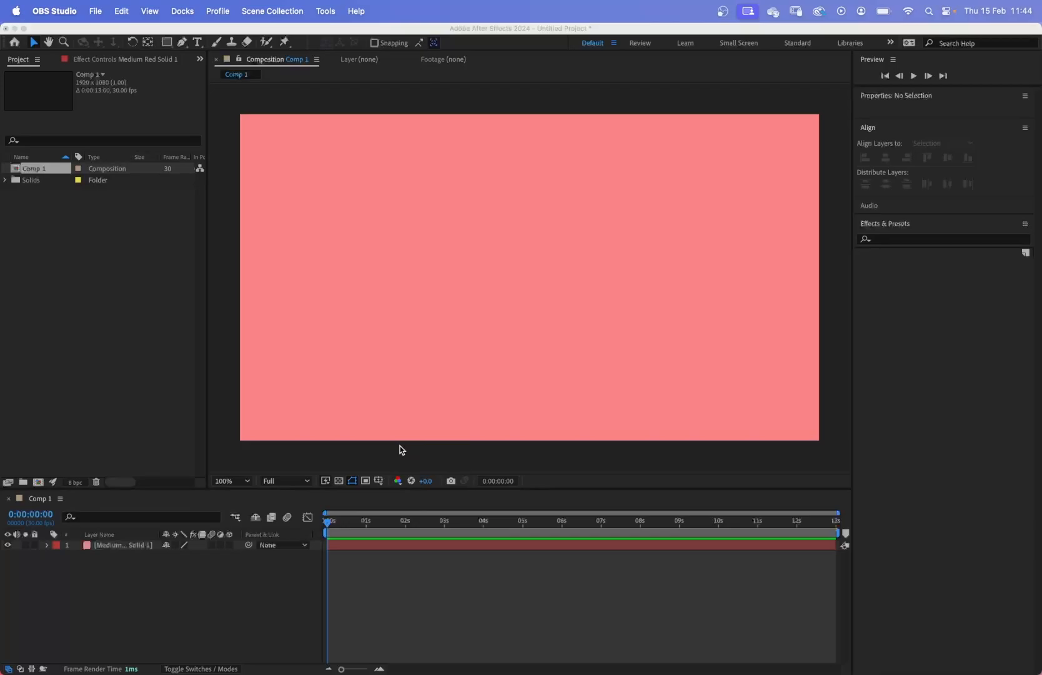
mouse_move(405, 541)
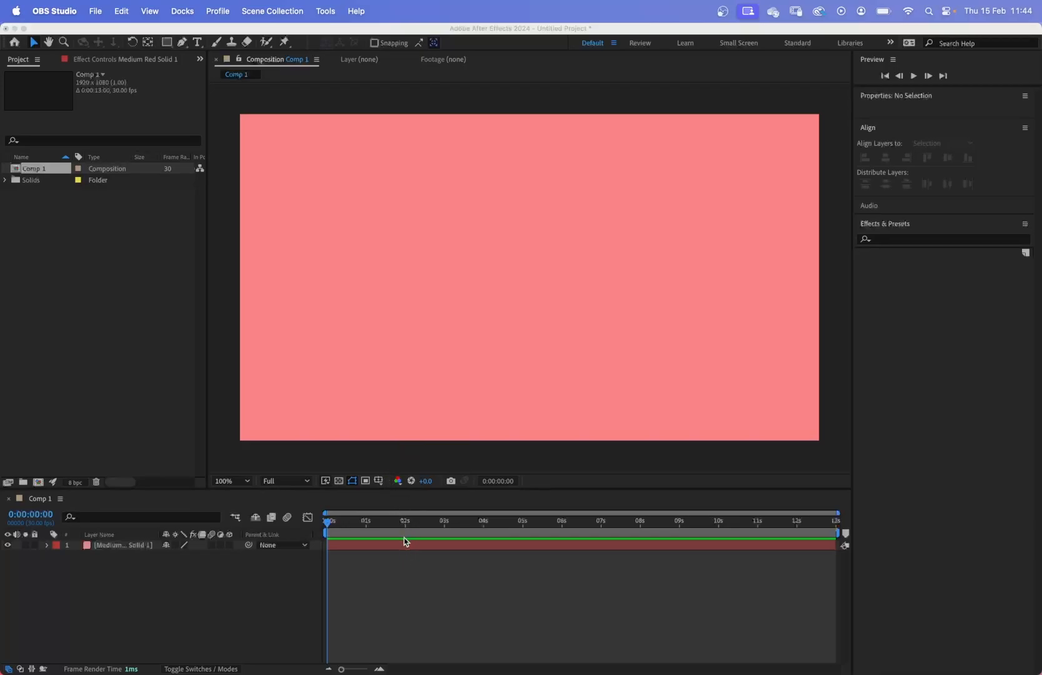
mouse_move(413, 365)
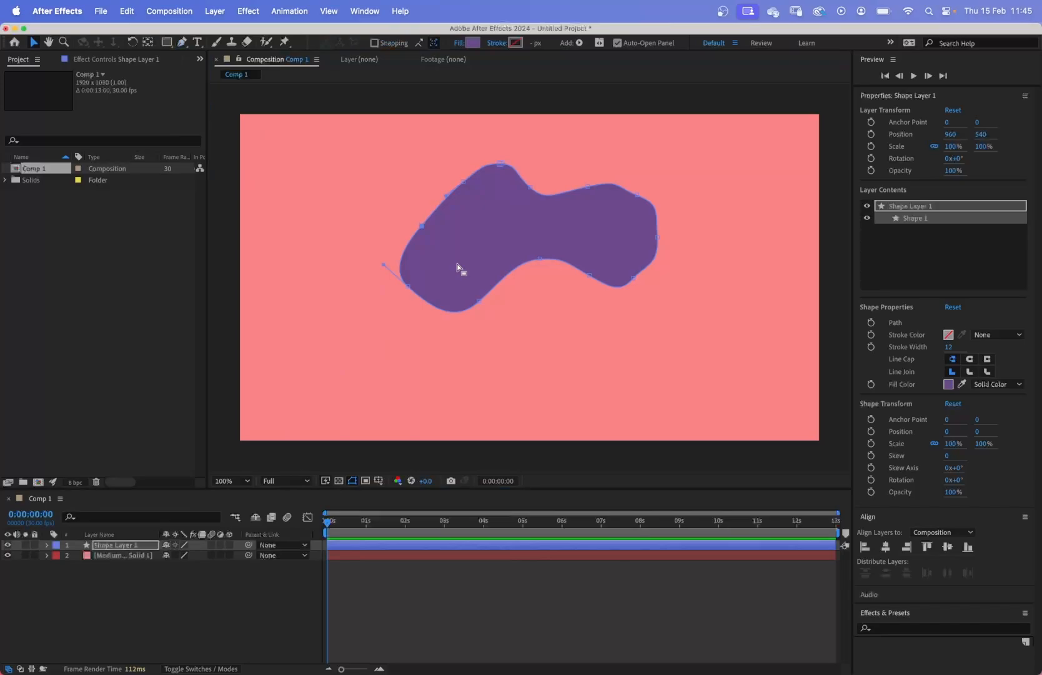
Step: Resize the Illustrator artboard to the HDV 1080 preset (1920 by 1080) and zoom out
left_click_drag(463, 271, 486, 301)
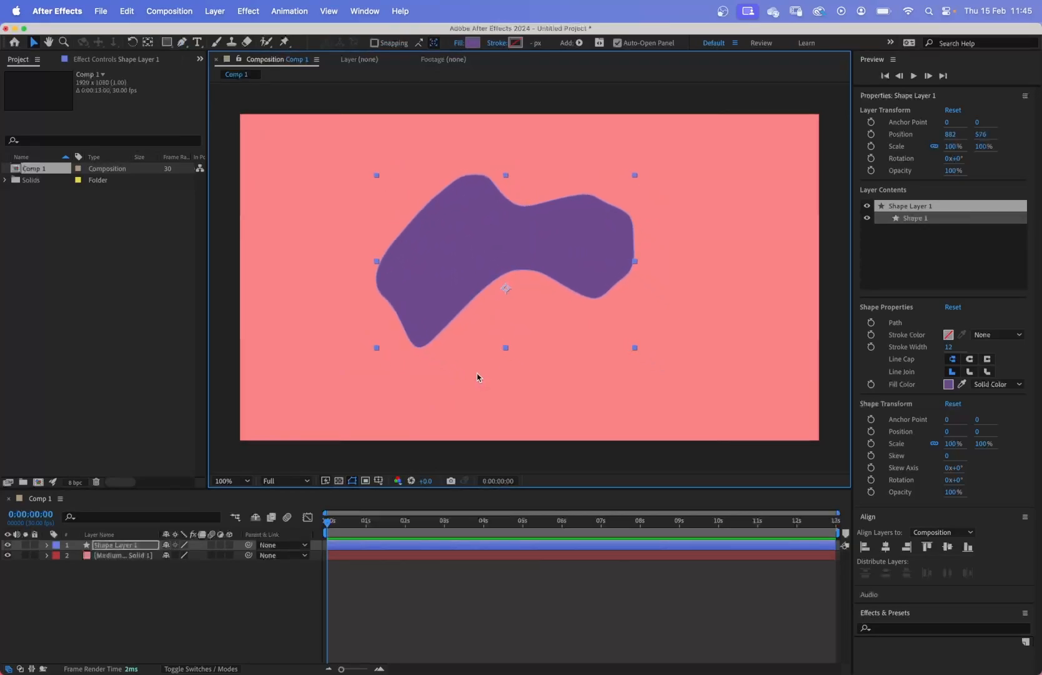
mouse_move(476, 353)
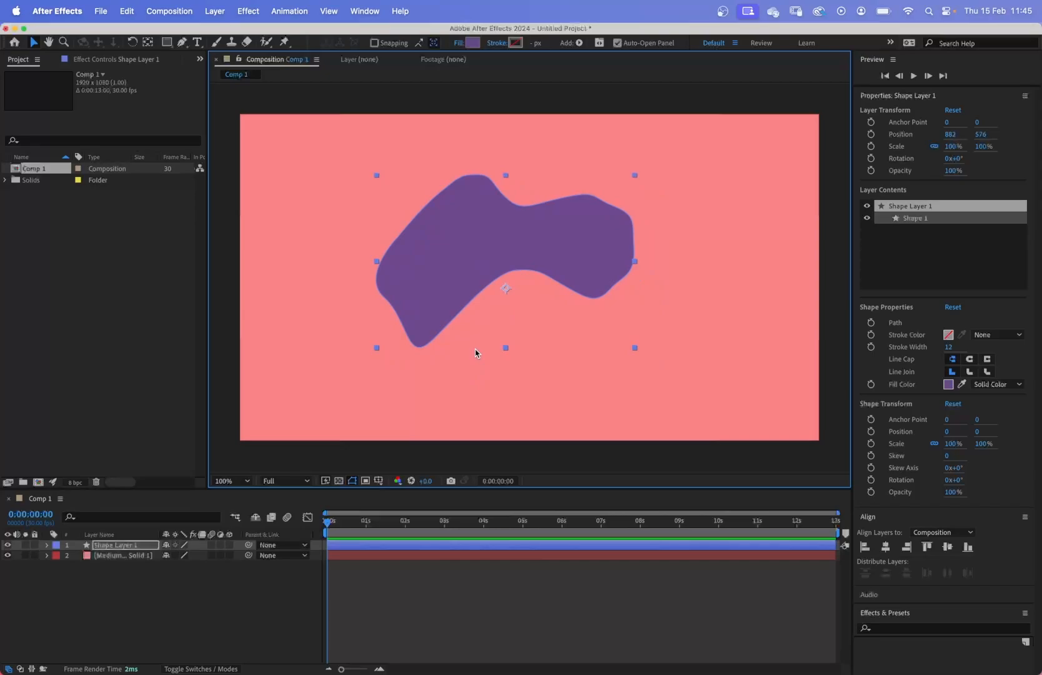
mouse_move(473, 337)
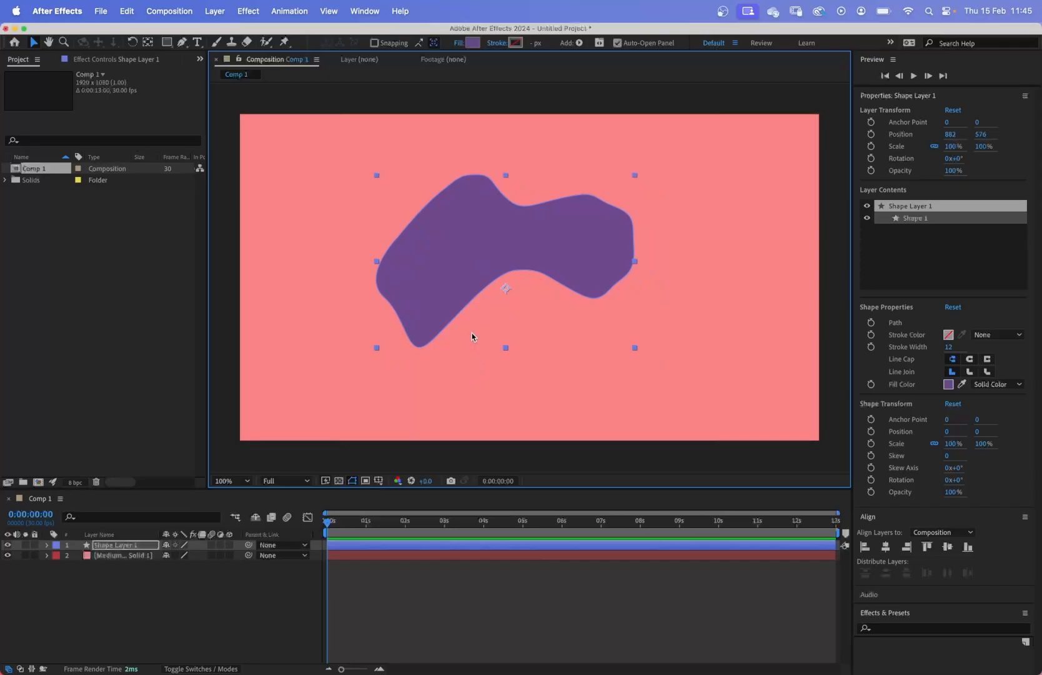
mouse_move(507, 283)
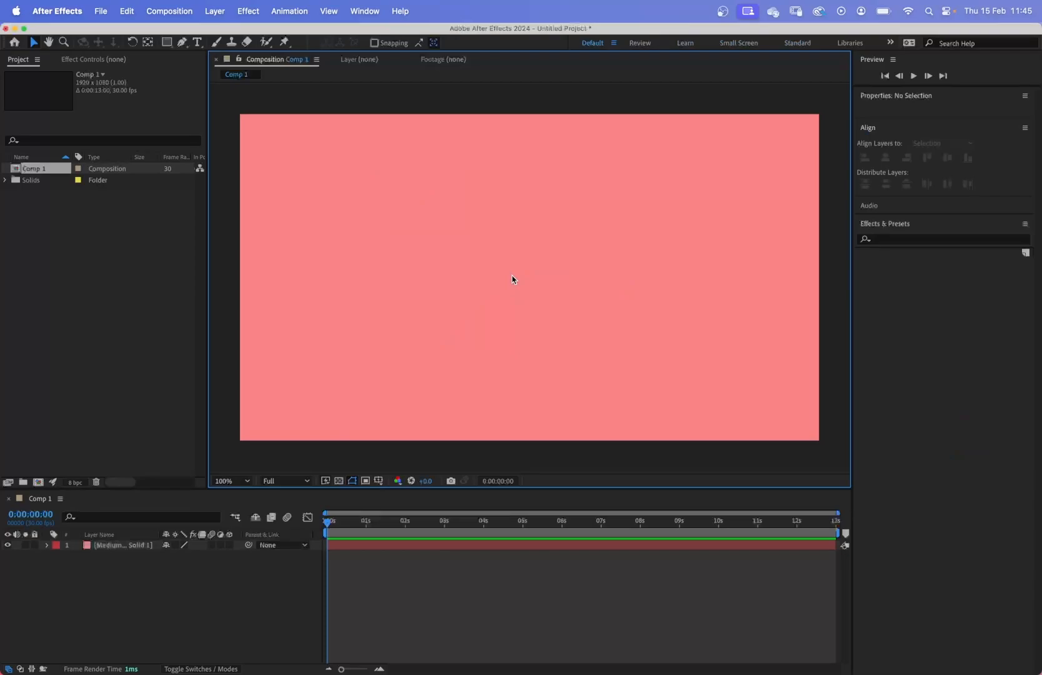
mouse_move(469, 665)
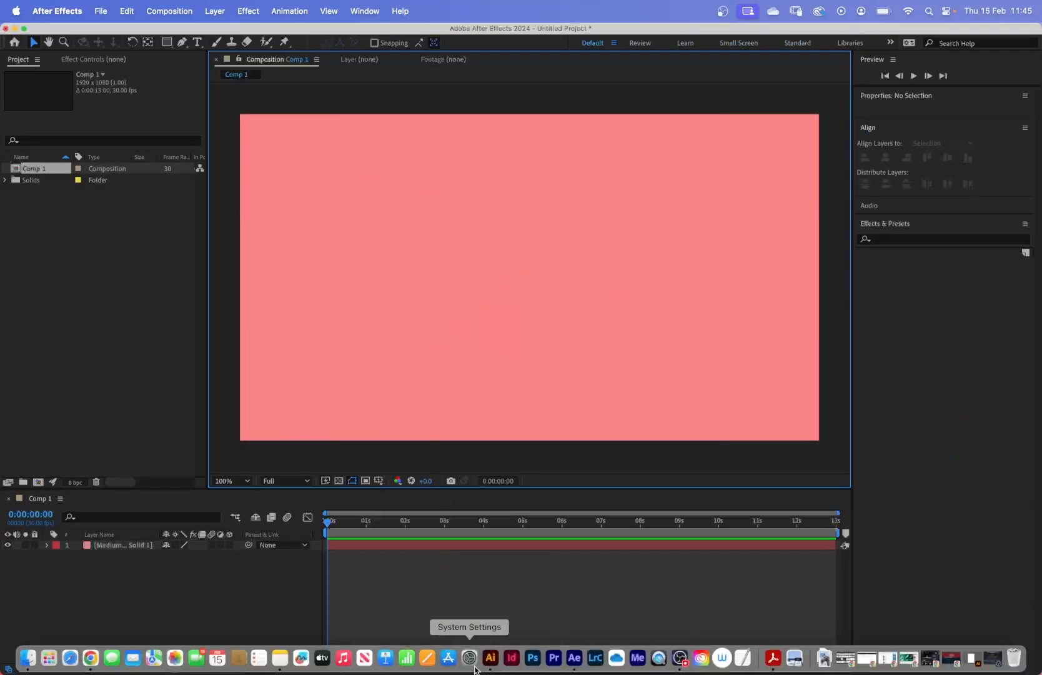
left_click(490, 658)
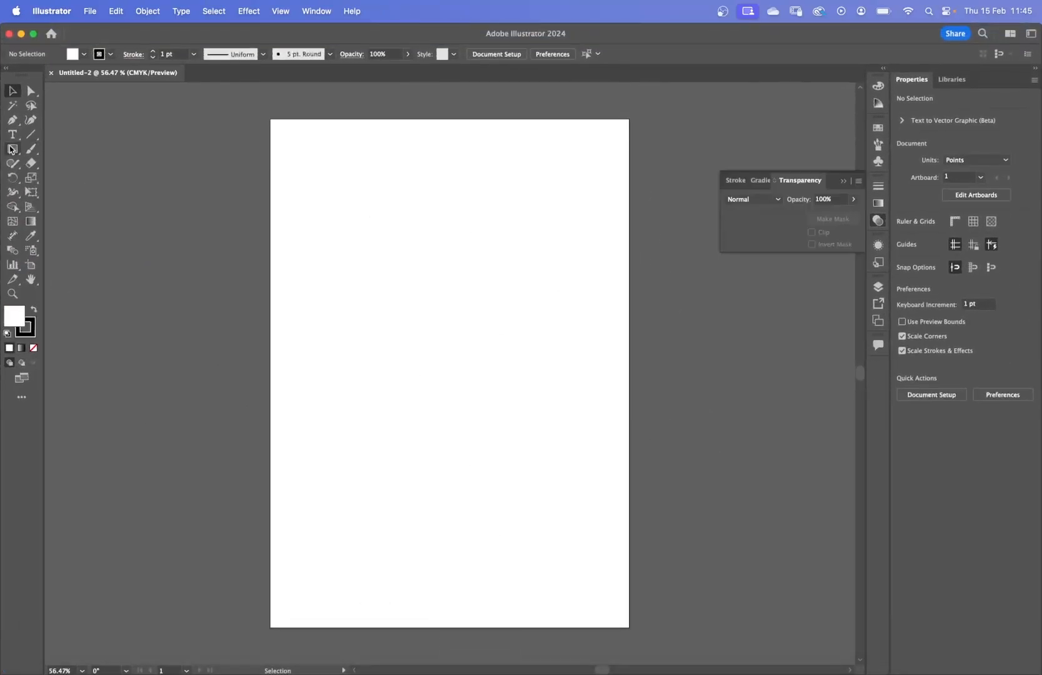
left_click(12, 149)
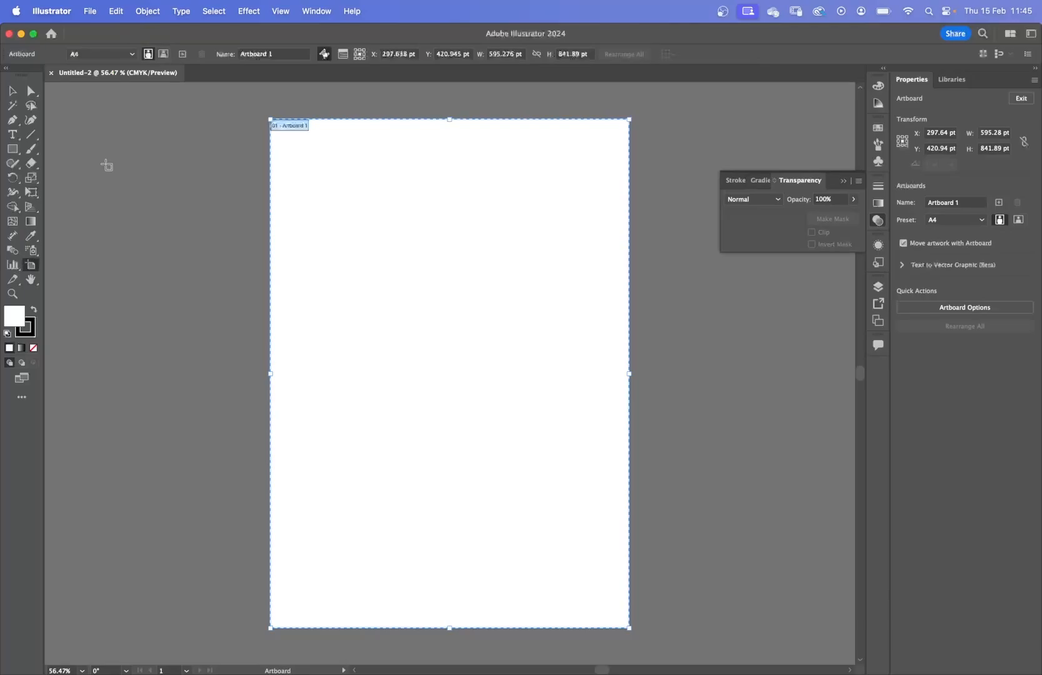
left_click(128, 54)
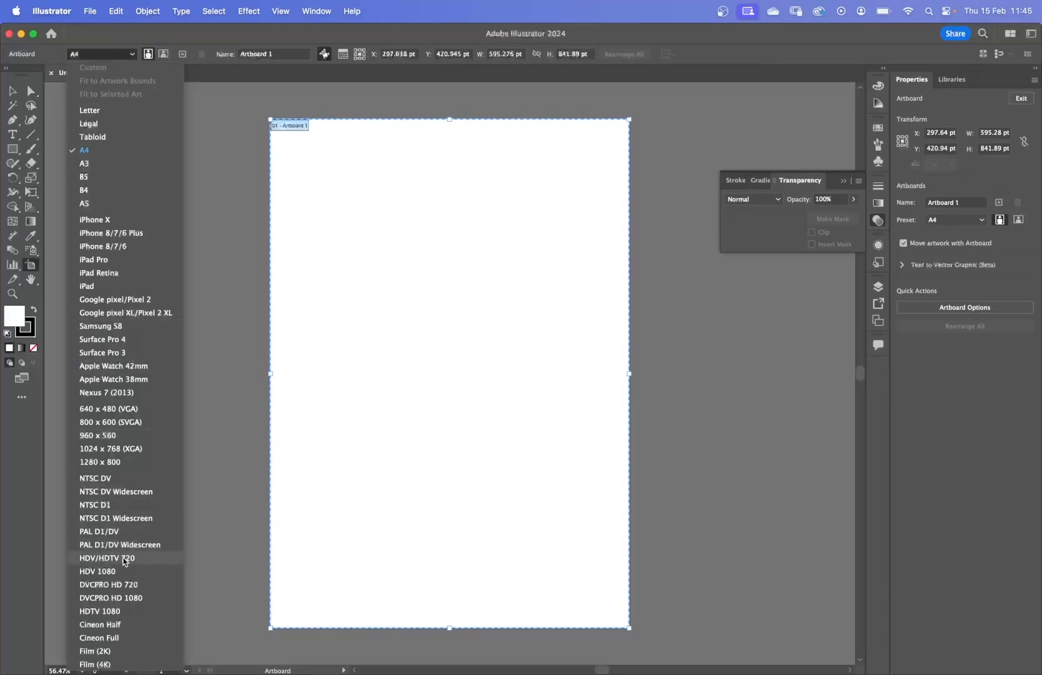
left_click(98, 571)
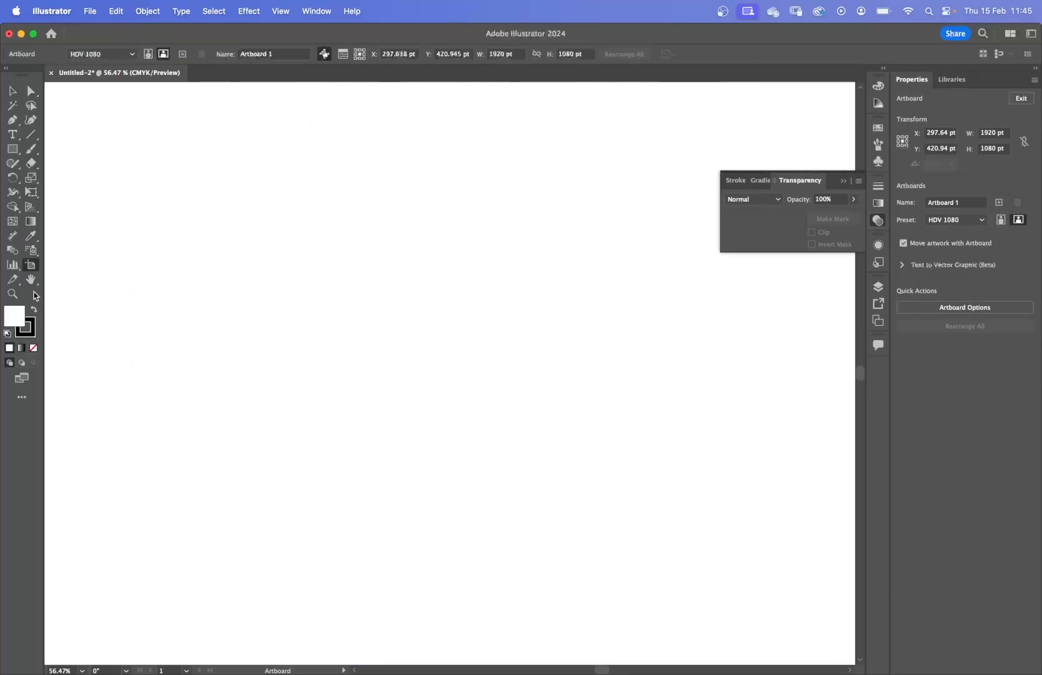
left_click(12, 294)
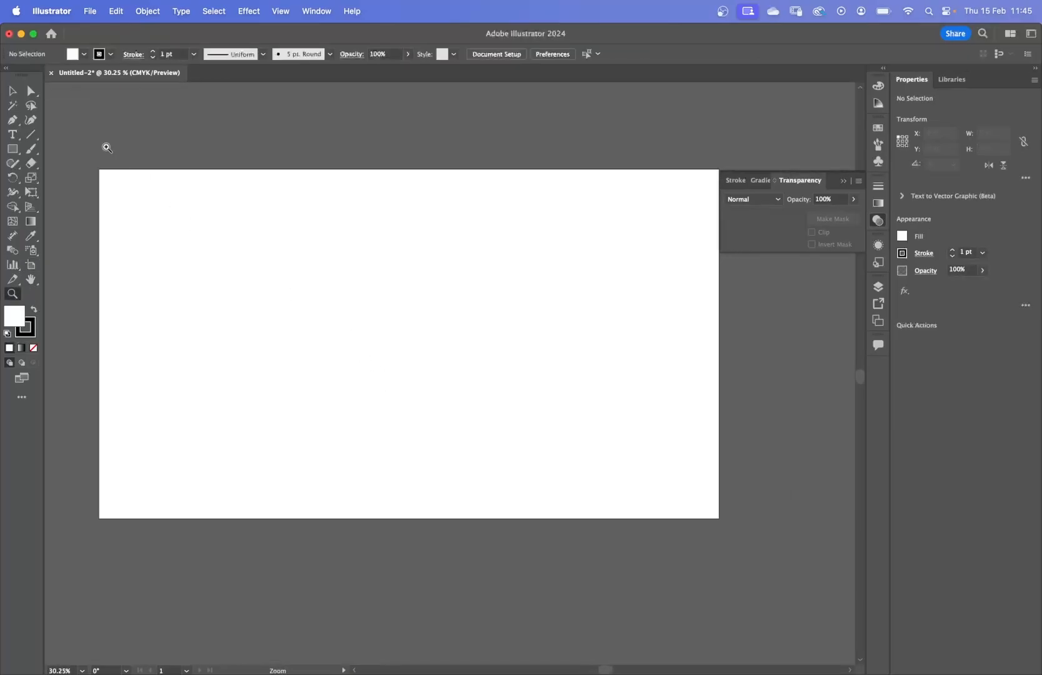
Step: Draw a square near the artboard centre and scale LOGO text up to fill it
left_click(10, 150)
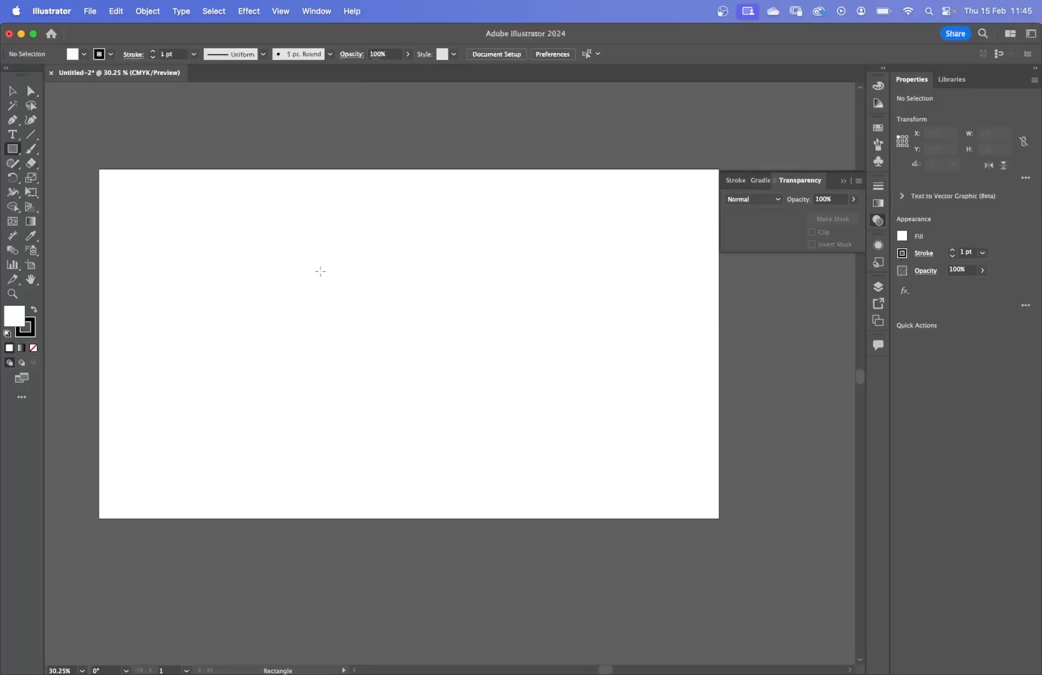
left_click_drag(313, 255, 493, 435)
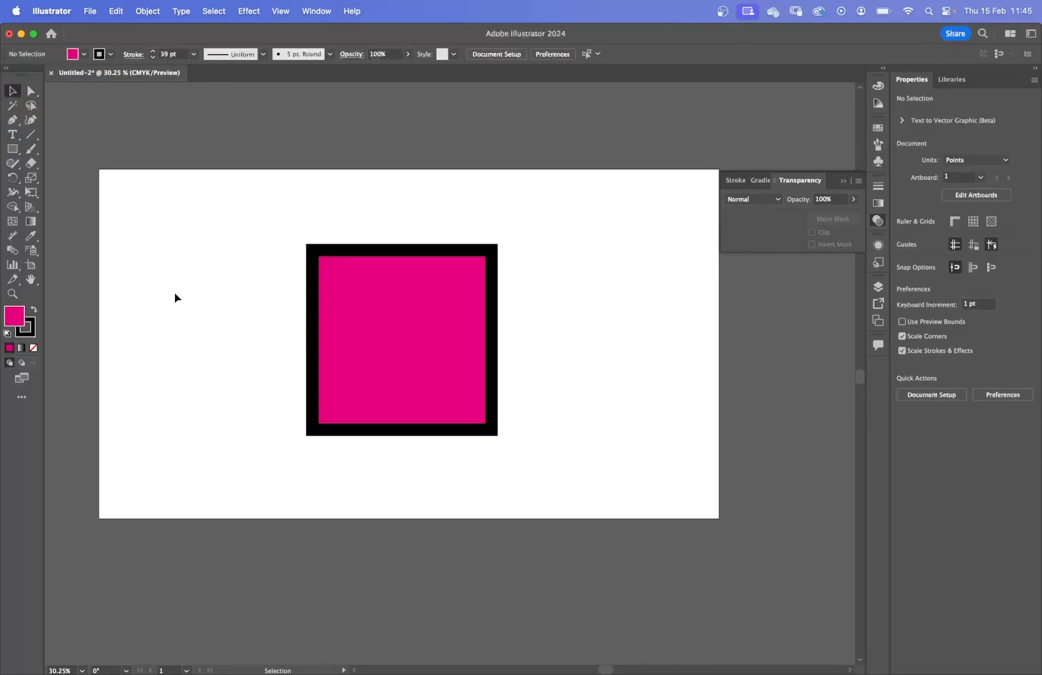
left_click(12, 133)
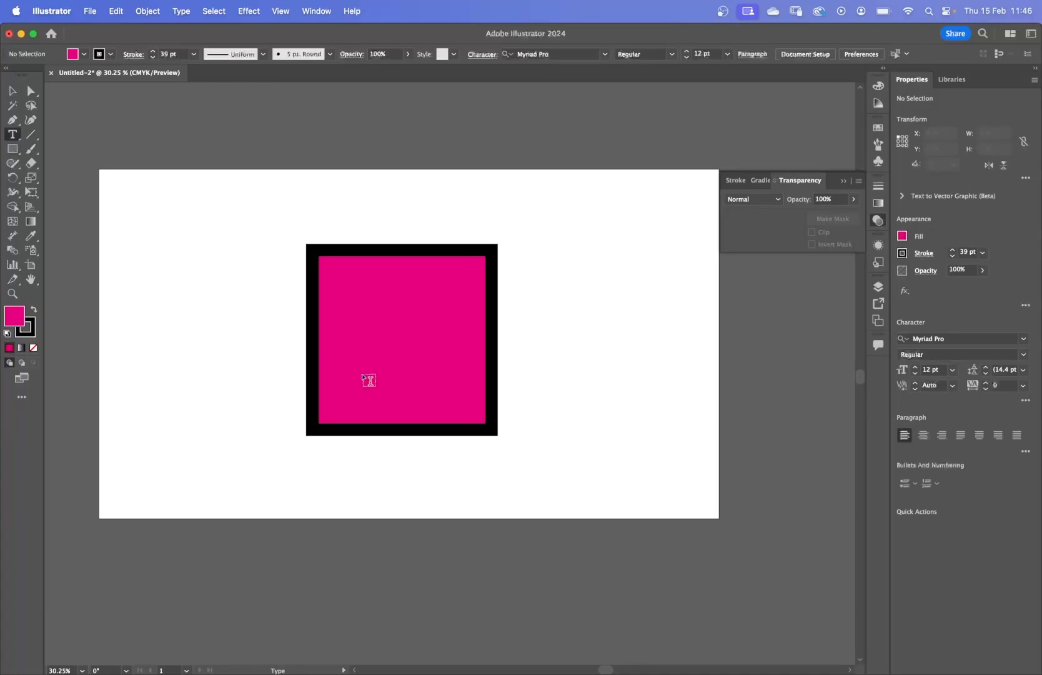
left_click(367, 380)
type("LOGO")
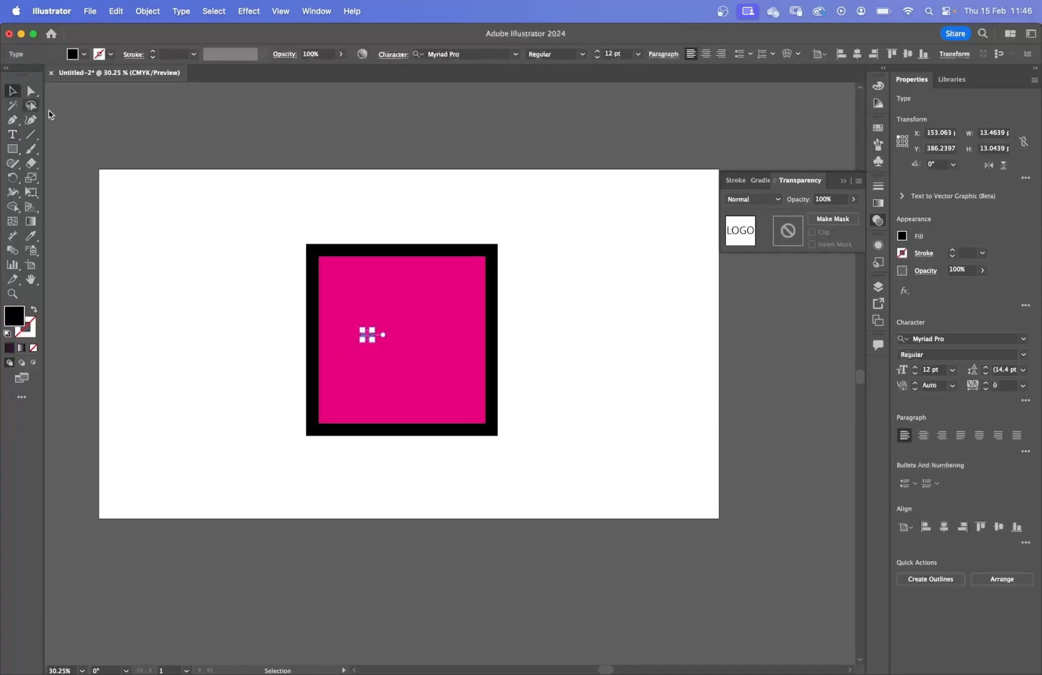
left_click_drag(383, 334, 493, 435)
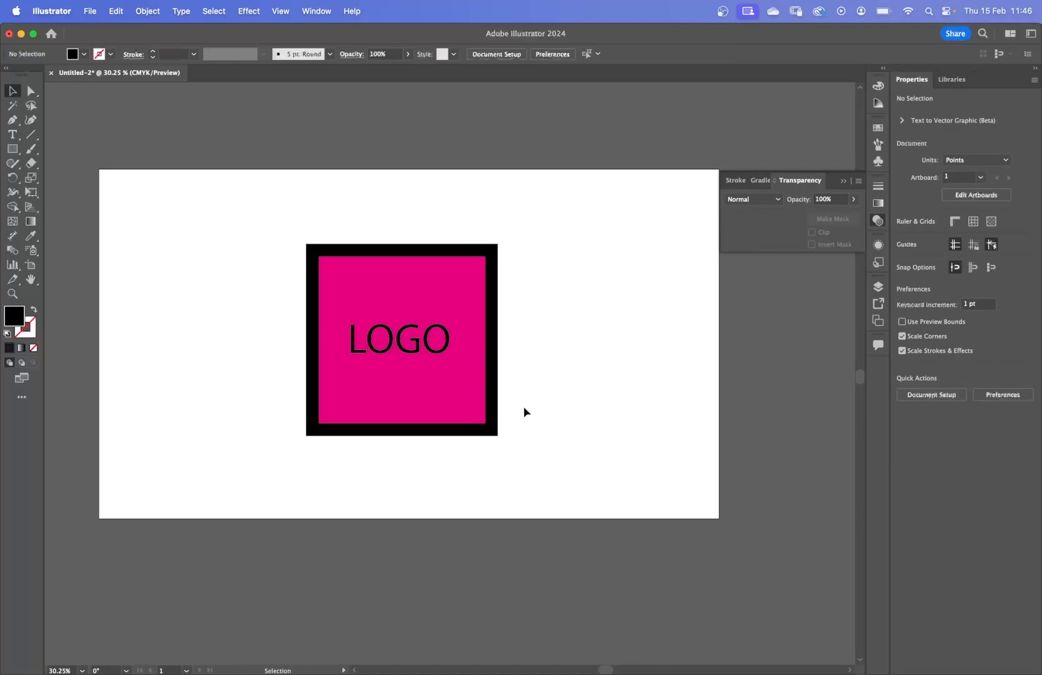
mouse_move(466, 392)
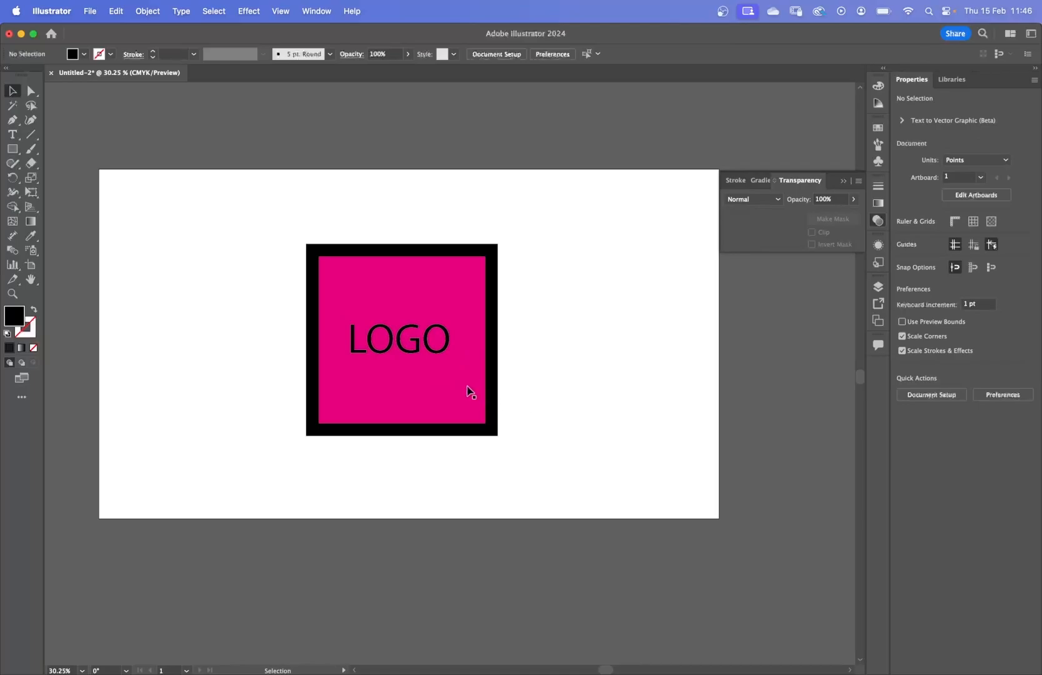
mouse_move(474, 345)
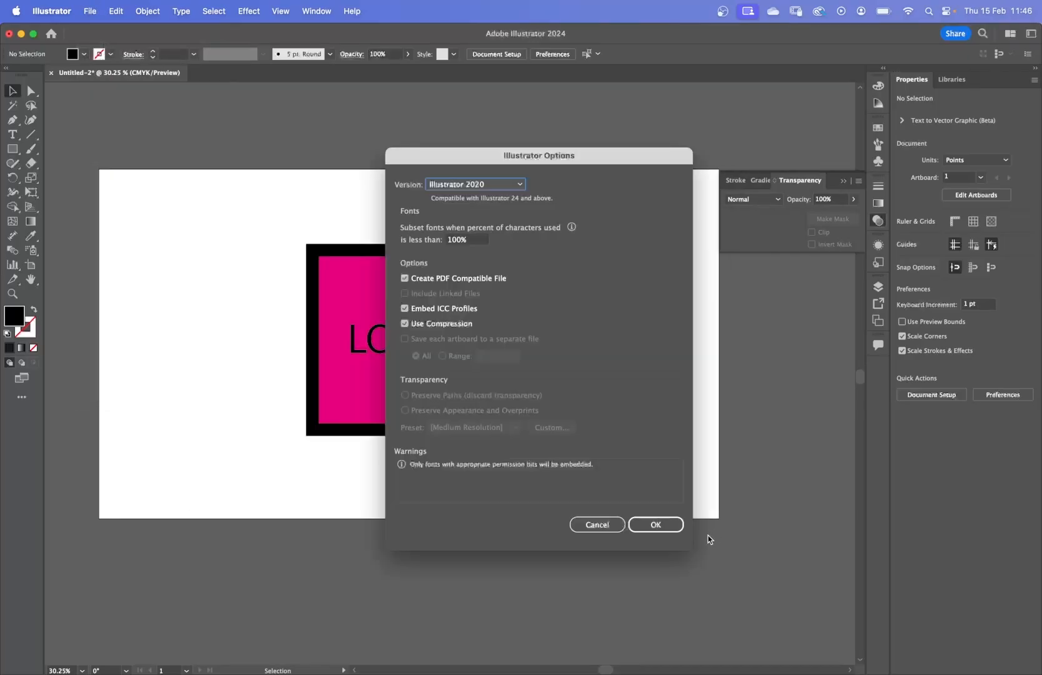
Step: Confirm the Illustrator Options to finish saving logo.ai
left_click(656, 524)
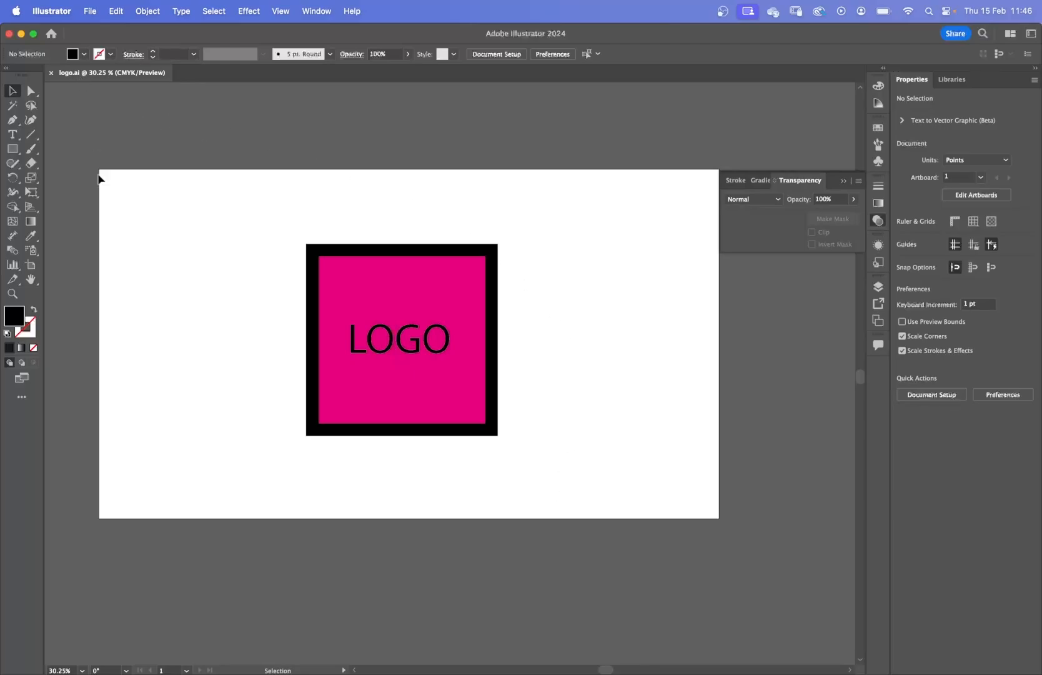
mouse_move(458, 401)
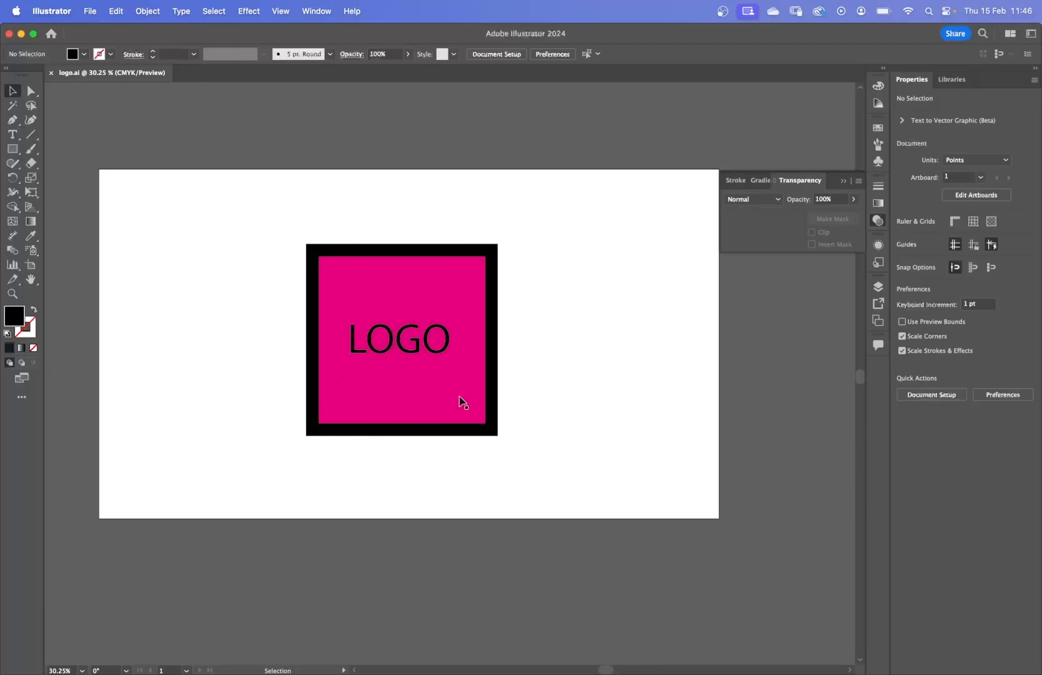
mouse_move(500, 656)
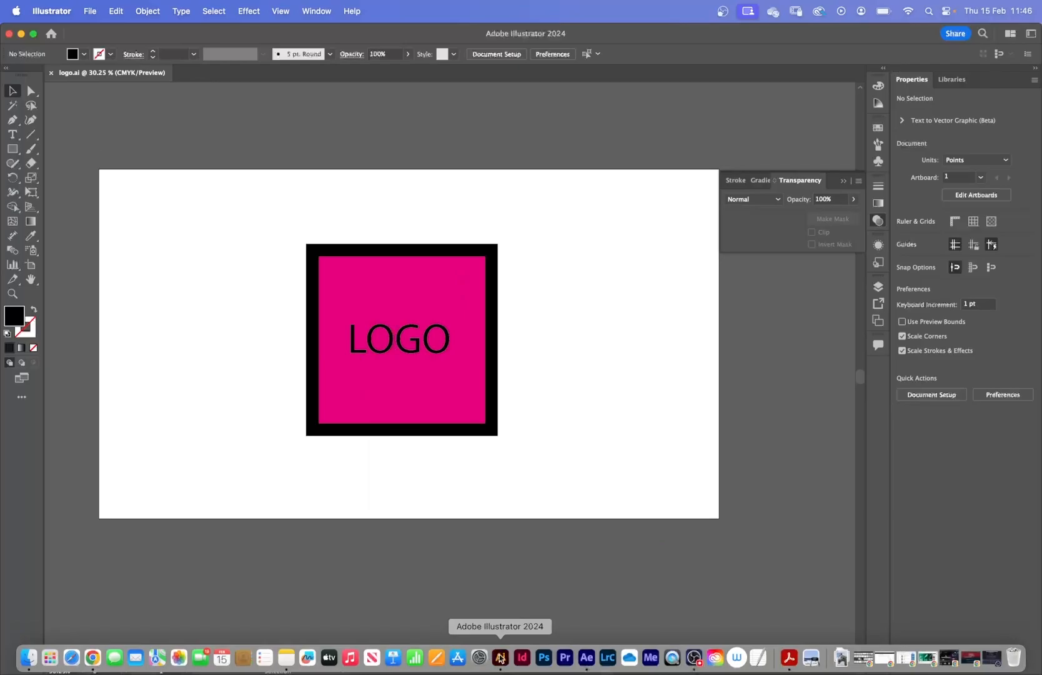
Step: Import logo.ai into After Effects as Composition – Retain Layer Sizes
left_click(589, 657)
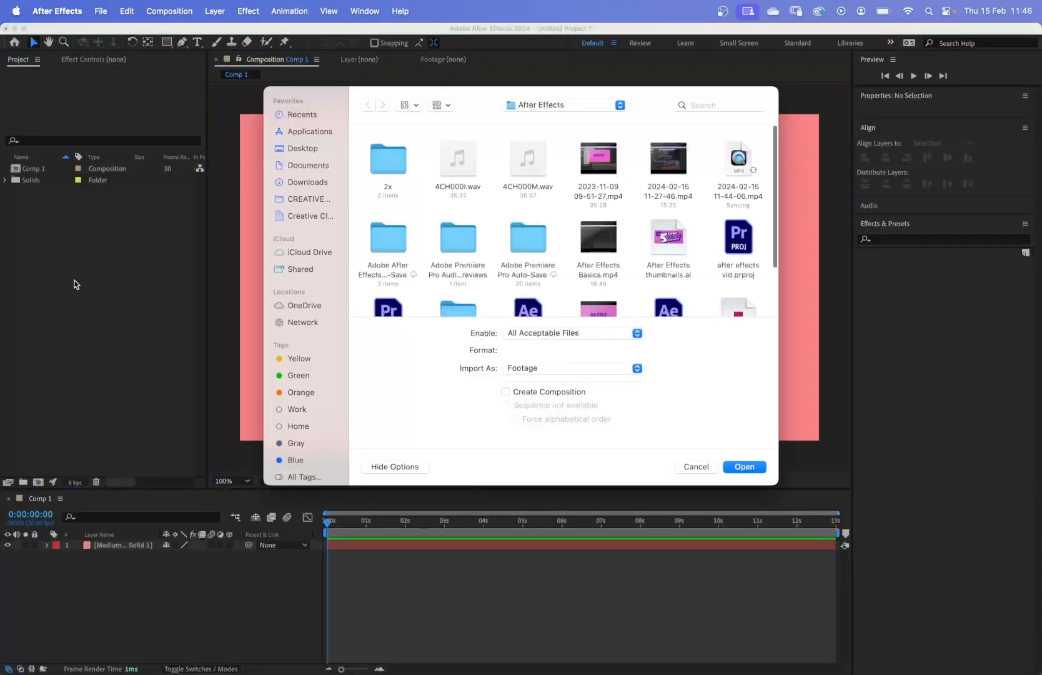
scroll("down", 3)
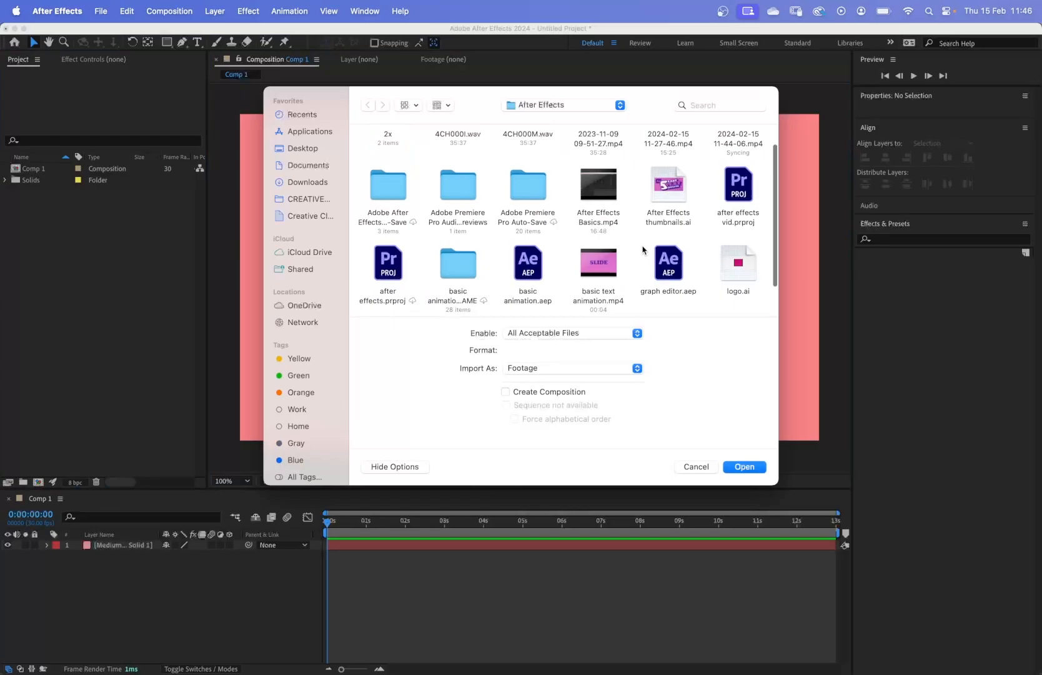
left_click(739, 260)
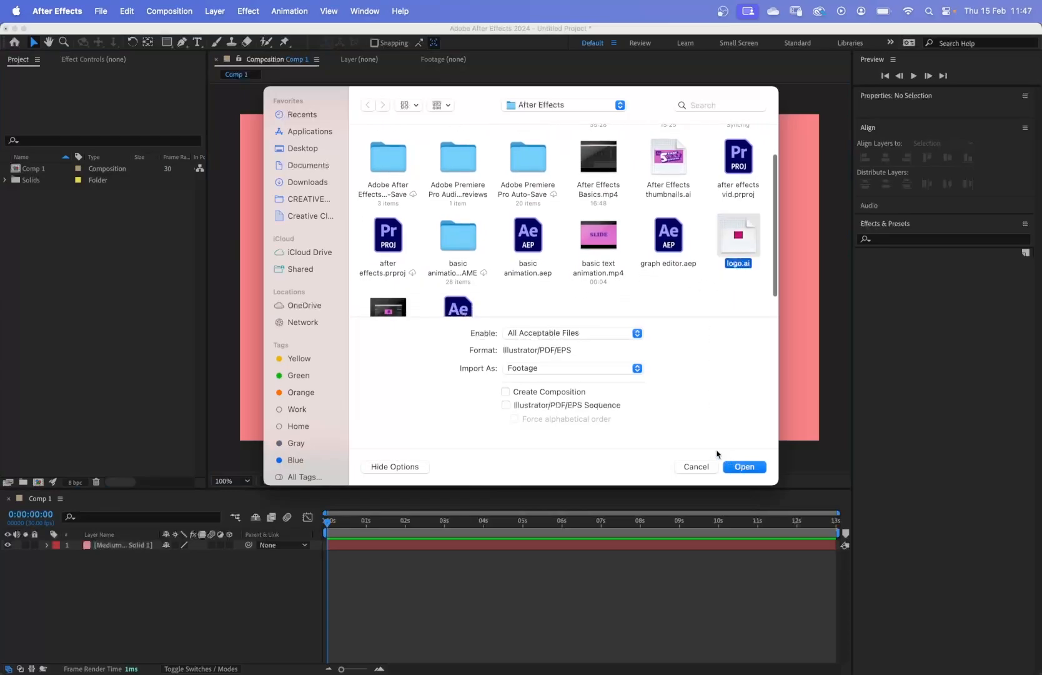
left_click(568, 368)
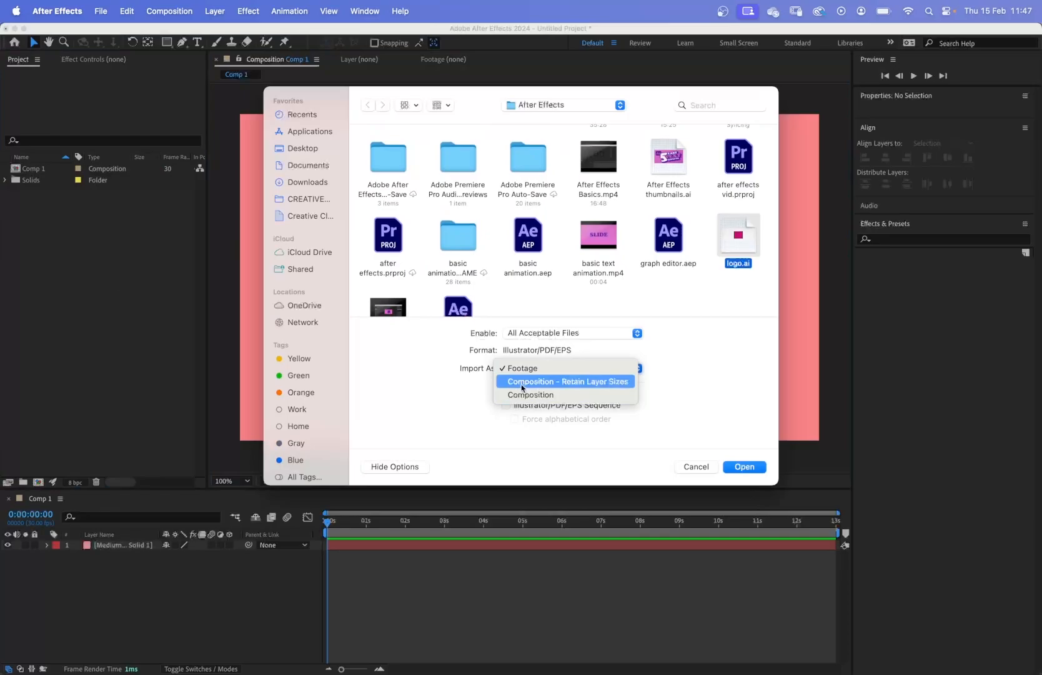
left_click(744, 467)
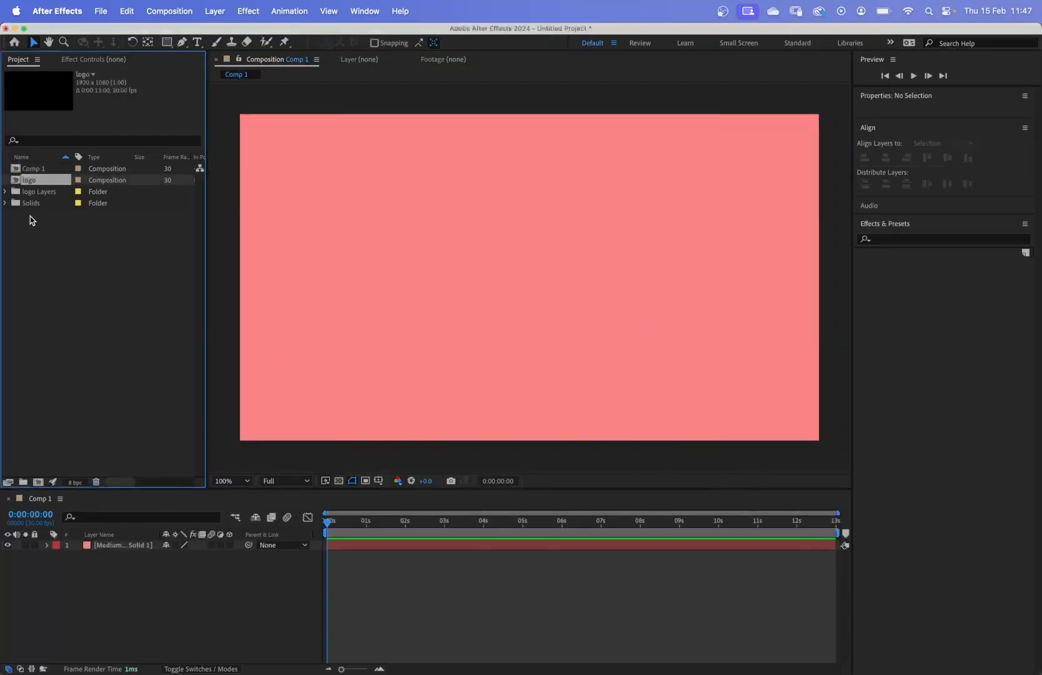
Step: Copy the logo artwork layer from the logo comp into Comp 1 above the red solid
double_click(29, 180)
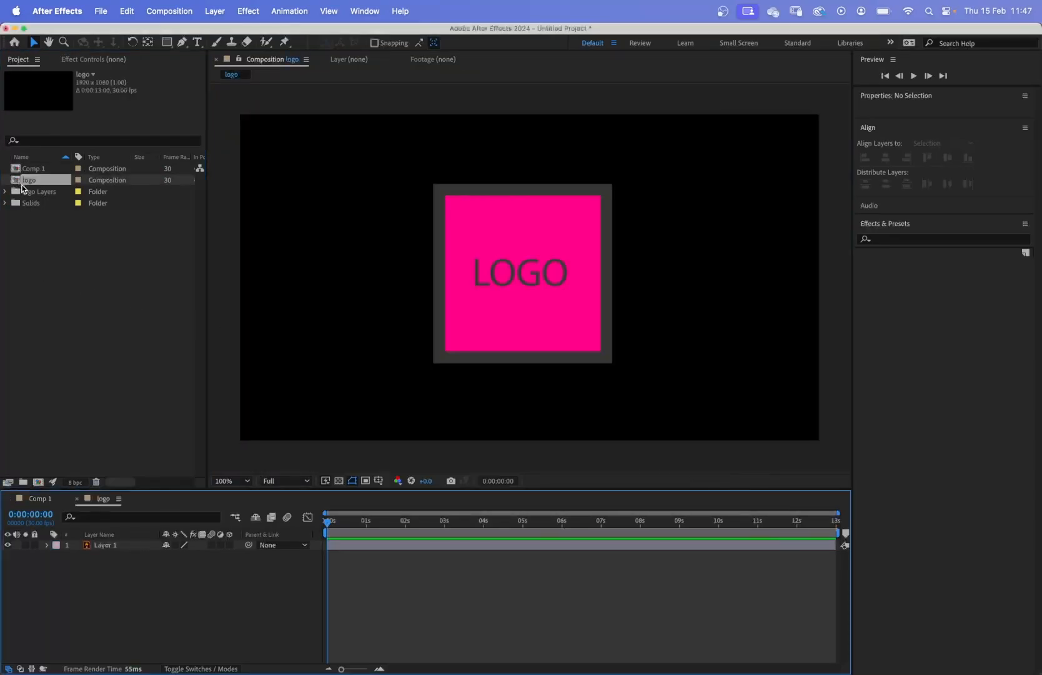
left_click(105, 544)
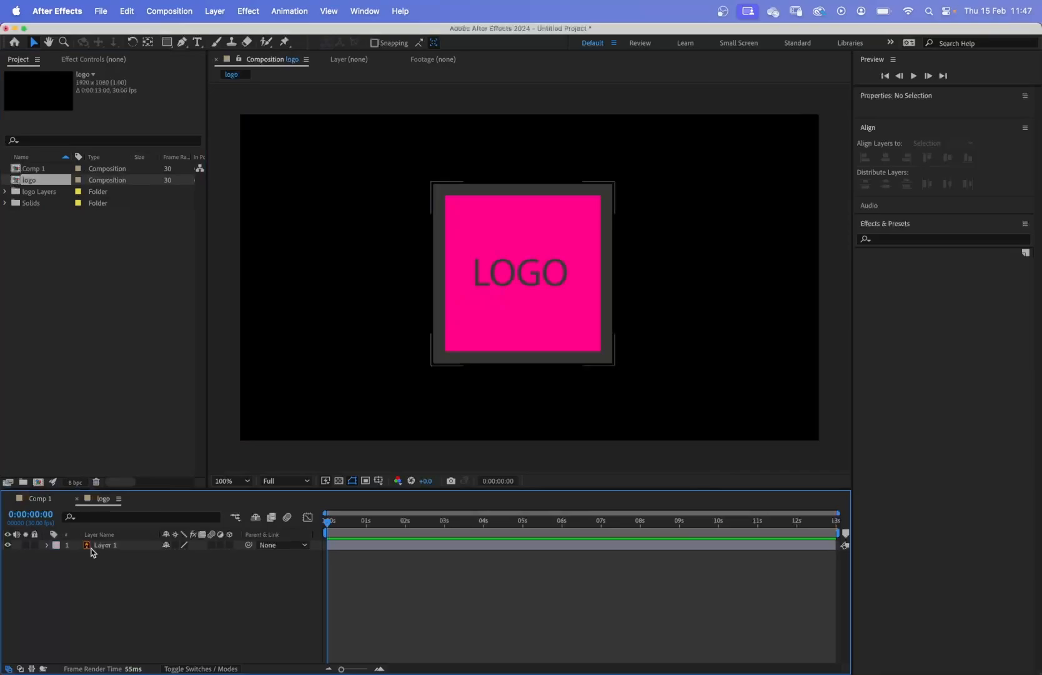
left_click(106, 545)
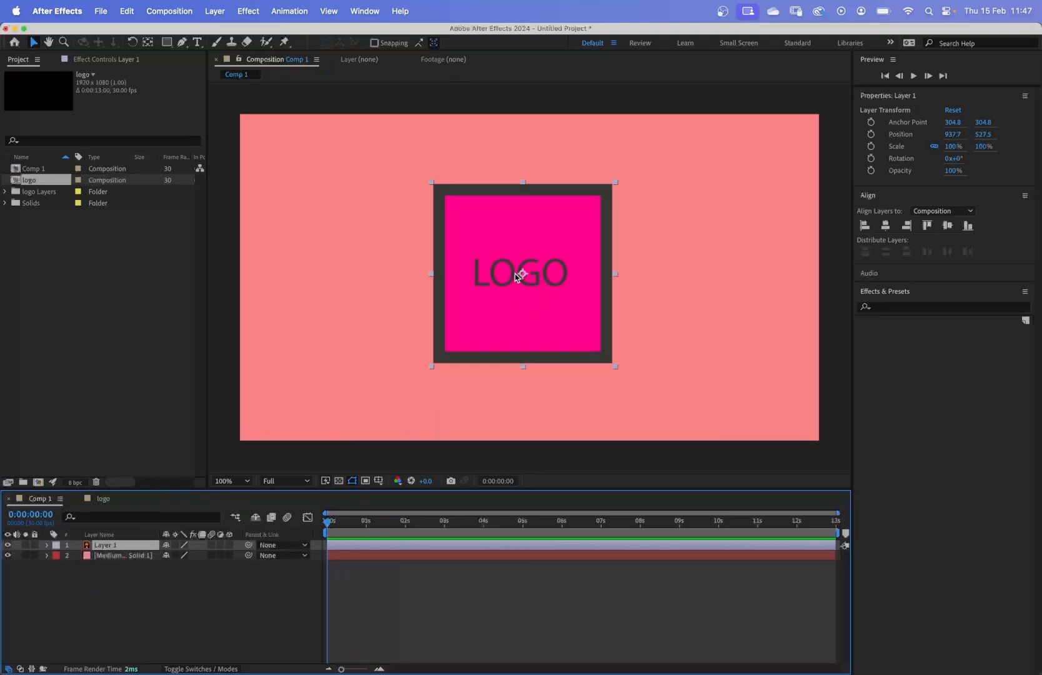
left_click(121, 555)
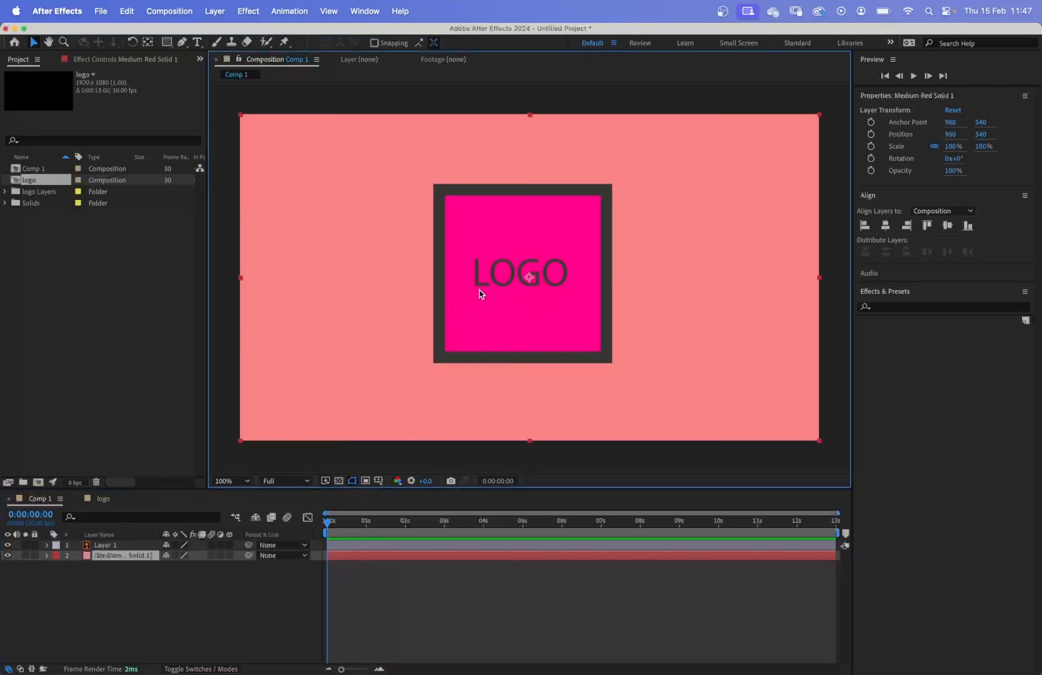
left_click(104, 545)
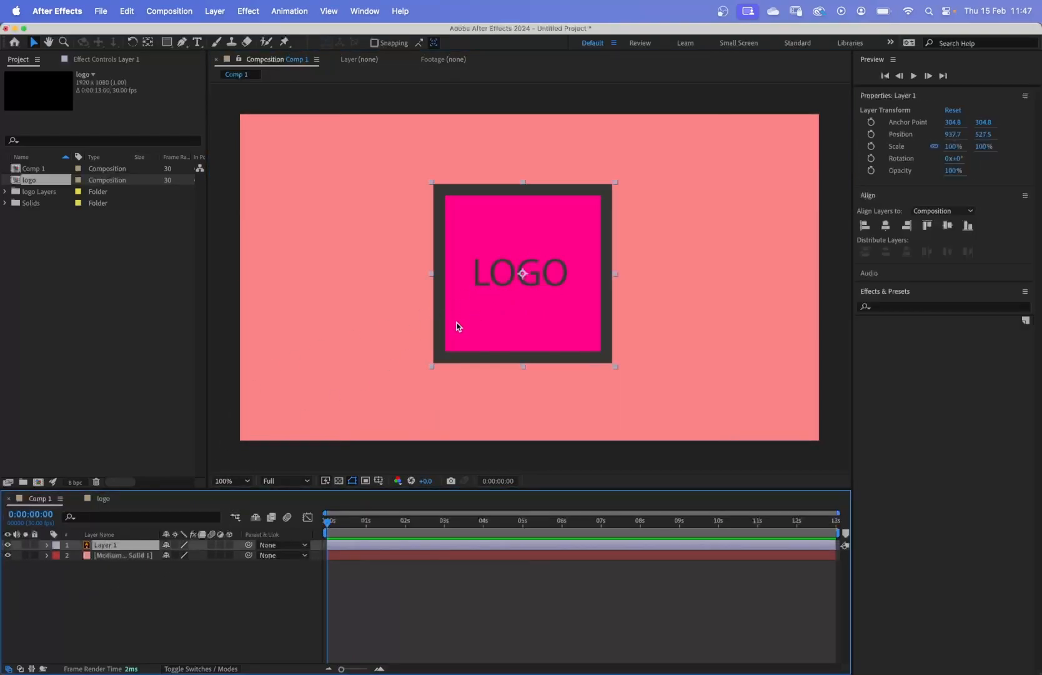
left_click_drag(523, 273, 523, 295)
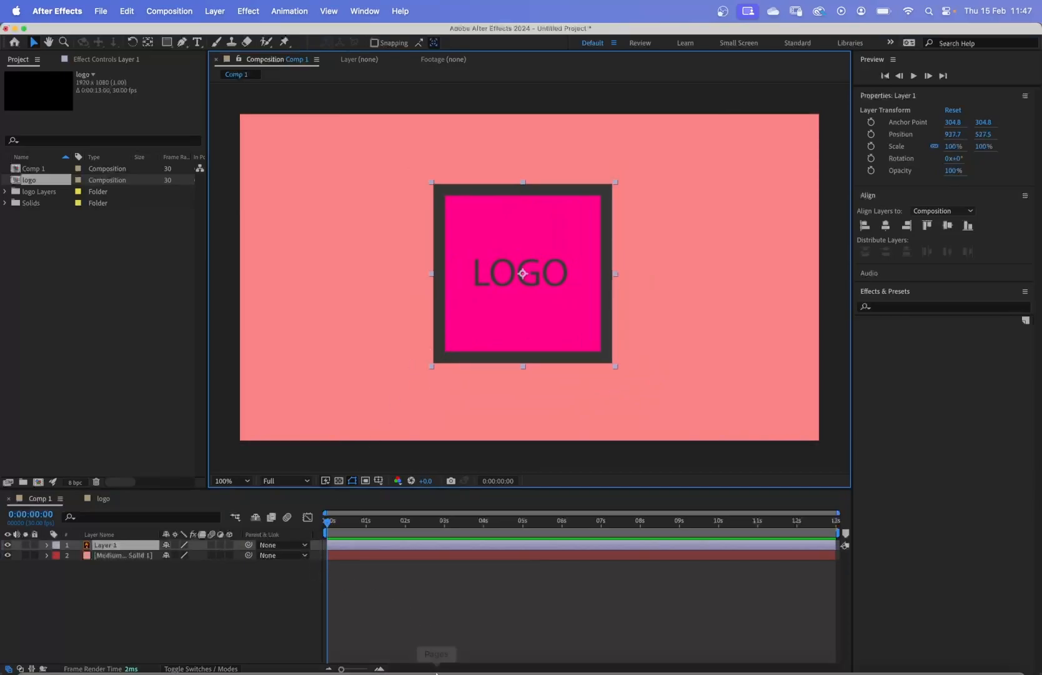
left_click(501, 659)
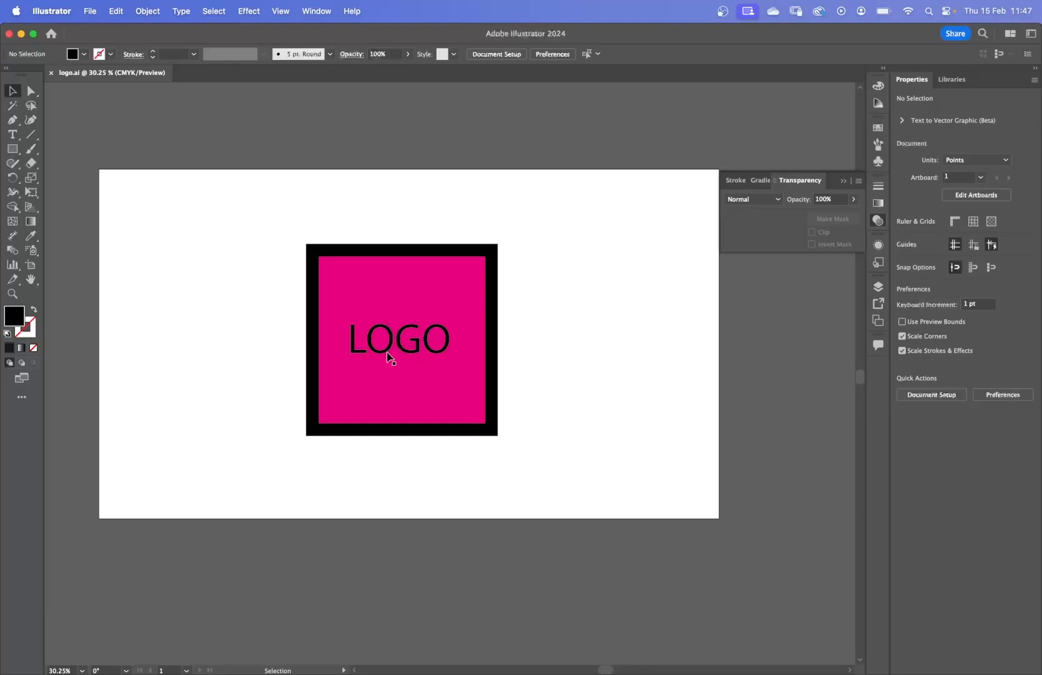
Step: Move the LOGO text to a new Layer 2, check Layer 1 visibility, and save logo.ai
left_click(389, 354)
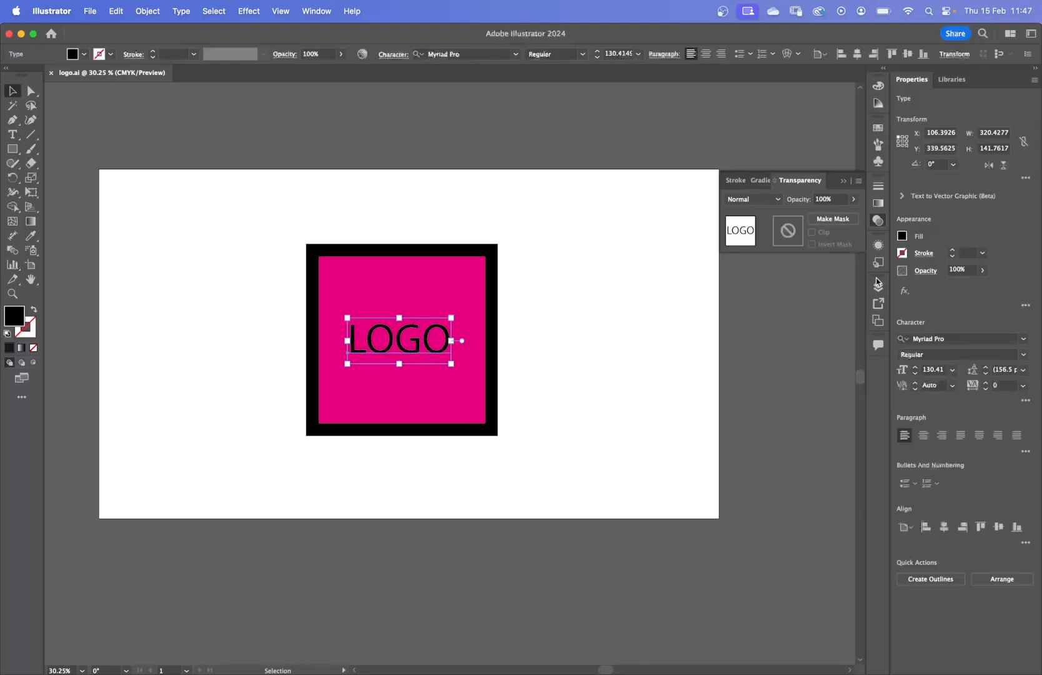
left_click(878, 286)
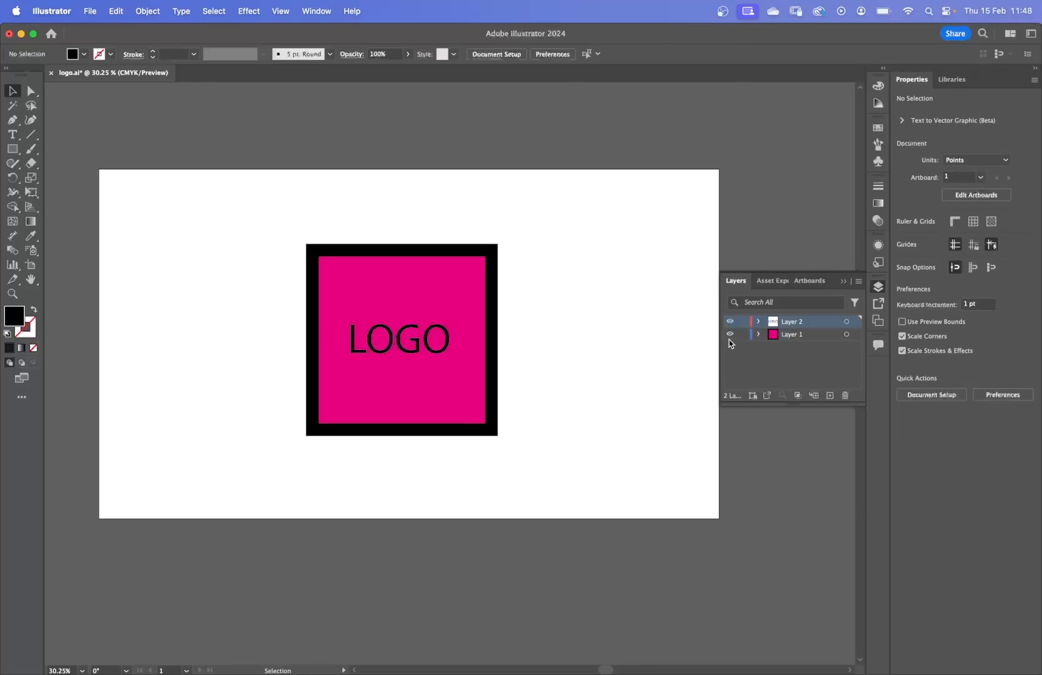
left_click(729, 334)
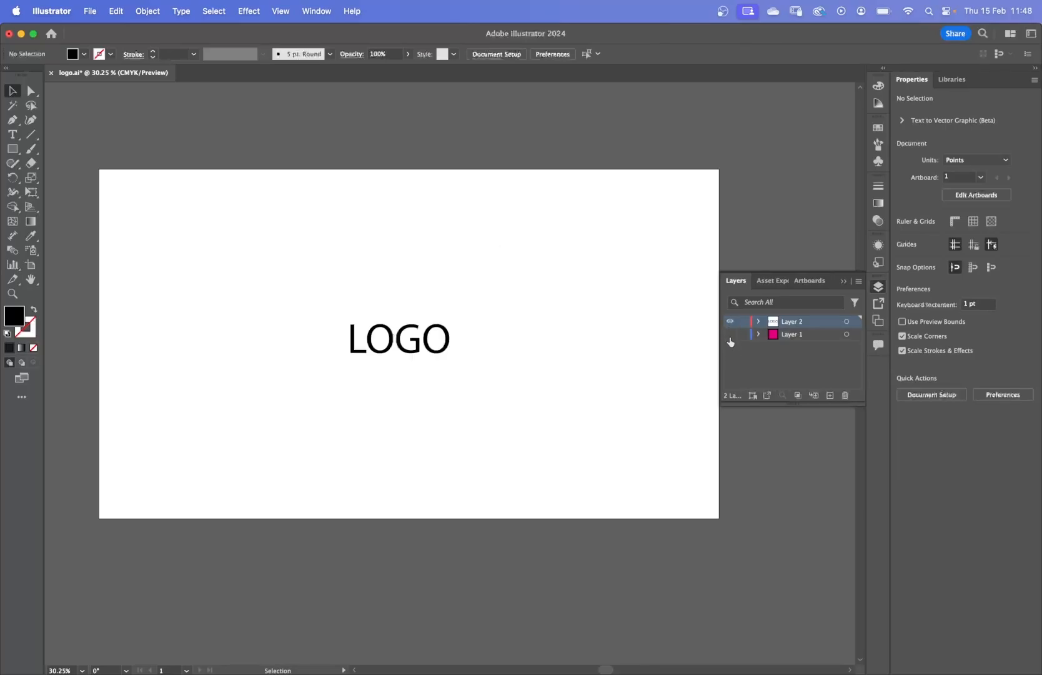
left_click(730, 335)
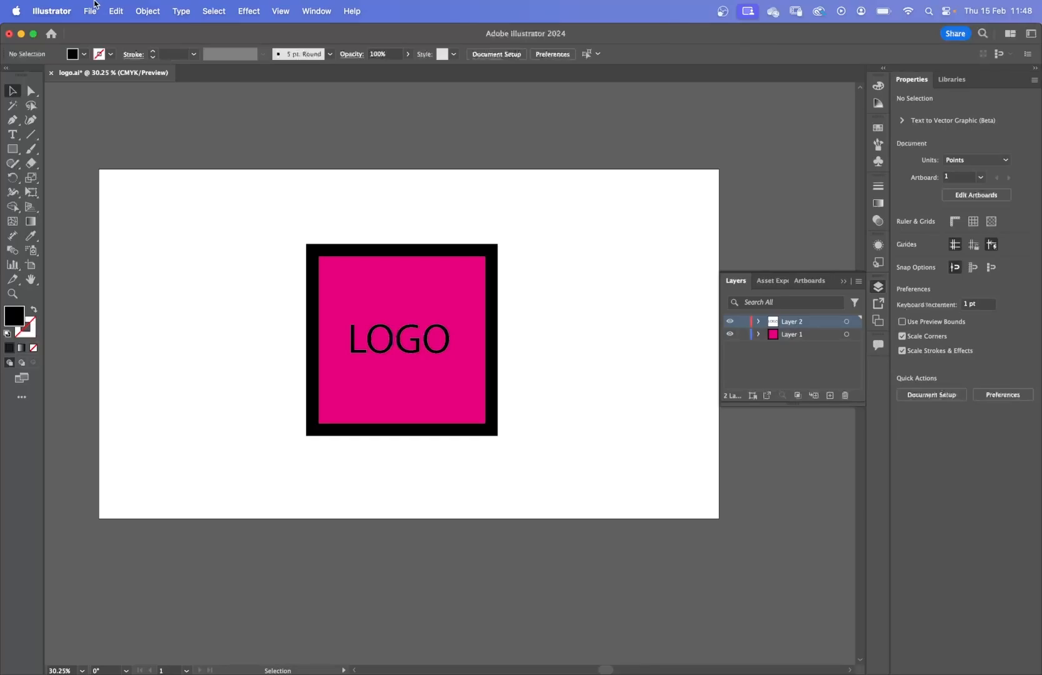
key("cmd+s")
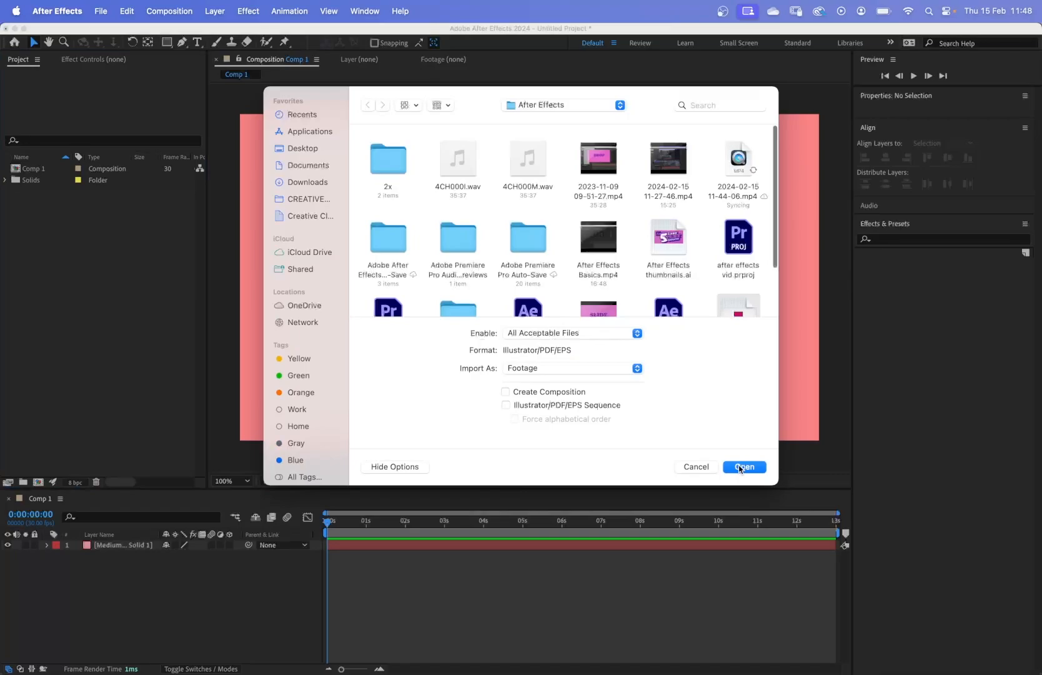
Step: Import the updated logo.ai, open the logo comp, and toggle the square and text layer visibility
left_click(744, 467)
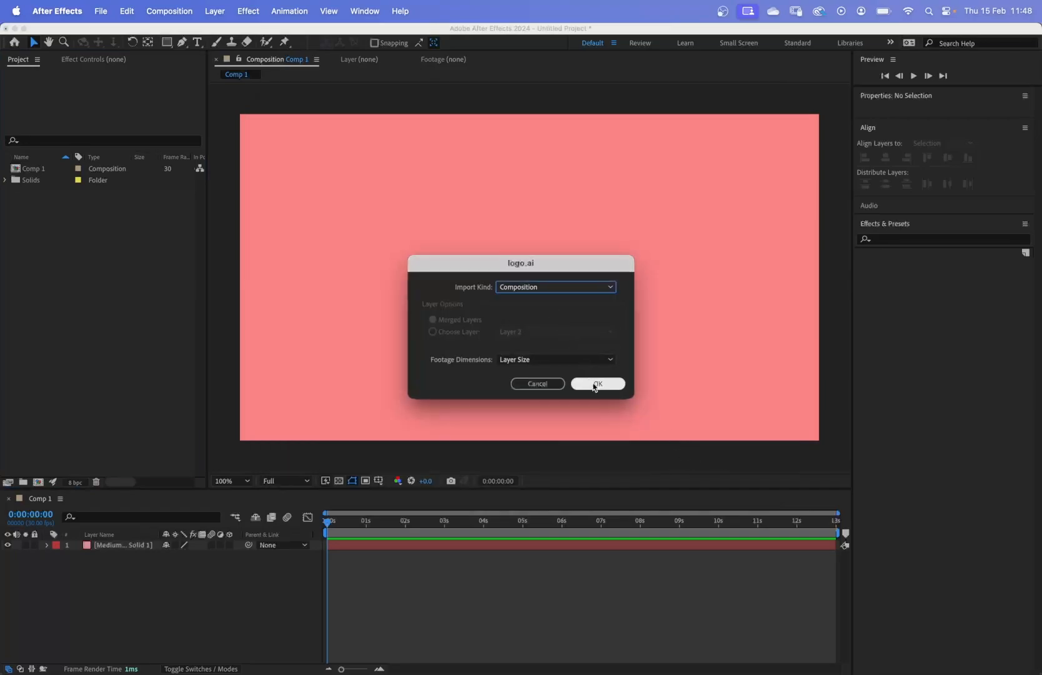
left_click(598, 384)
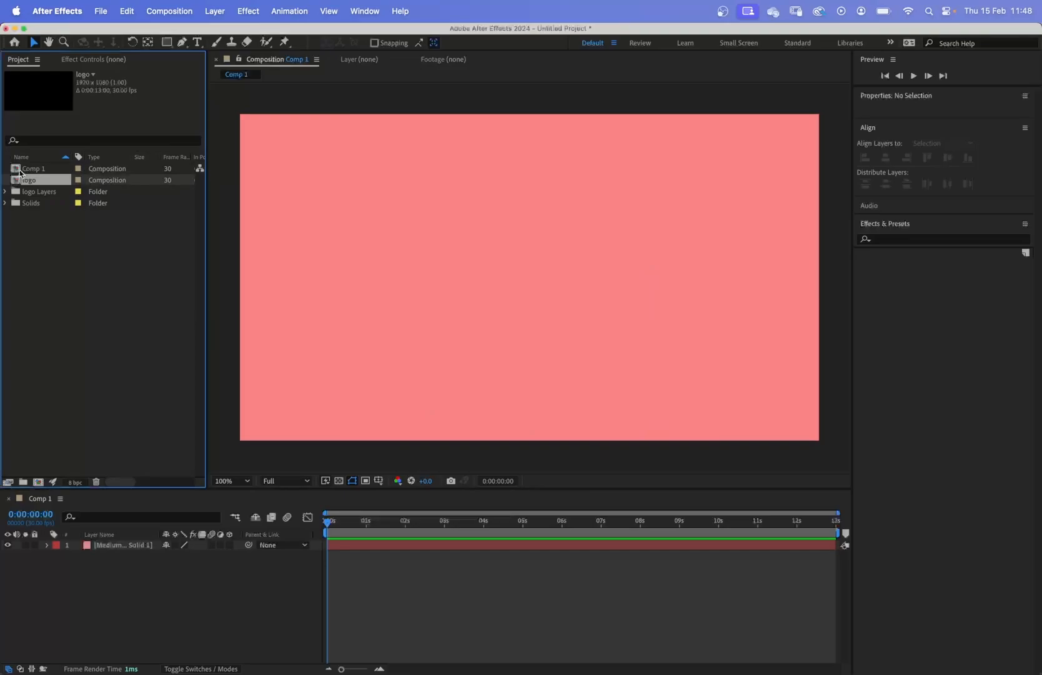
double_click(28, 180)
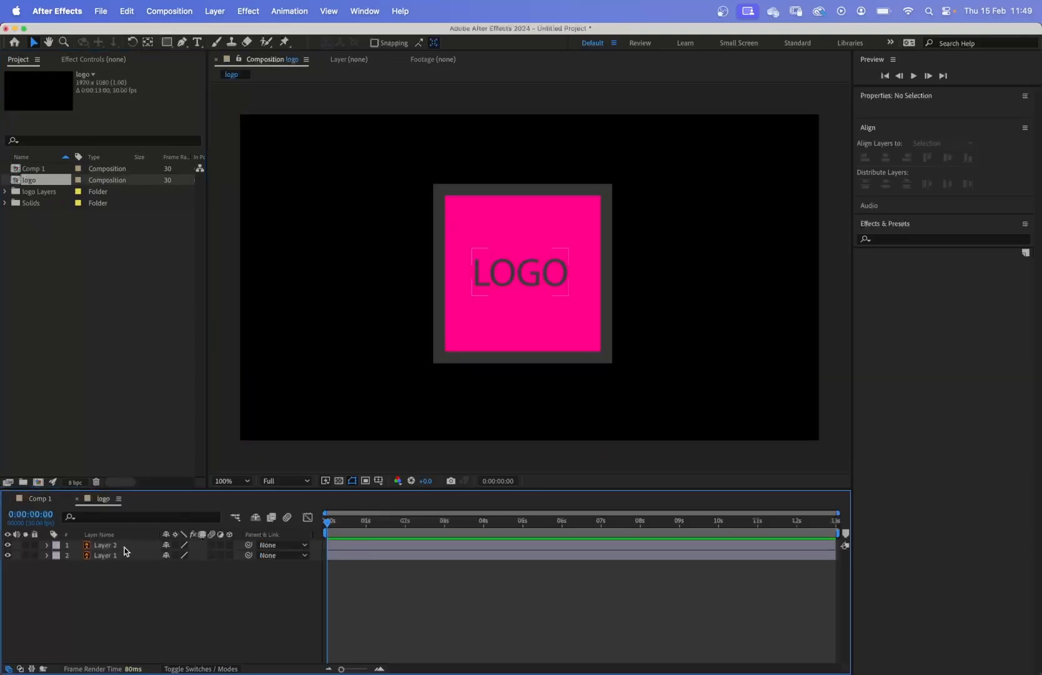
mouse_move(23, 548)
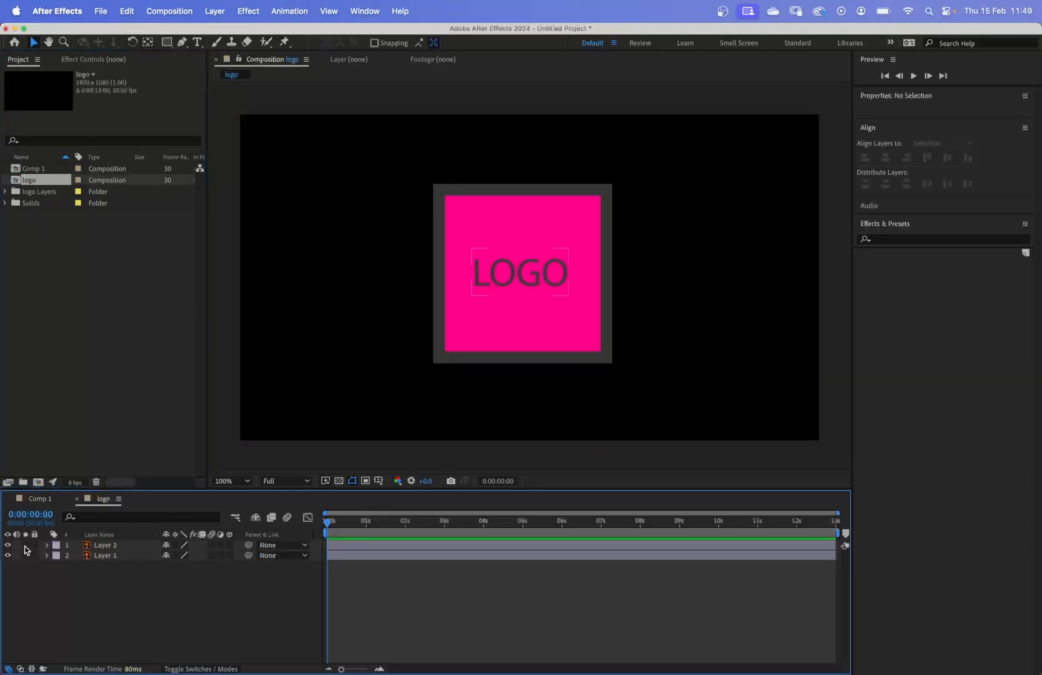
left_click(9, 545)
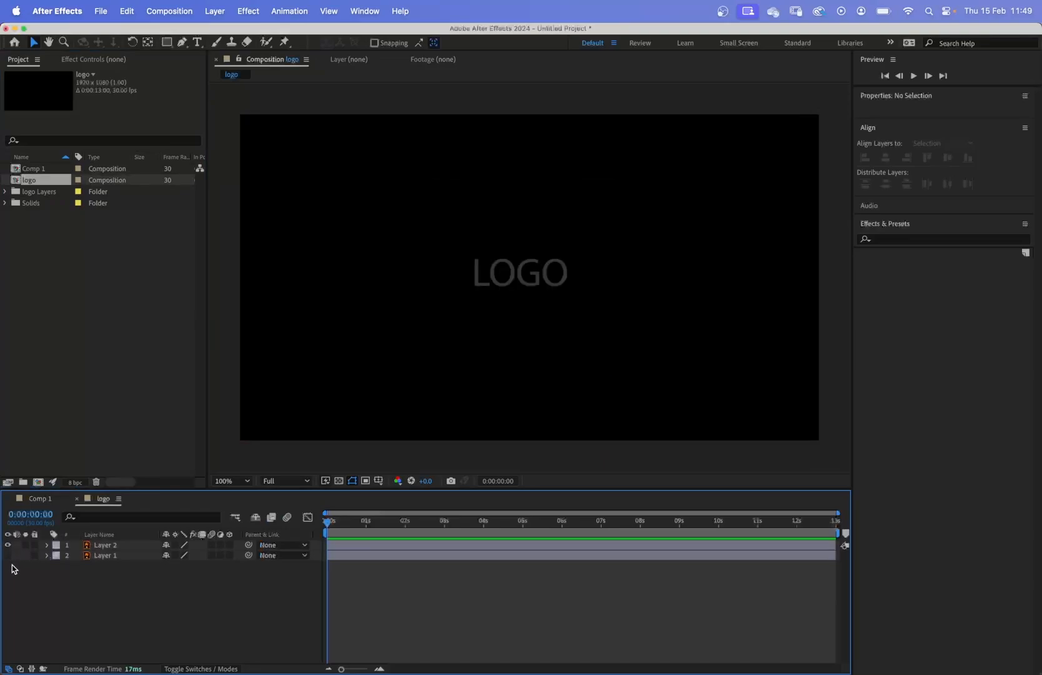
left_click(105, 556)
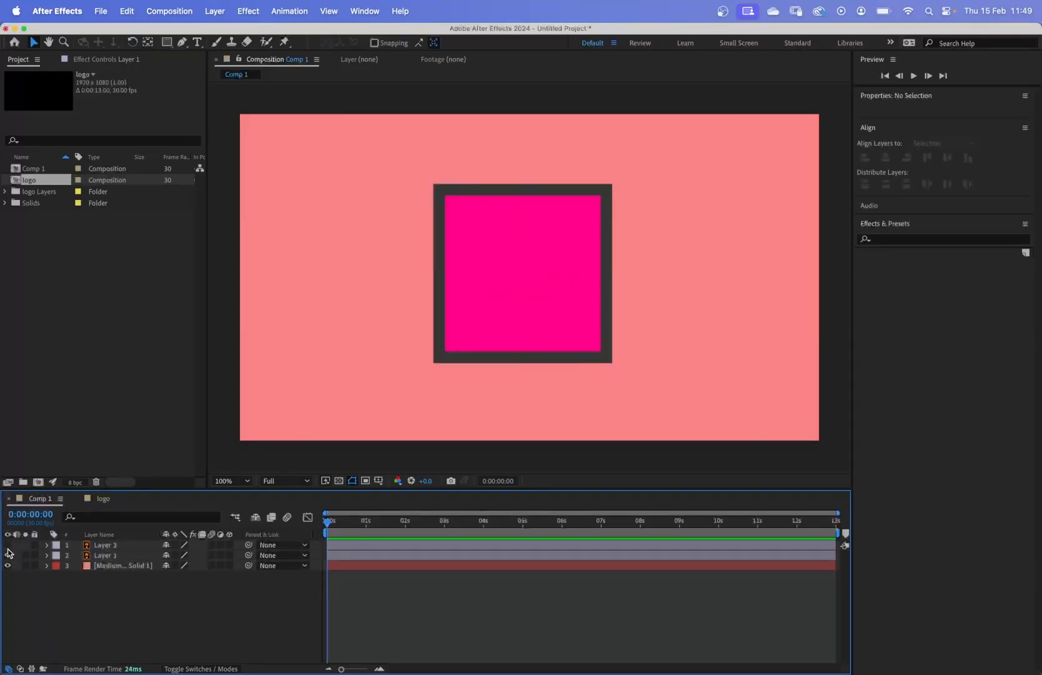
left_click(7, 556)
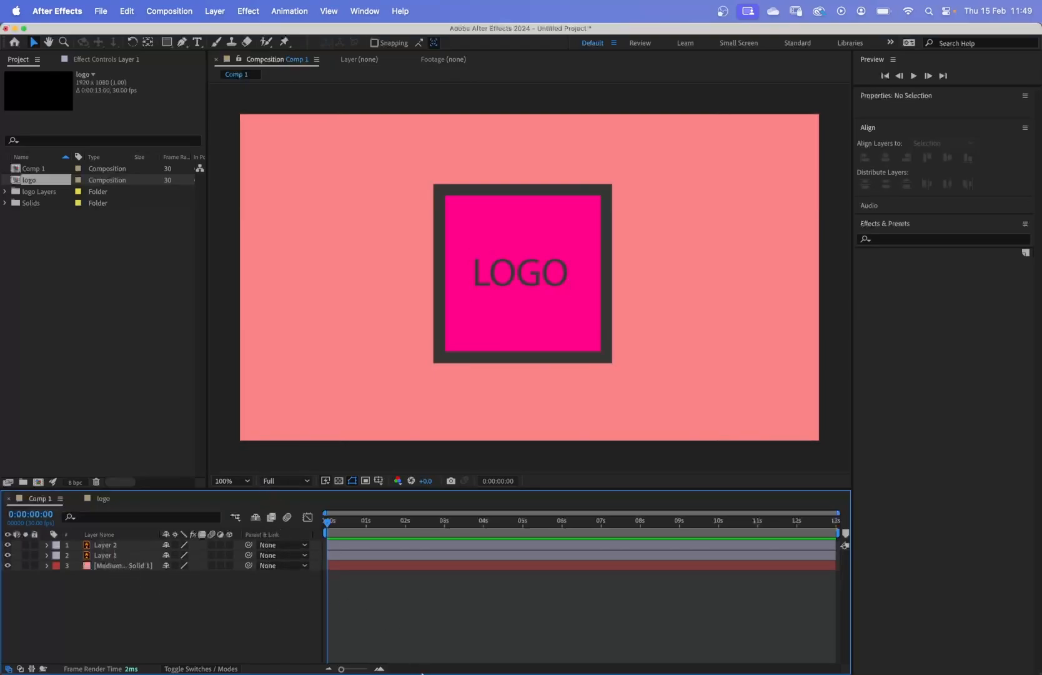
left_click(500, 657)
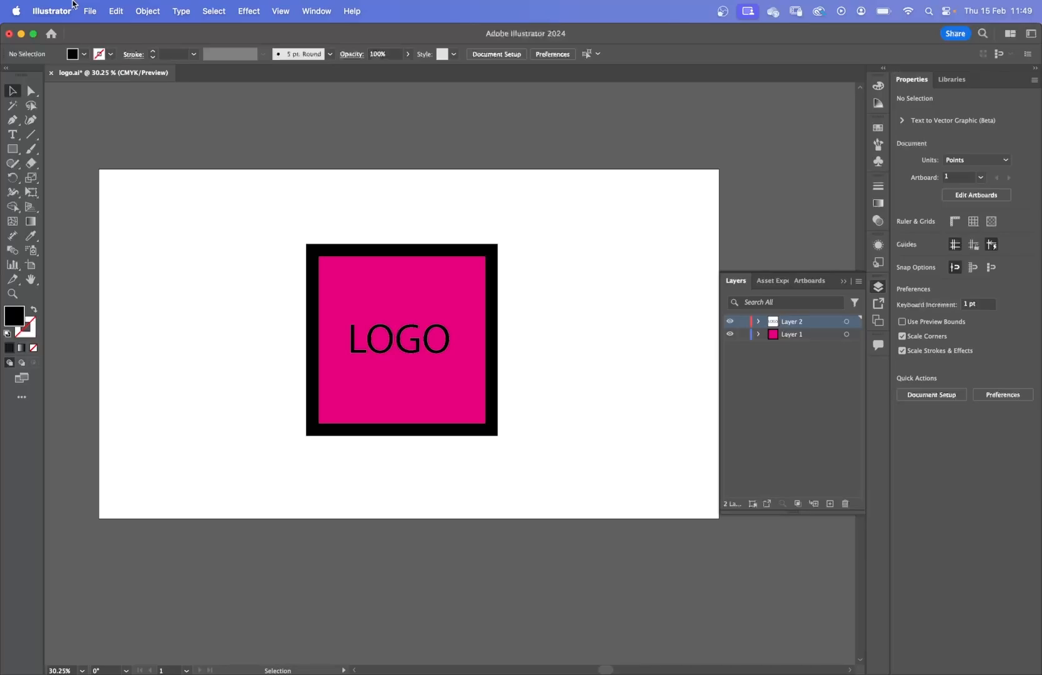
mouse_move(587, 657)
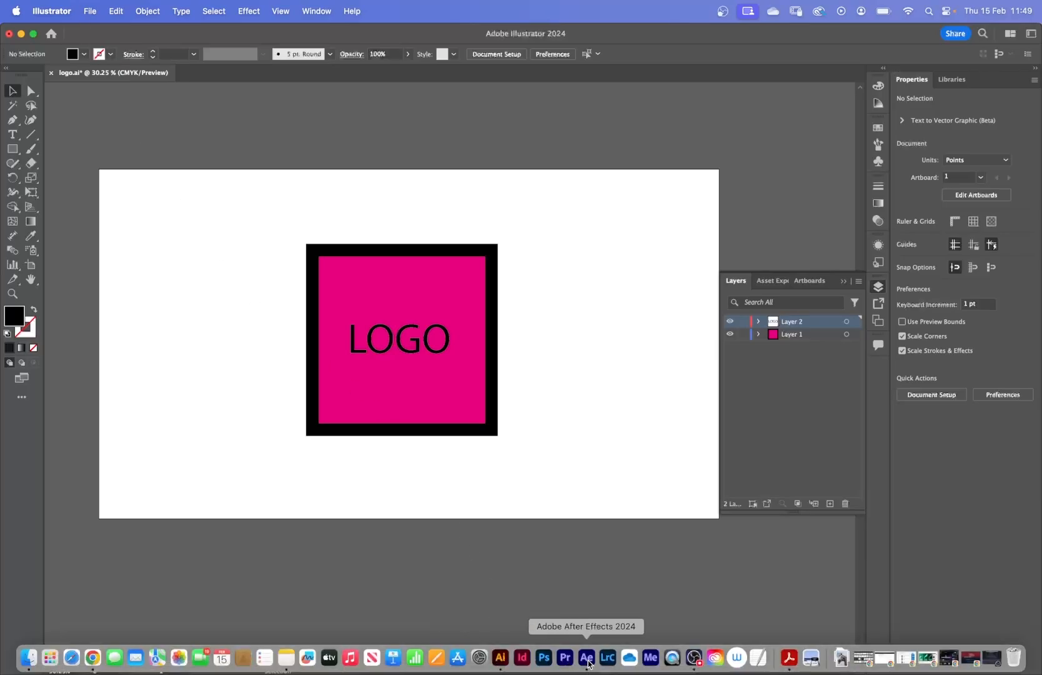
Step: Bring After Effects back to the front from the Dock
left_click(587, 657)
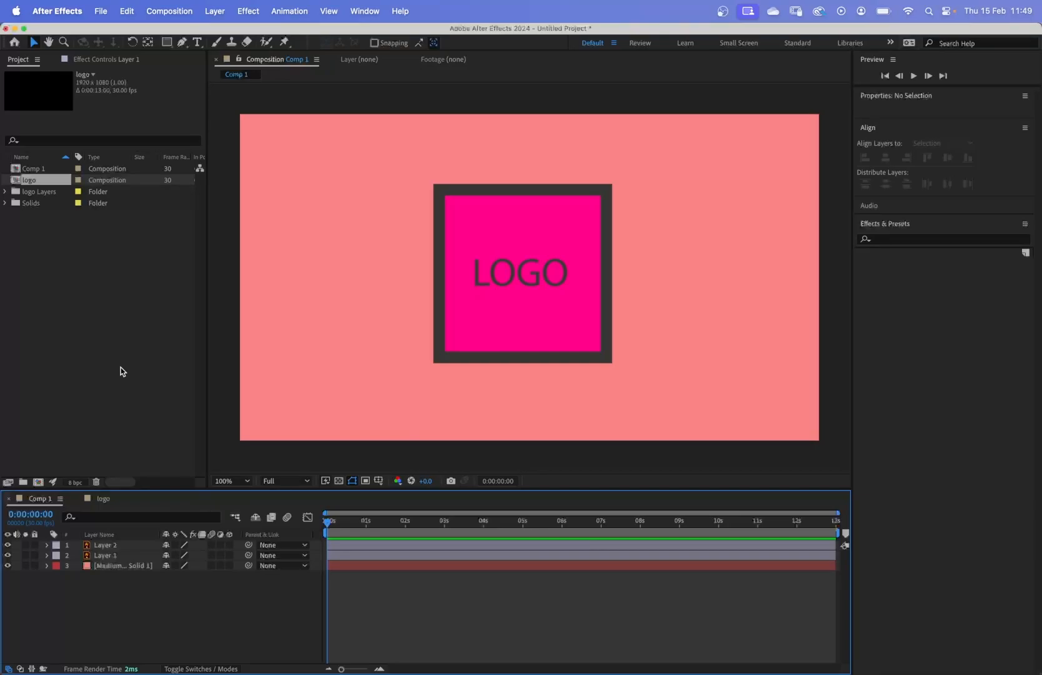
Step: Delete the logo Layers folder and logo composition from the Project panel
left_click(40, 191)
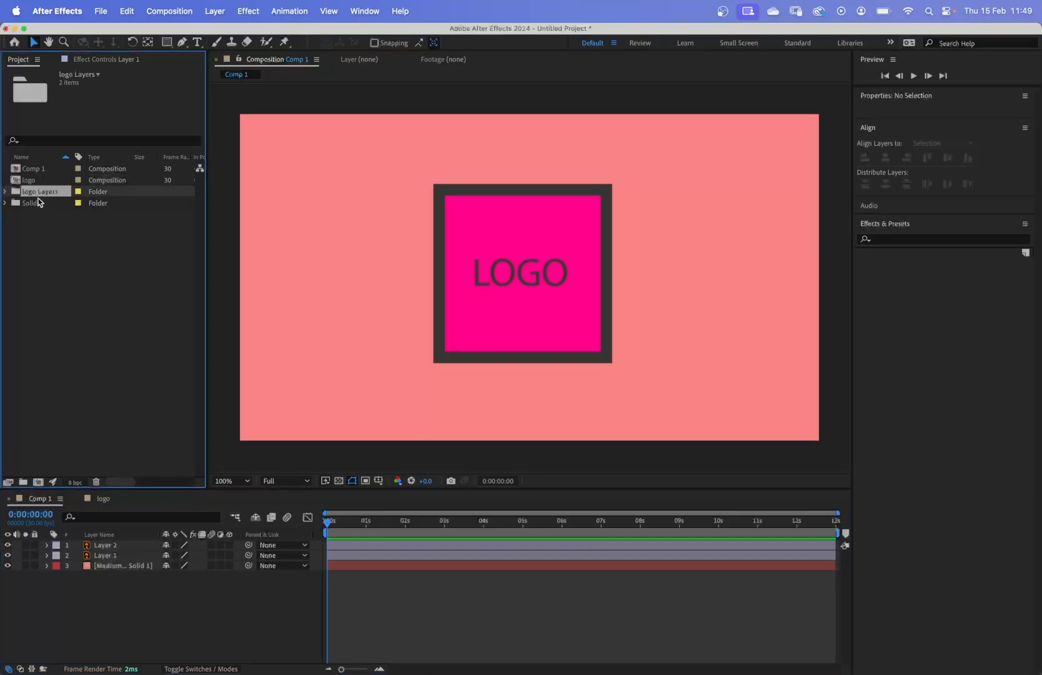
left_click(29, 180)
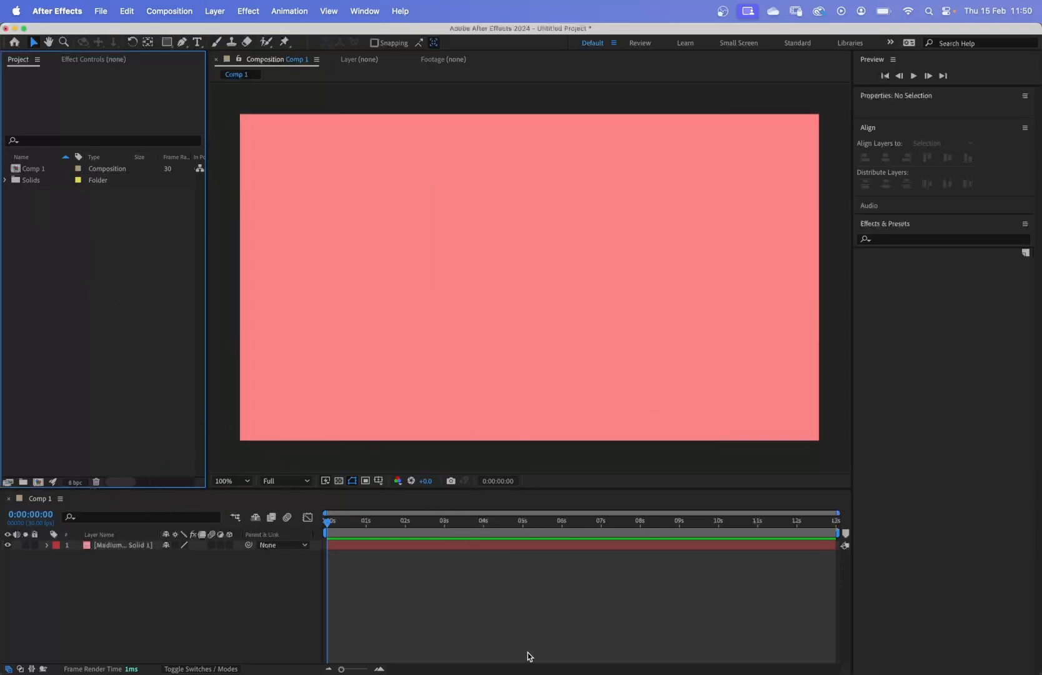
left_click(501, 657)
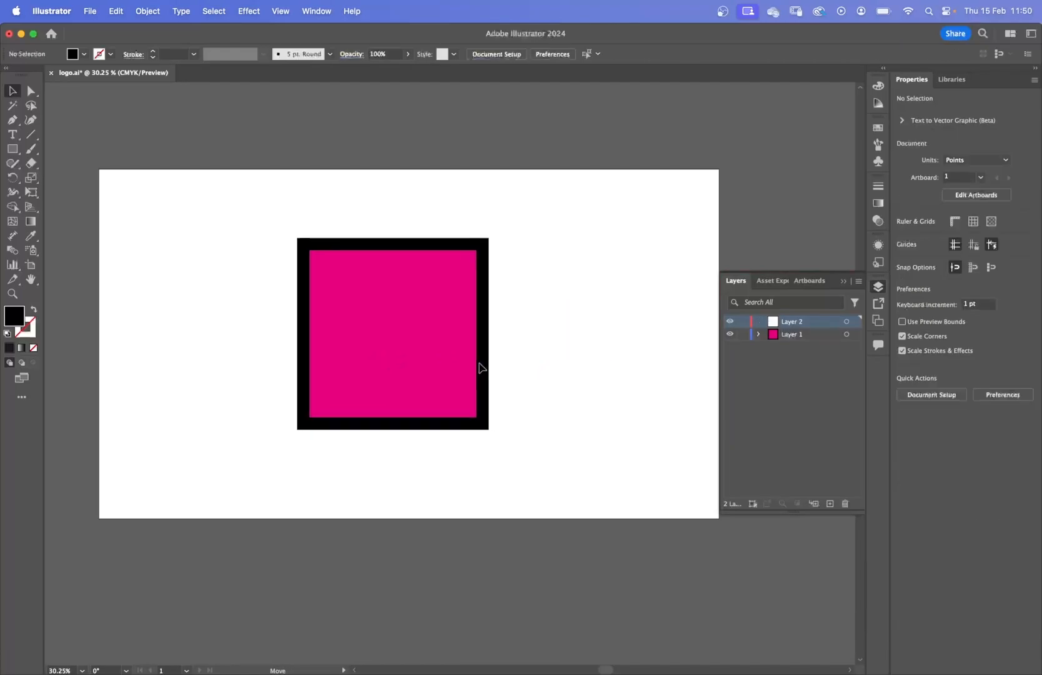
Step: Select the framed pink square on the Illustrator artboard
left_click(391, 339)
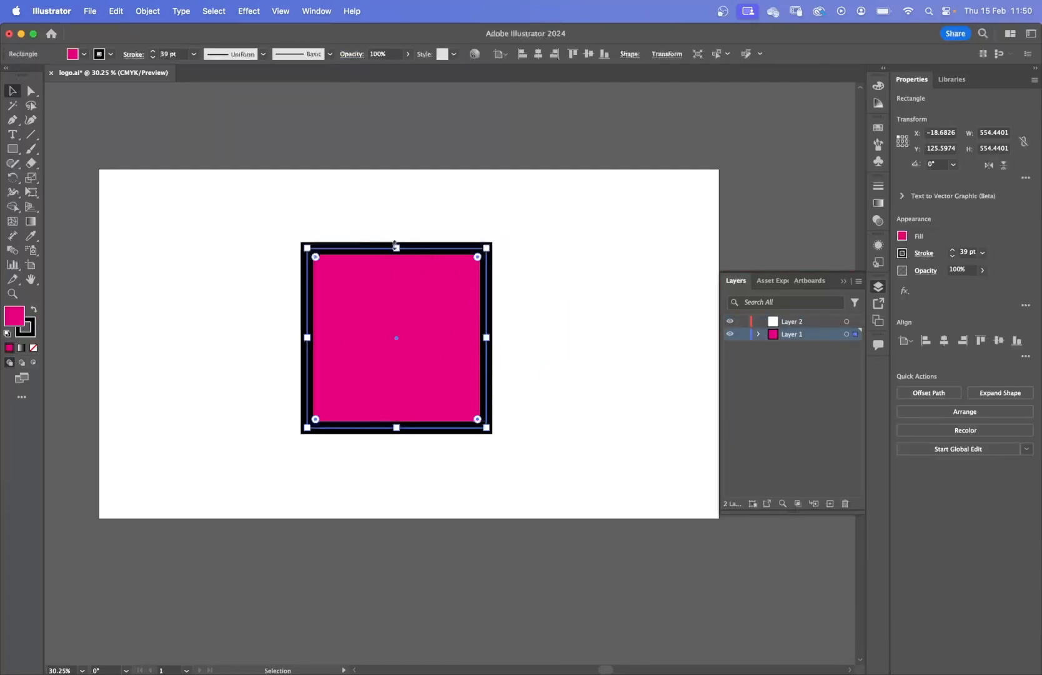
mouse_move(430, 337)
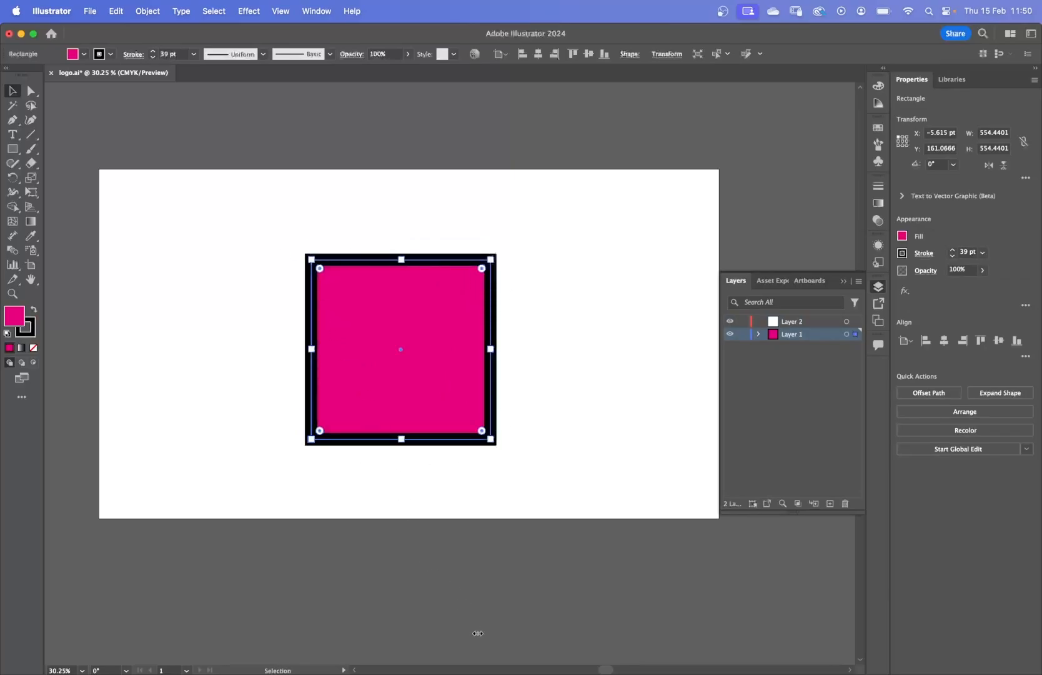
mouse_move(565, 657)
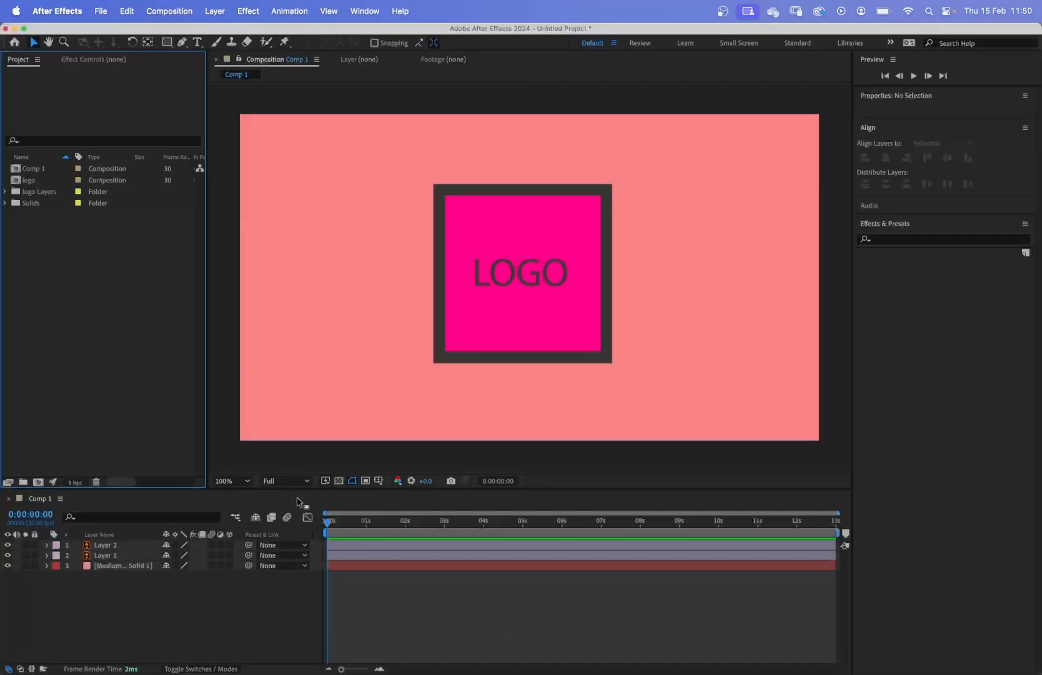
left_click(107, 555)
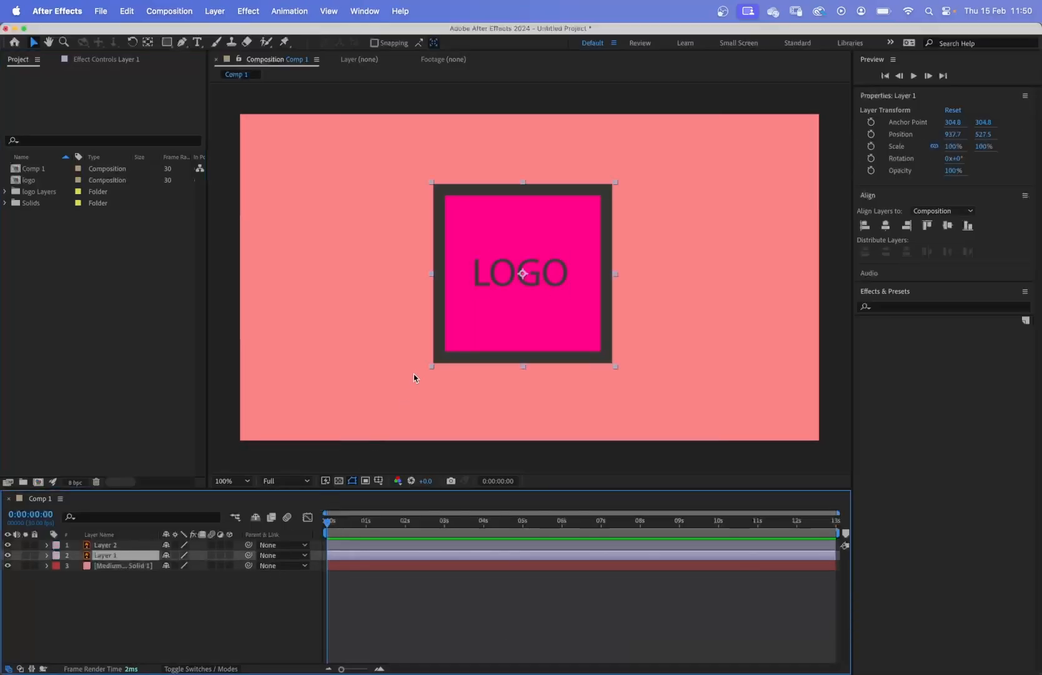
double_click(105, 555)
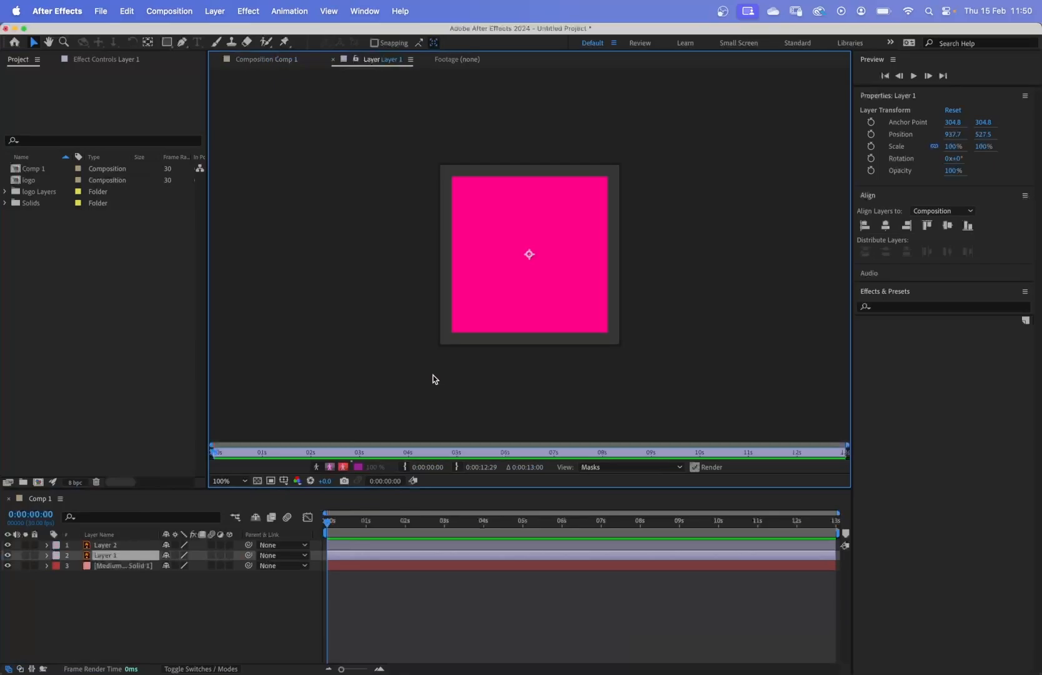
left_click(267, 59)
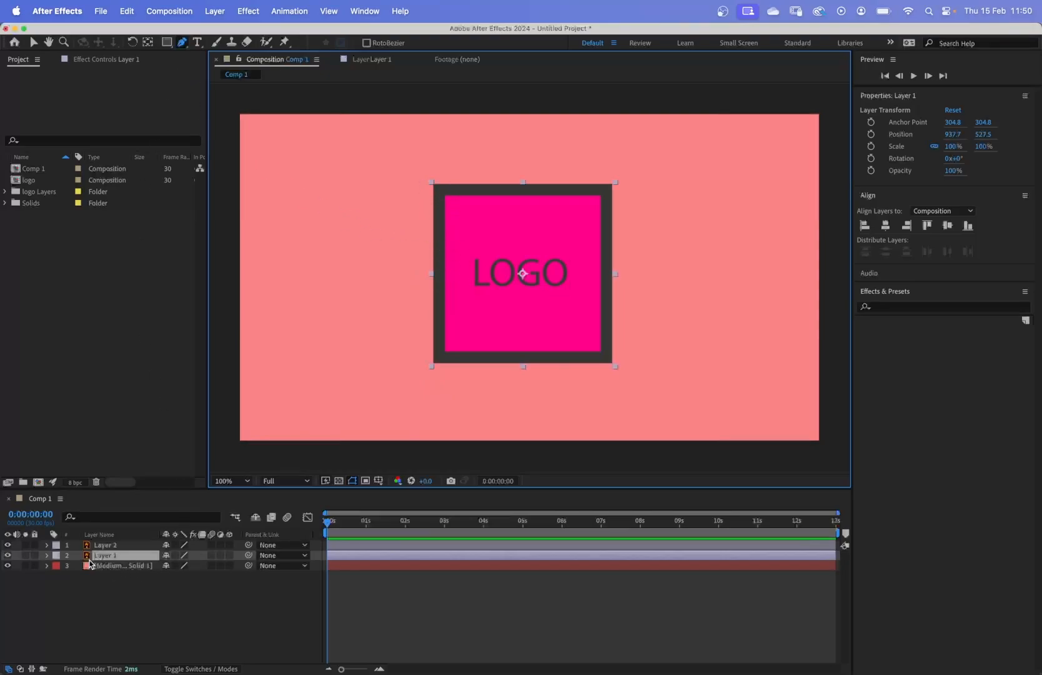
left_click(45, 555)
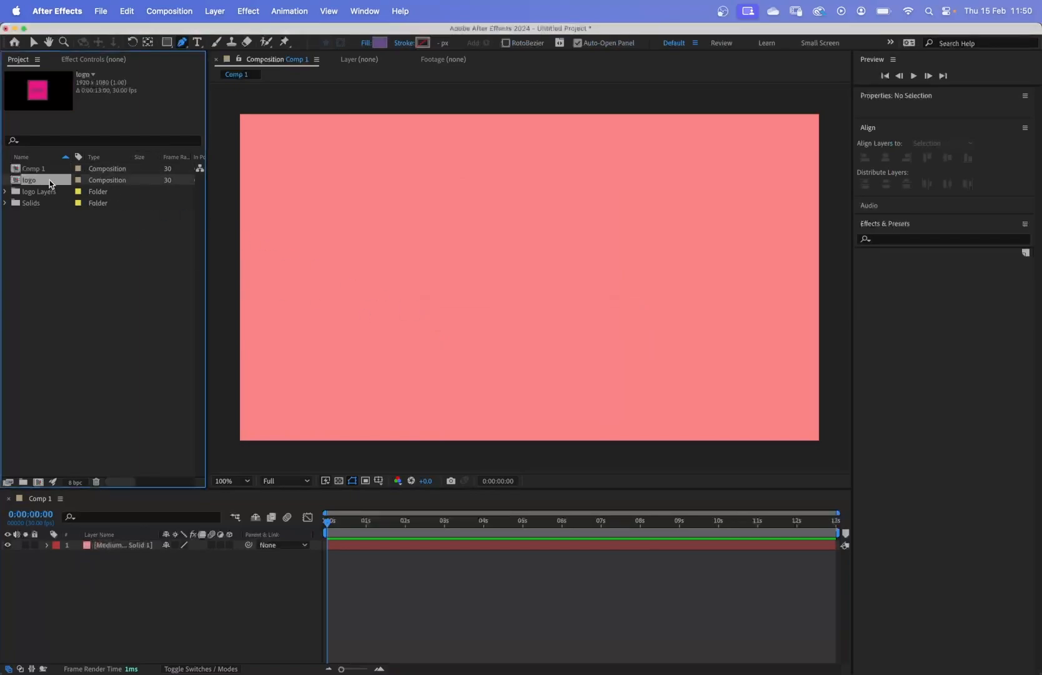
Step: Delete the logo composition and logo Layers folder from the project
key("Delete")
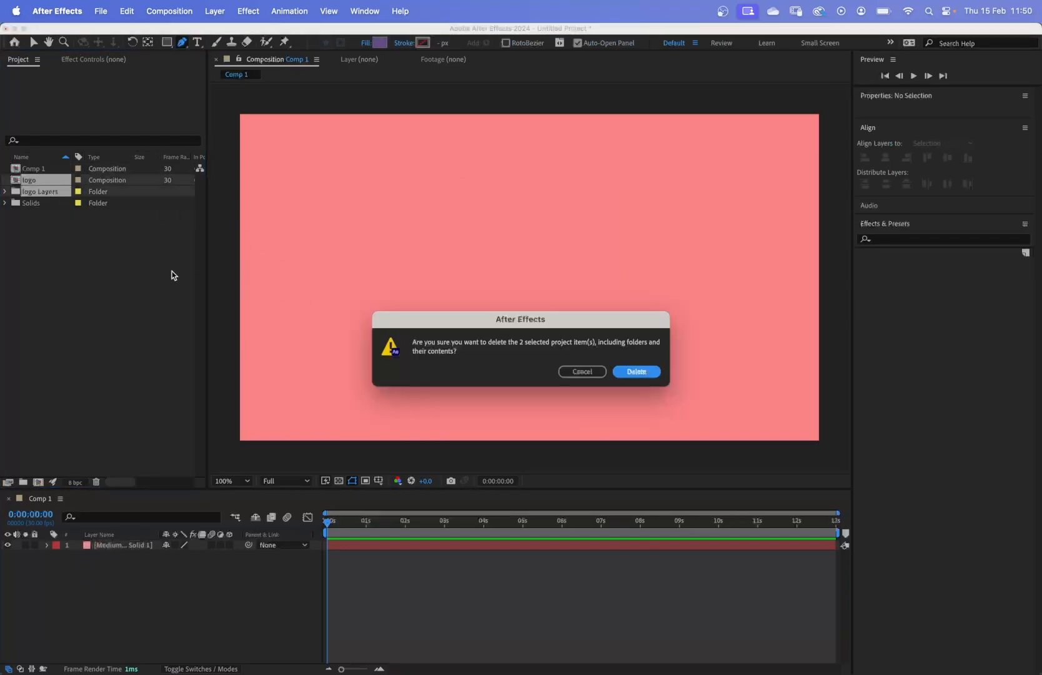
left_click(636, 371)
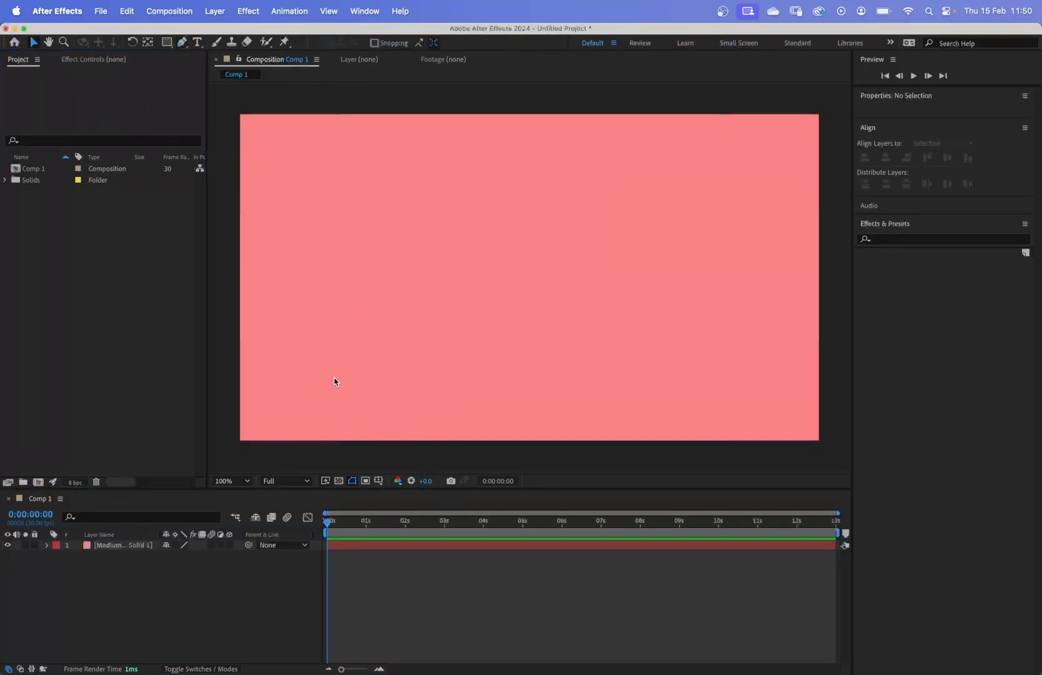
Step: In Illustrator, bend the pink square's sides inward into an hourglass and select the path
left_click(501, 657)
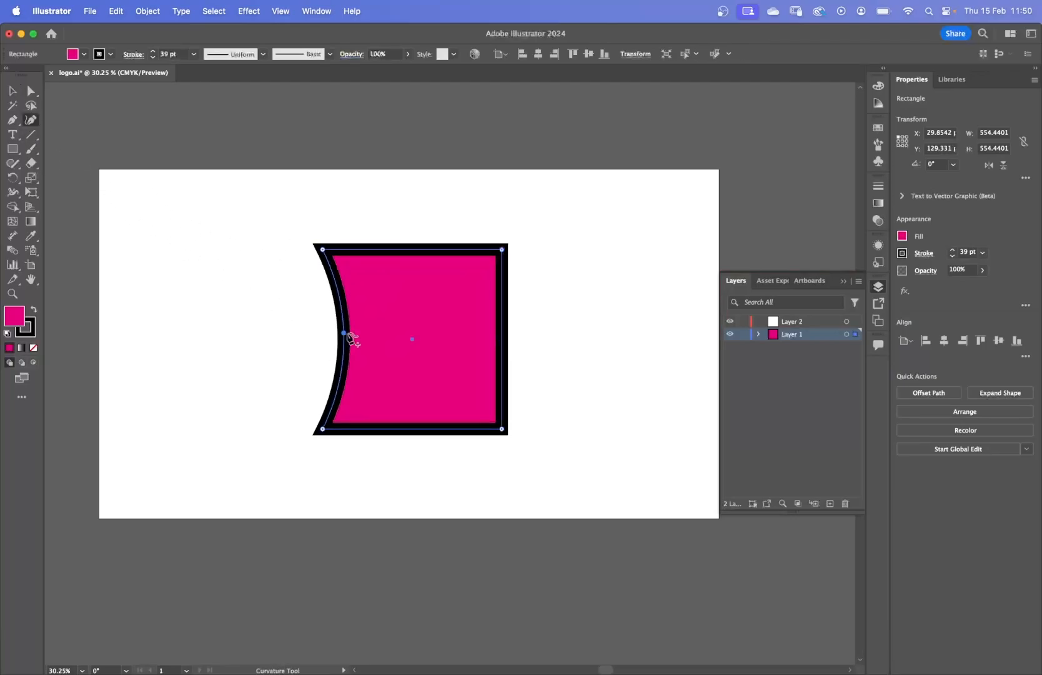
left_click(1000, 392)
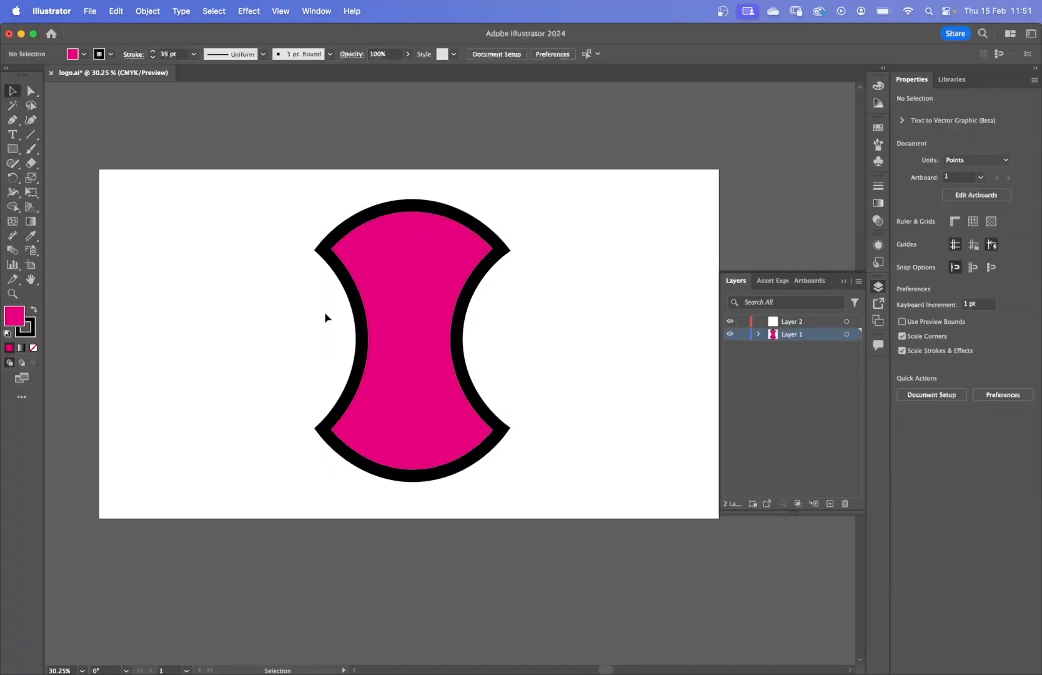
left_click(406, 338)
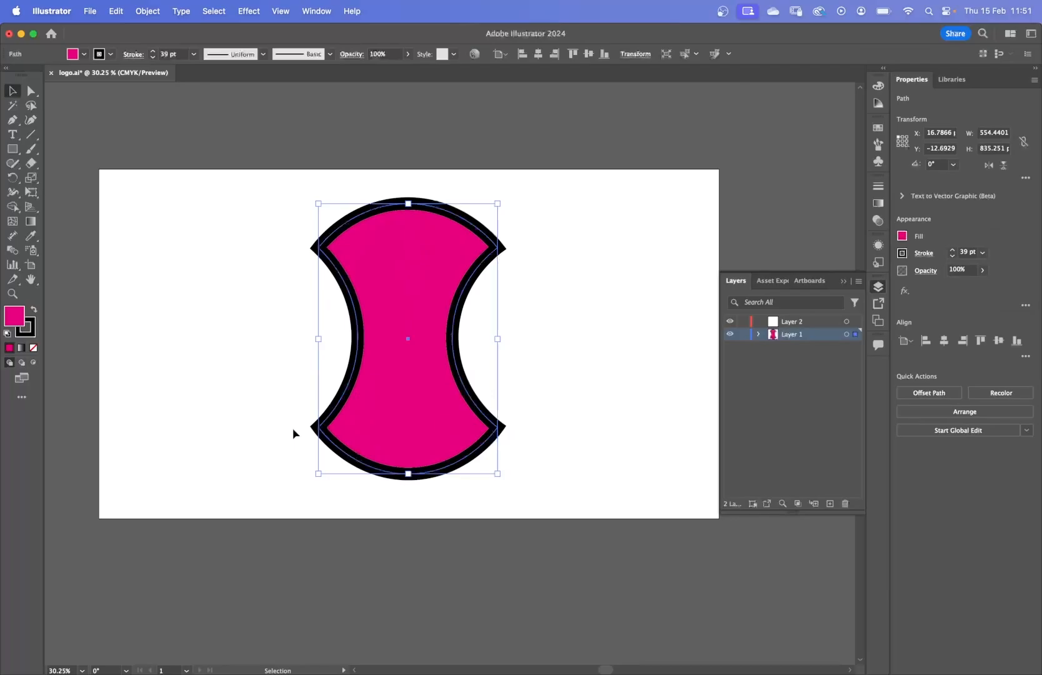
left_click(209, 207)
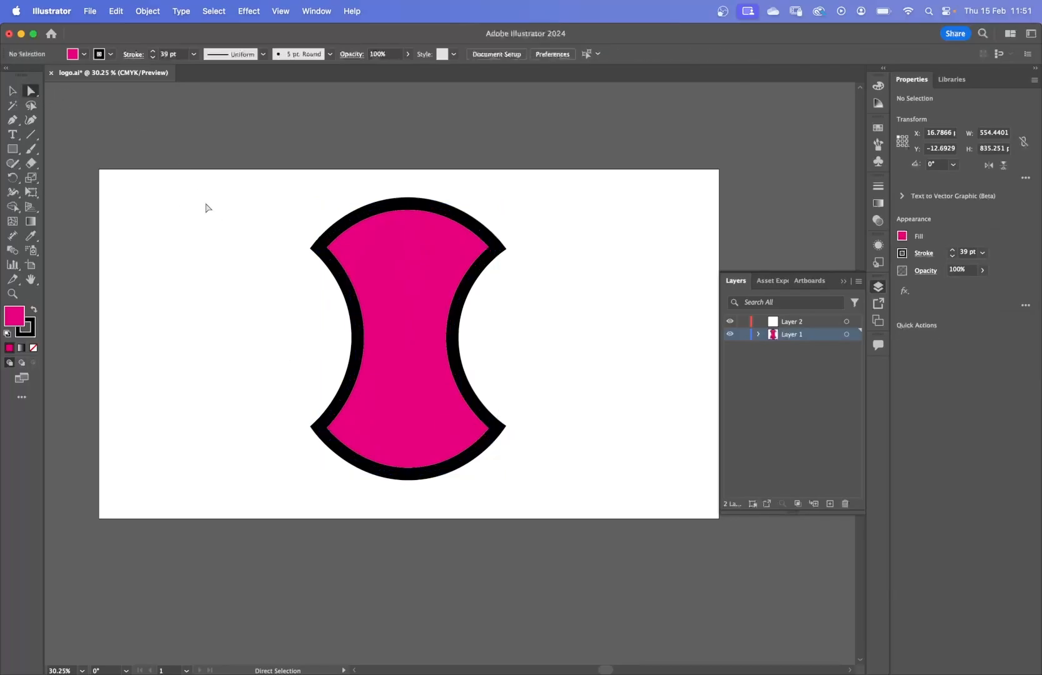
left_click(407, 337)
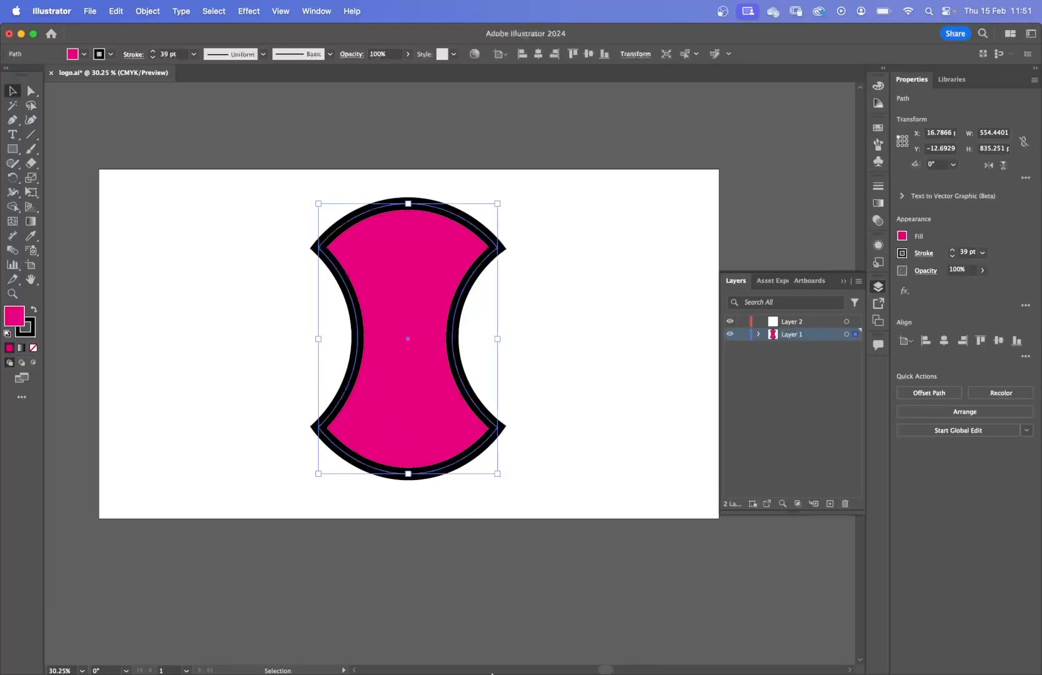
mouse_move(522, 656)
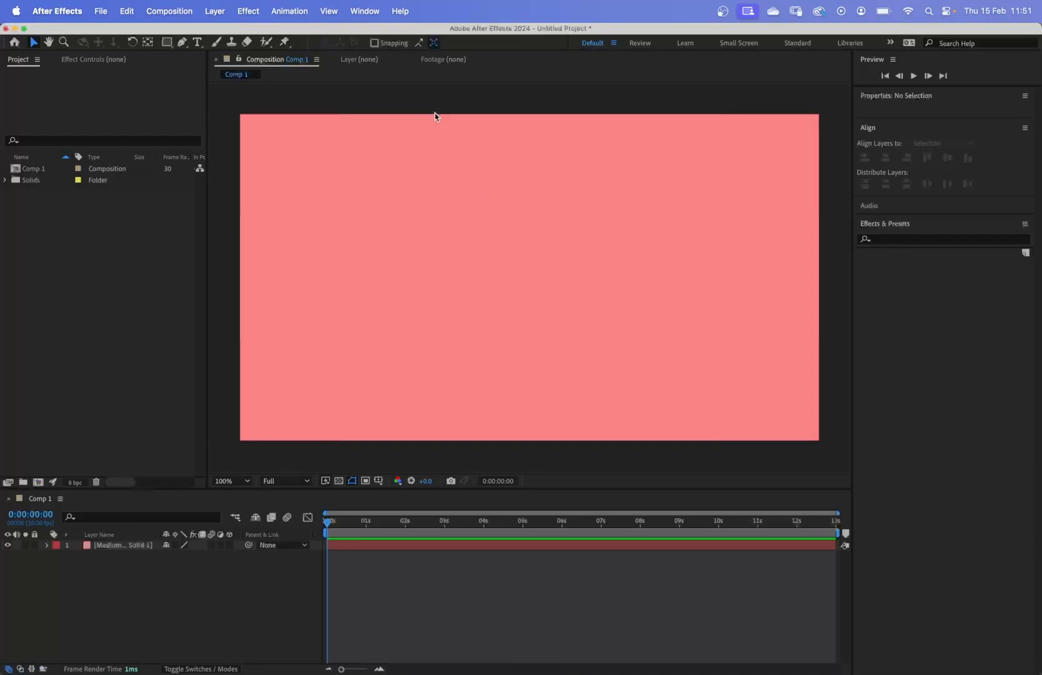
mouse_move(356, 261)
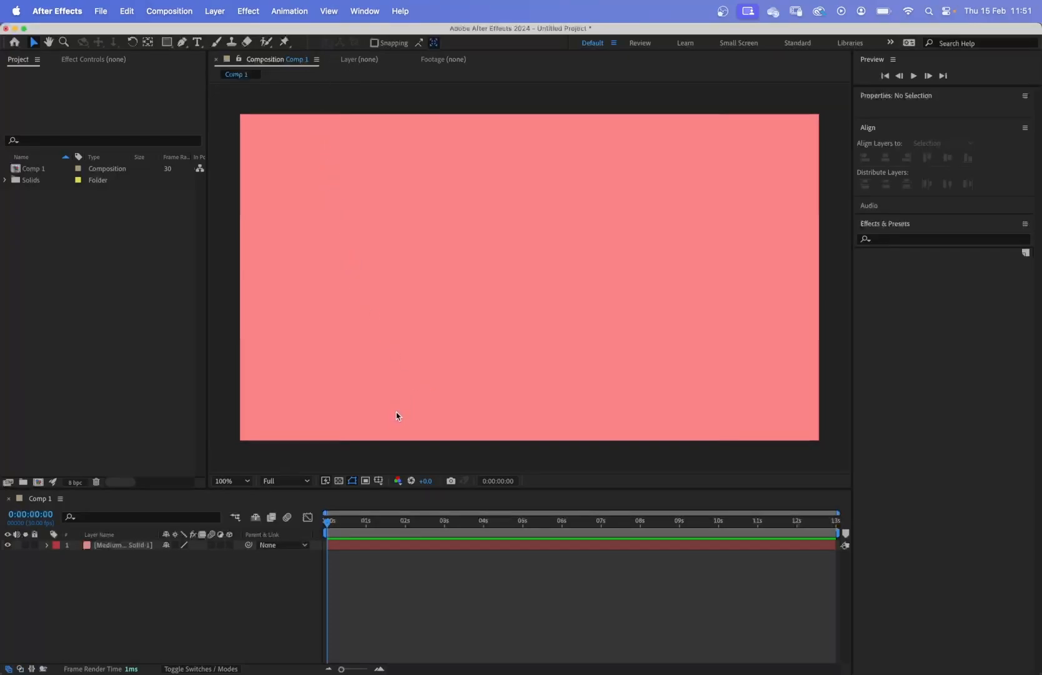
Step: Check the Edit menu, then choose the Pen tool so the pasted path becomes a shape layer
left_click(127, 10)
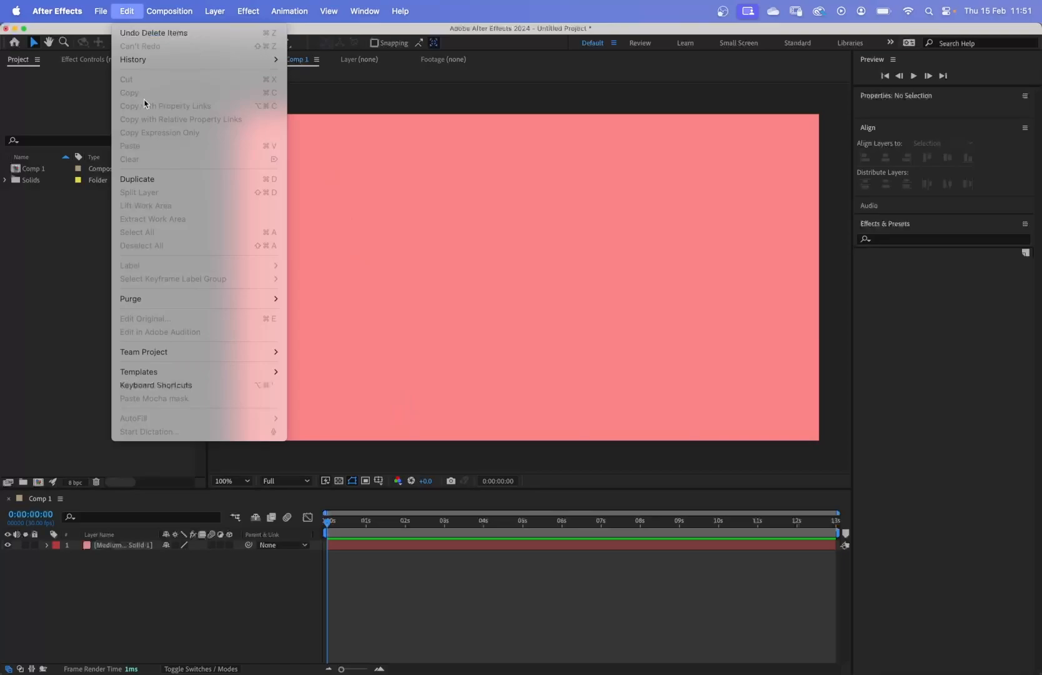
left_click(398, 398)
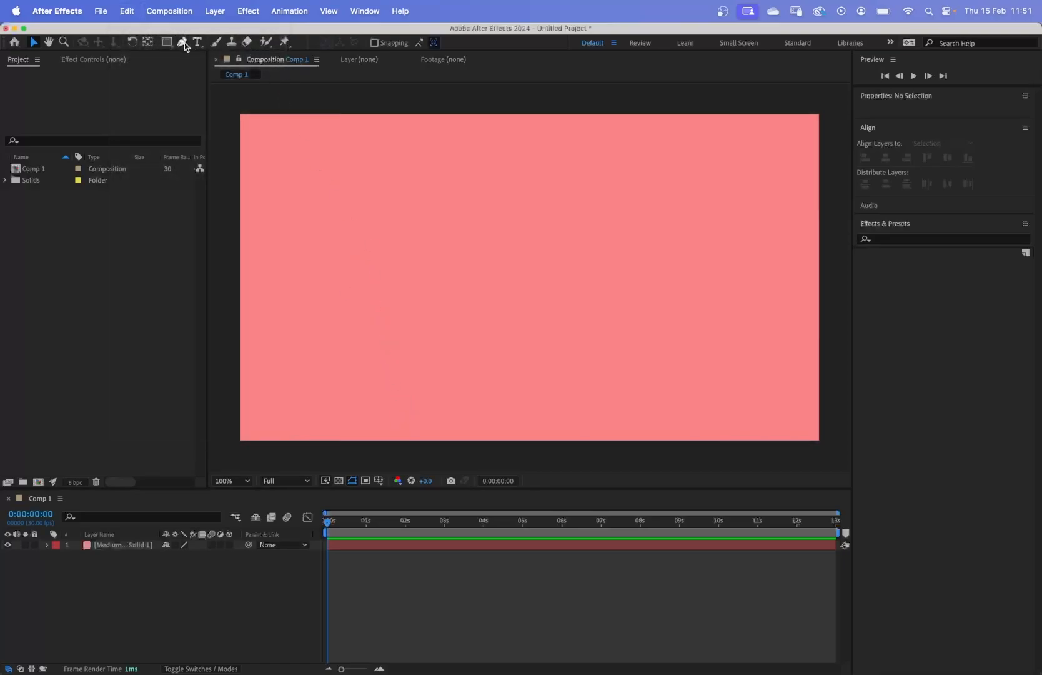
mouse_move(181, 42)
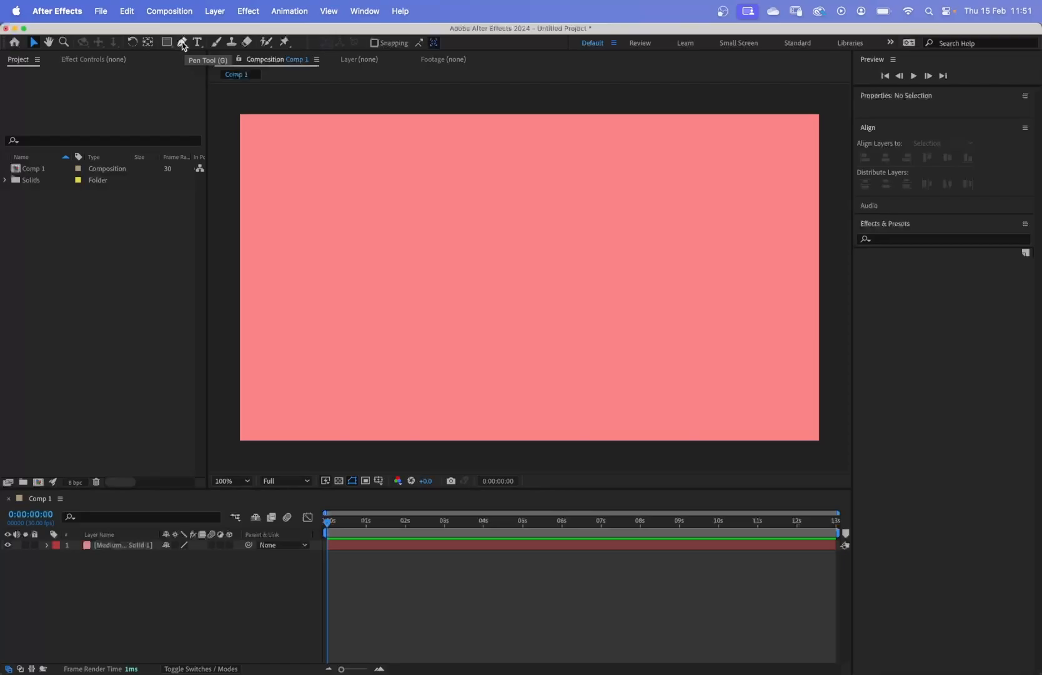
left_click(182, 42)
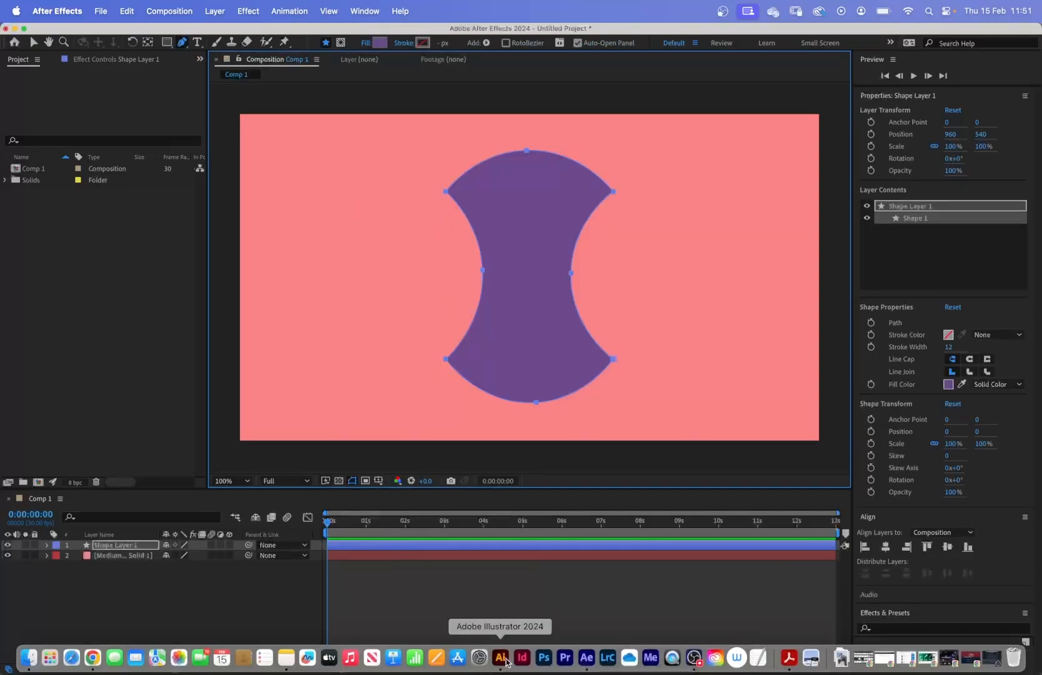
Step: Revisit the pink hourglass path in Illustrator, then bring After Effects back to the front
left_click(500, 657)
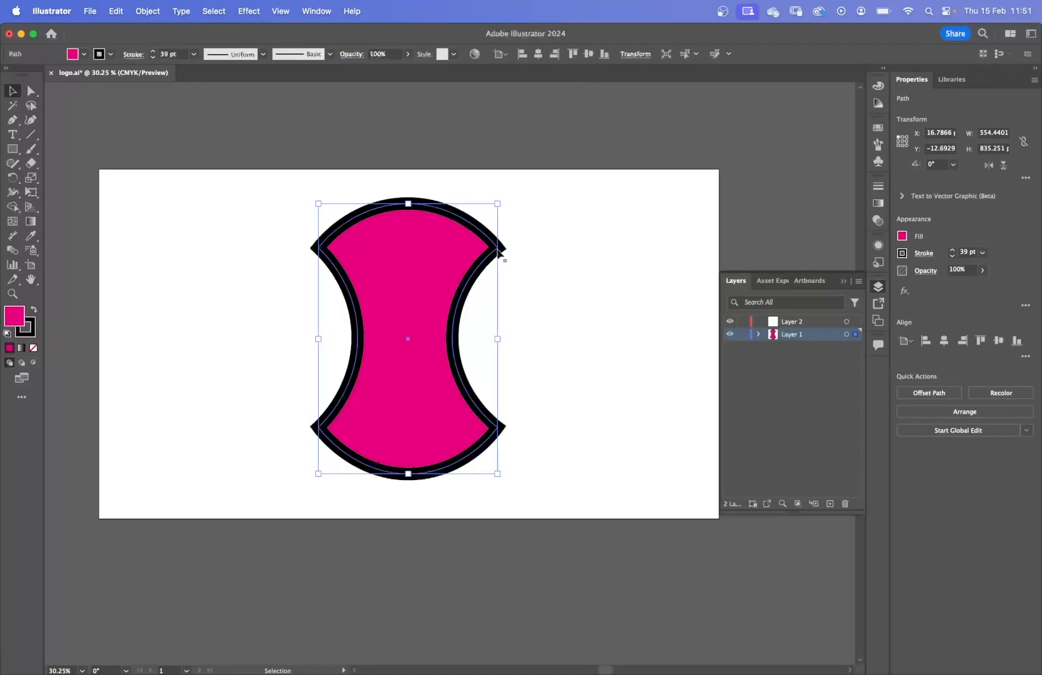
mouse_move(423, 249)
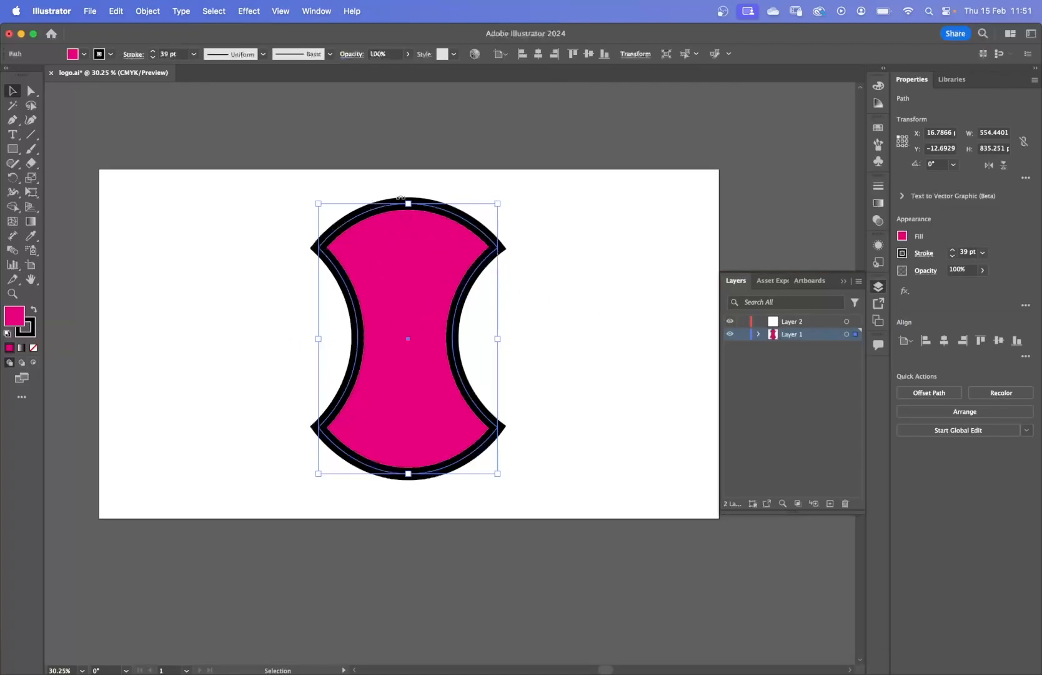
left_click(316, 11)
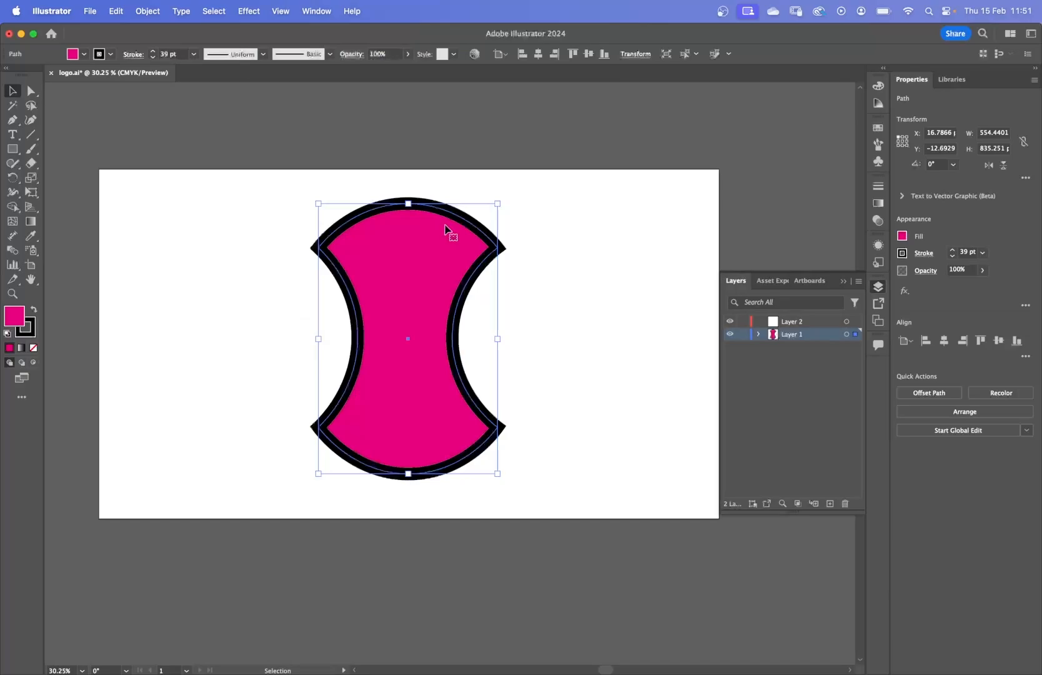
mouse_move(500, 660)
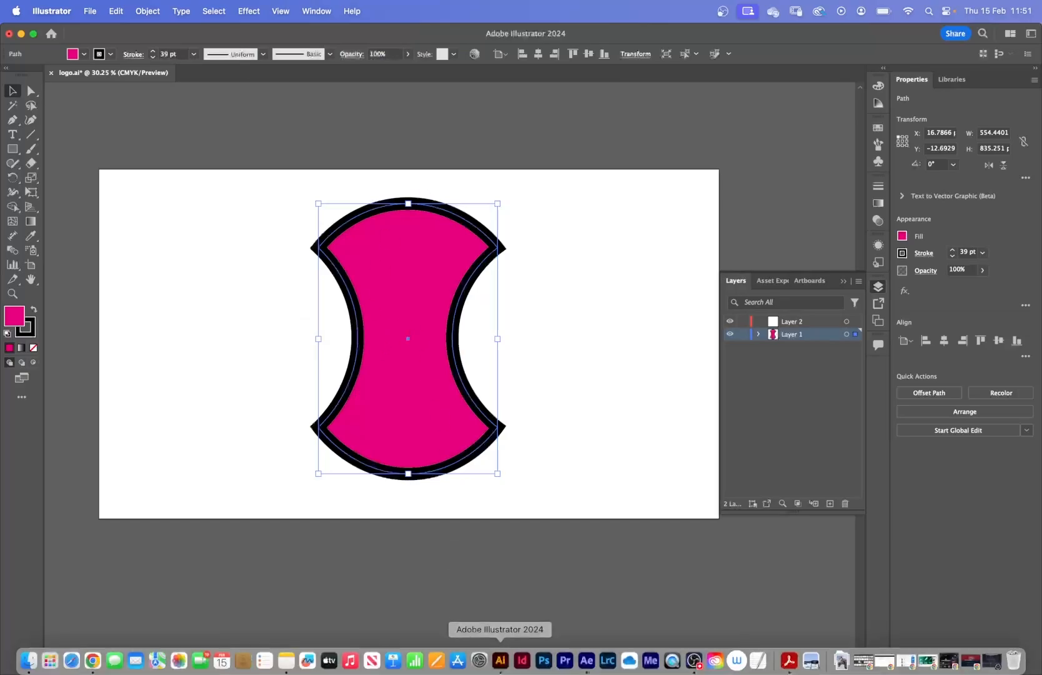
left_click(586, 660)
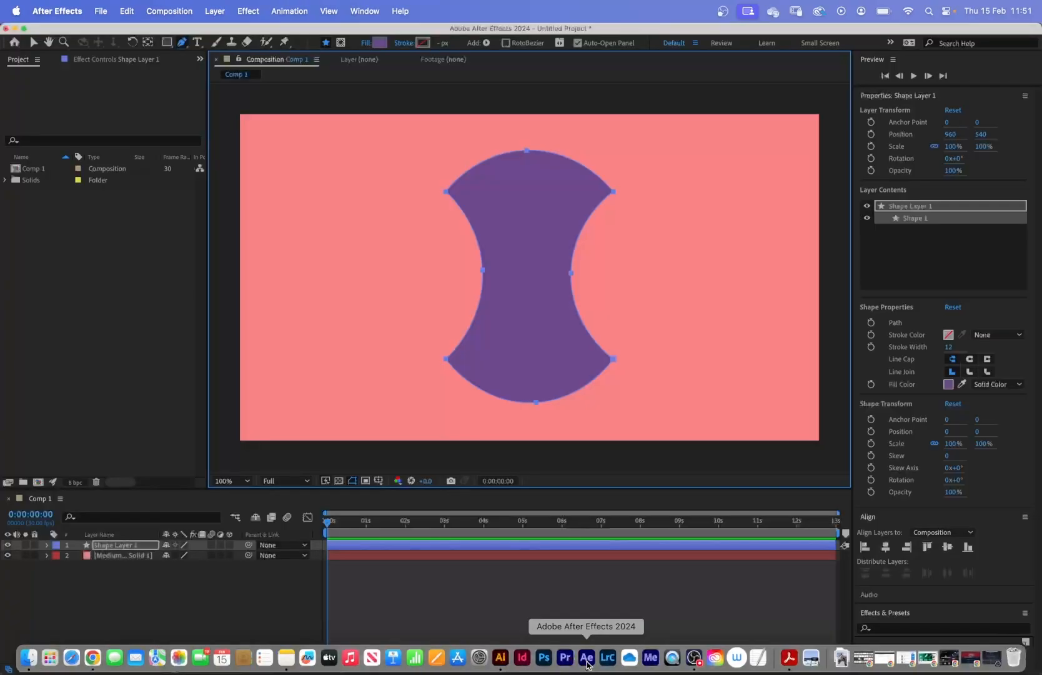
Step: Give Shape Layer 1 a cyan 00FDFF 29 px stroke and pull a corner point outward
left_click(424, 43)
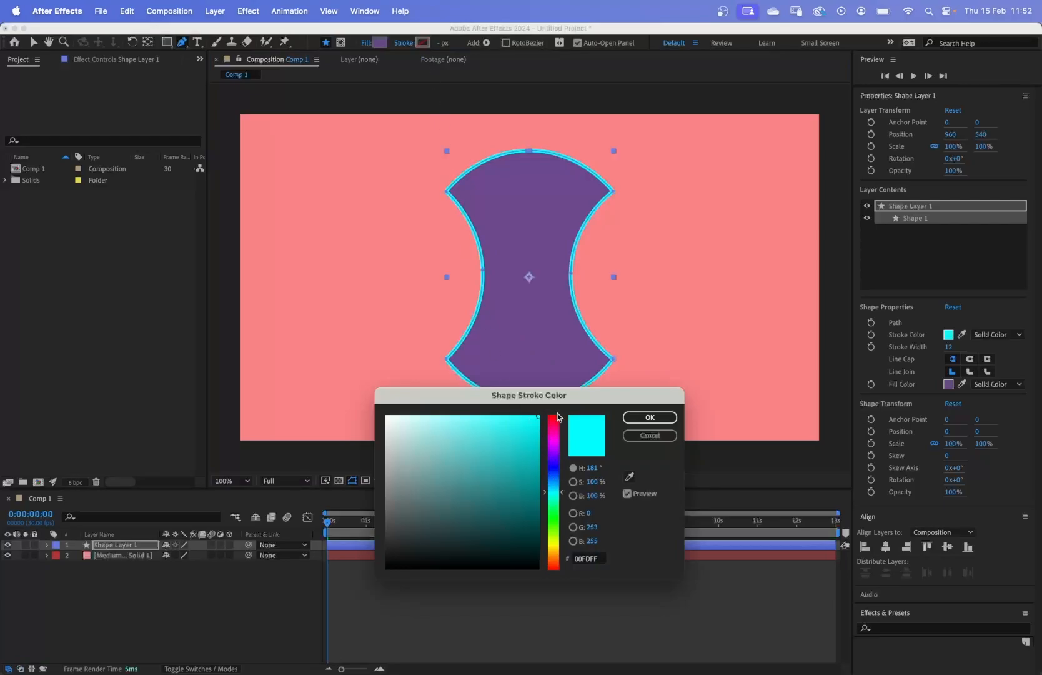
left_click(650, 417)
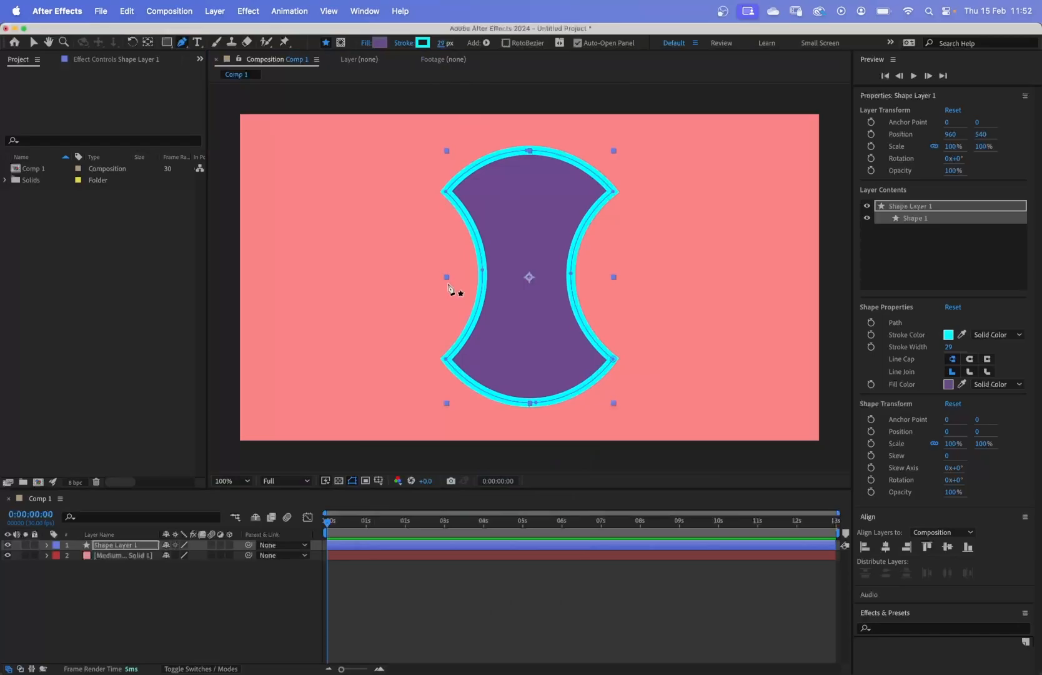
mouse_move(316, 491)
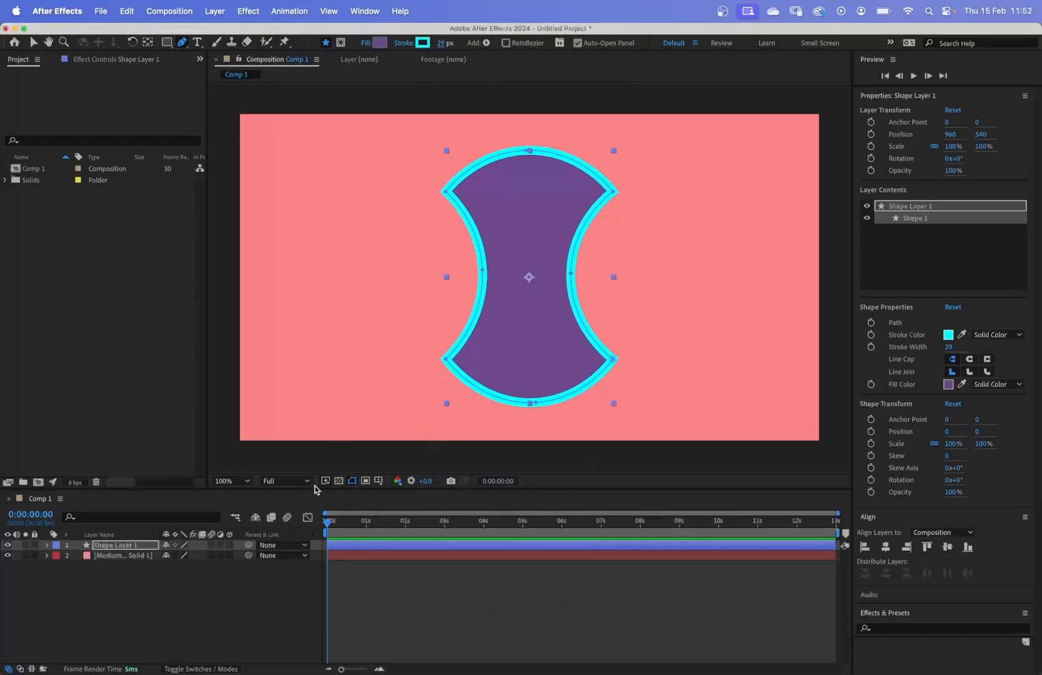
mouse_move(413, 275)
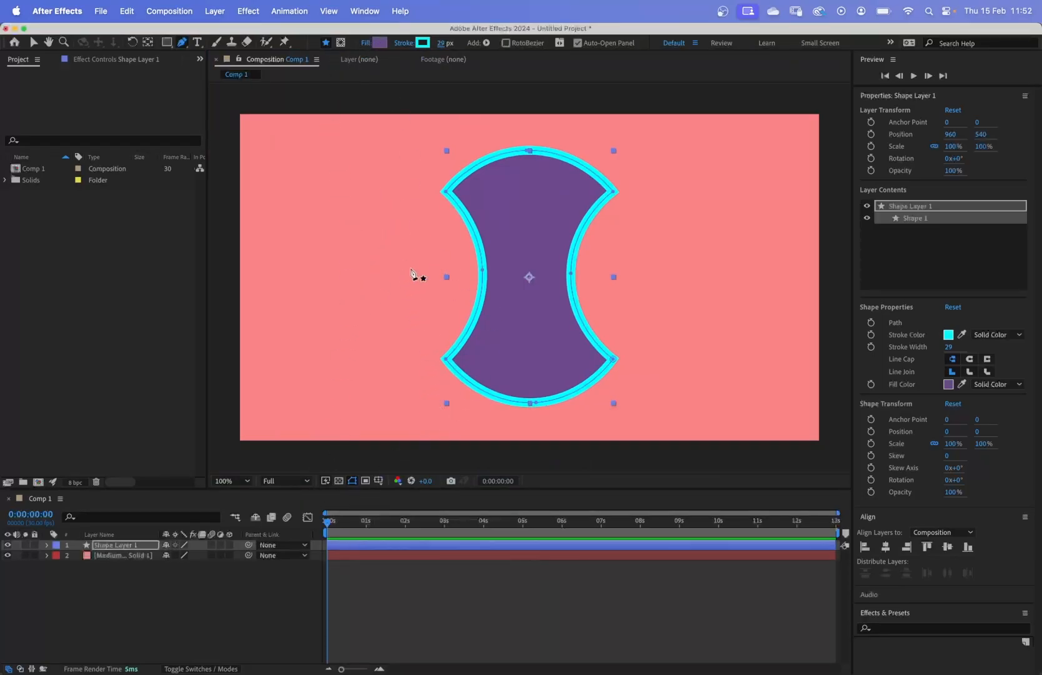
mouse_move(379, 167)
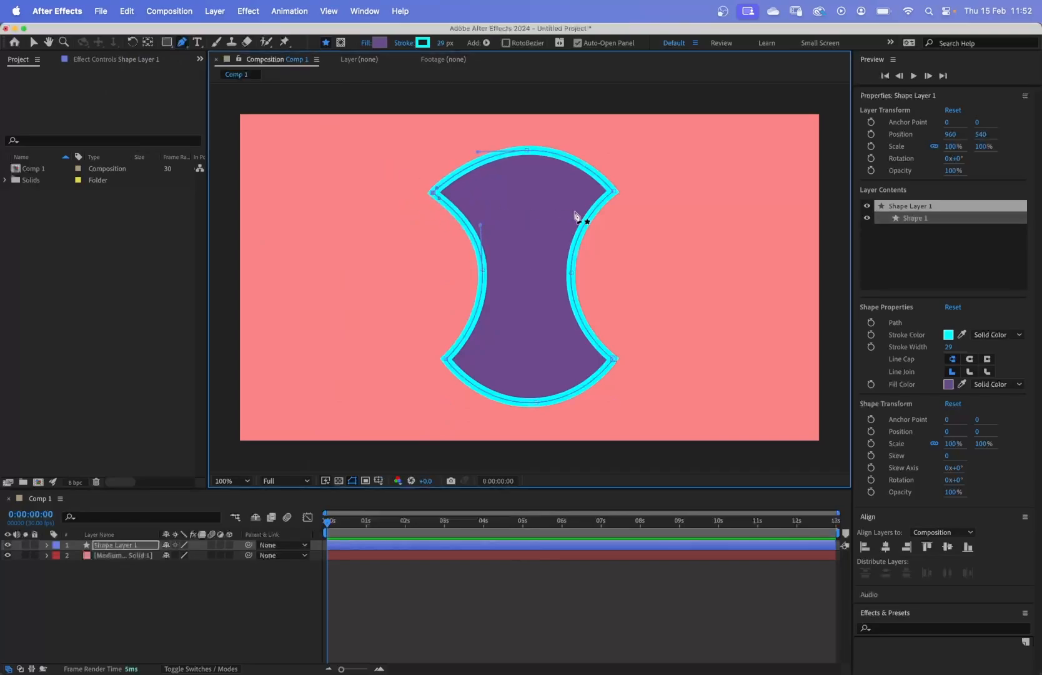
left_click_drag(577, 214, 616, 366)
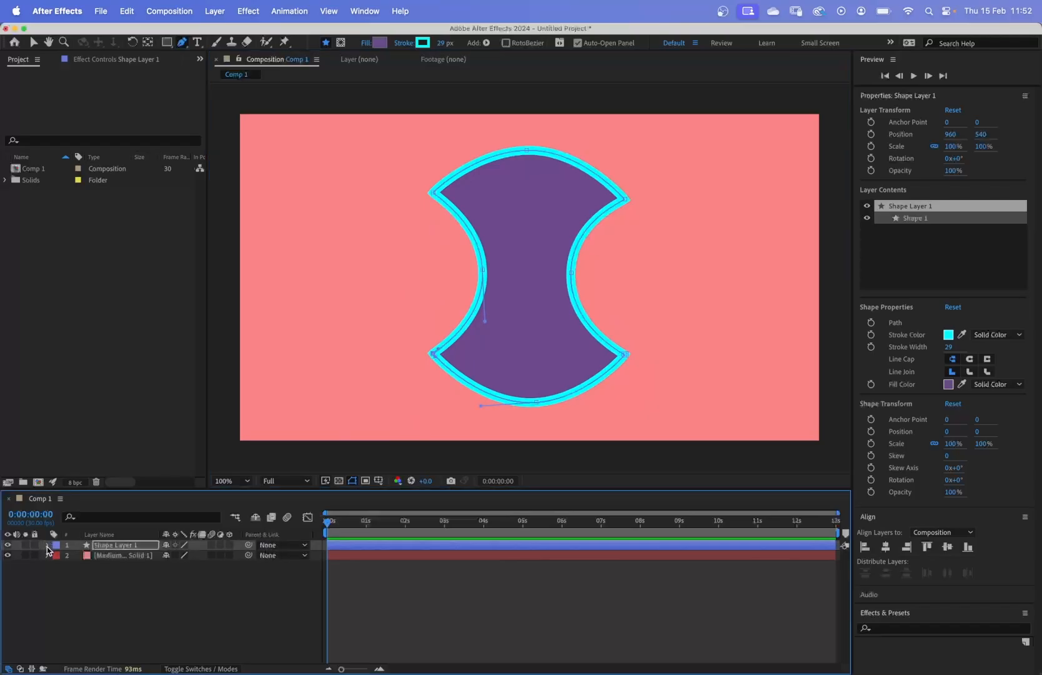
Step: Add Trim Paths, set Fill to None, and set Trim Paths End to 0%
left_click(47, 545)
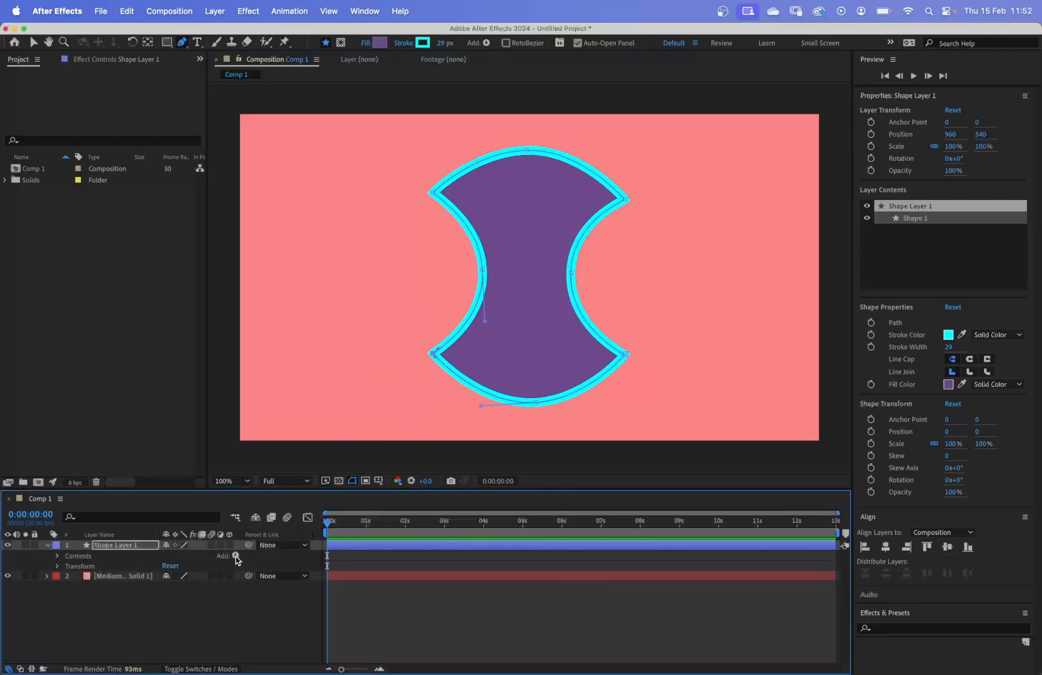
left_click(236, 556)
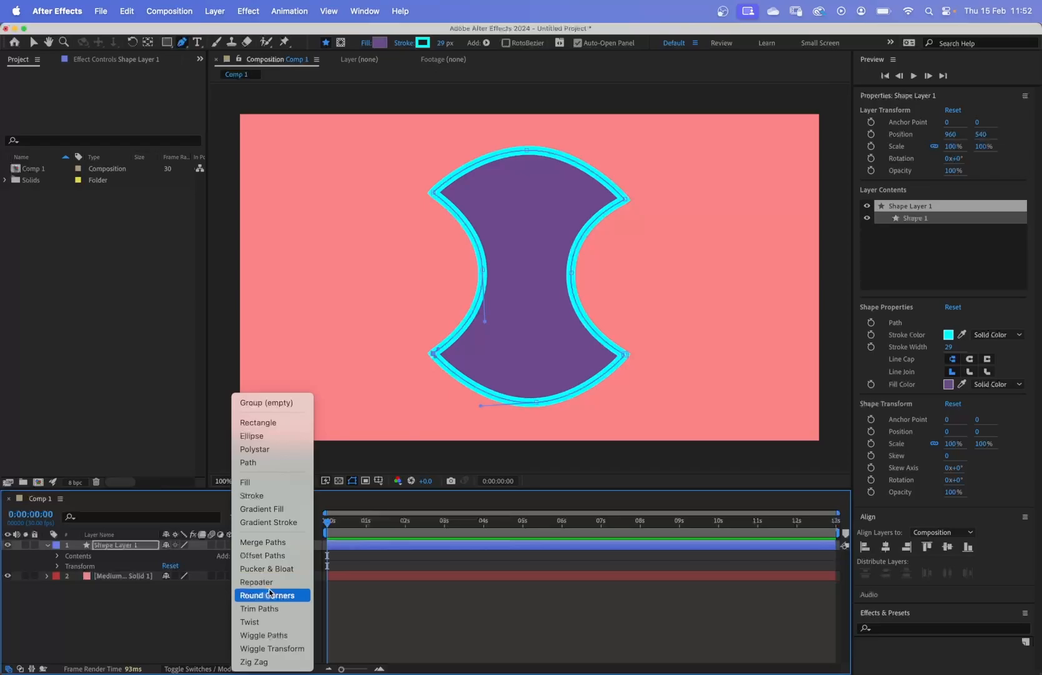
left_click(259, 608)
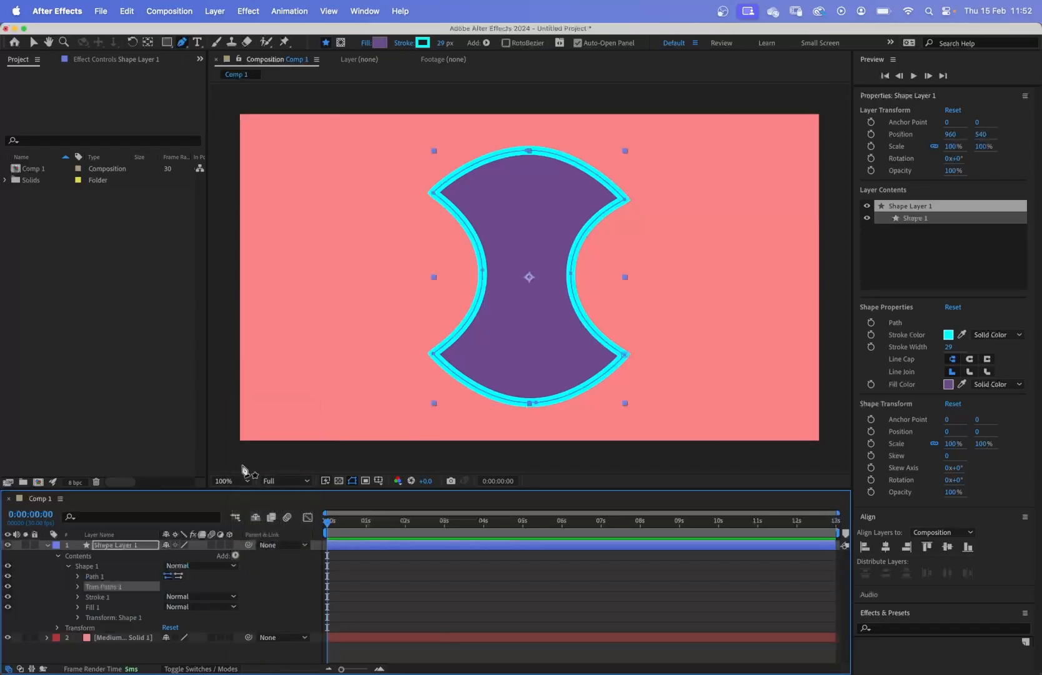
left_click(383, 42)
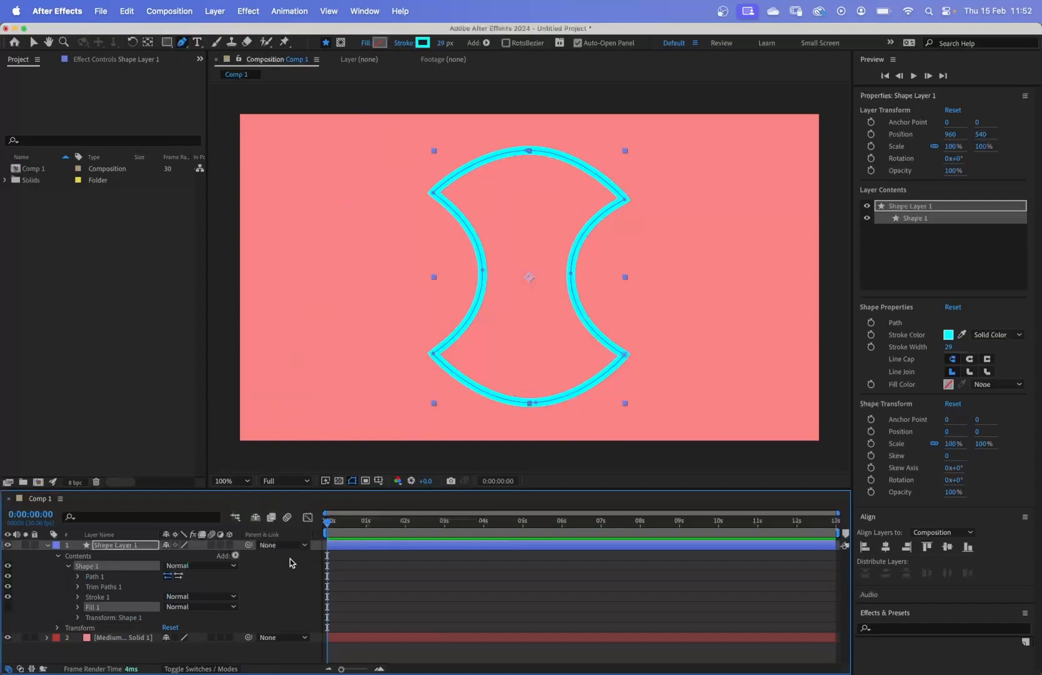
left_click(78, 586)
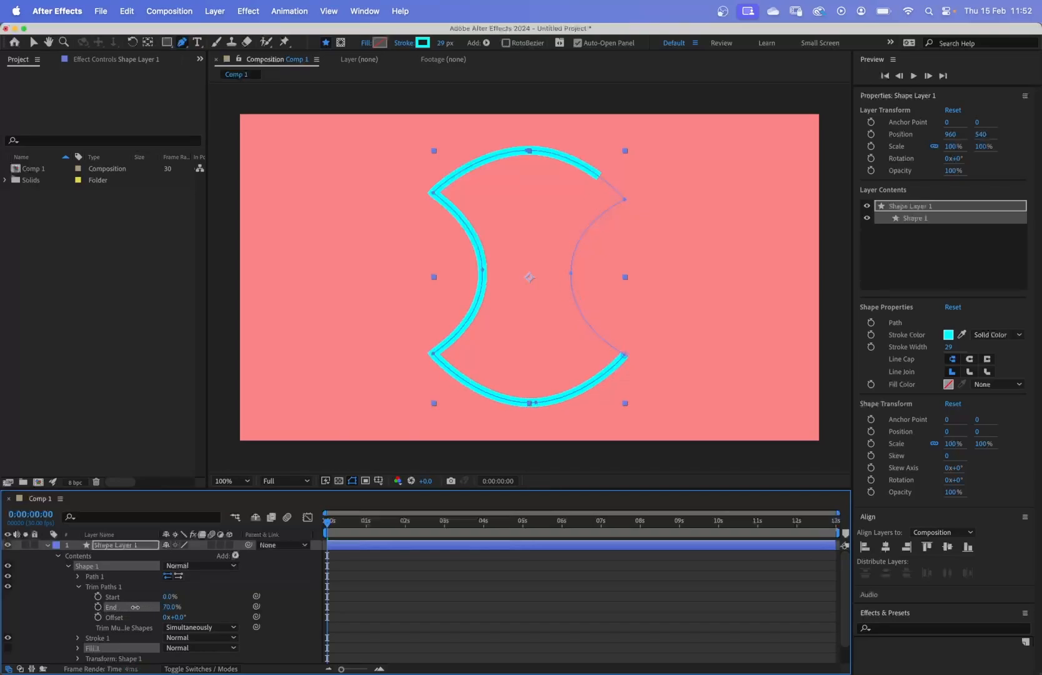
type("0.0")
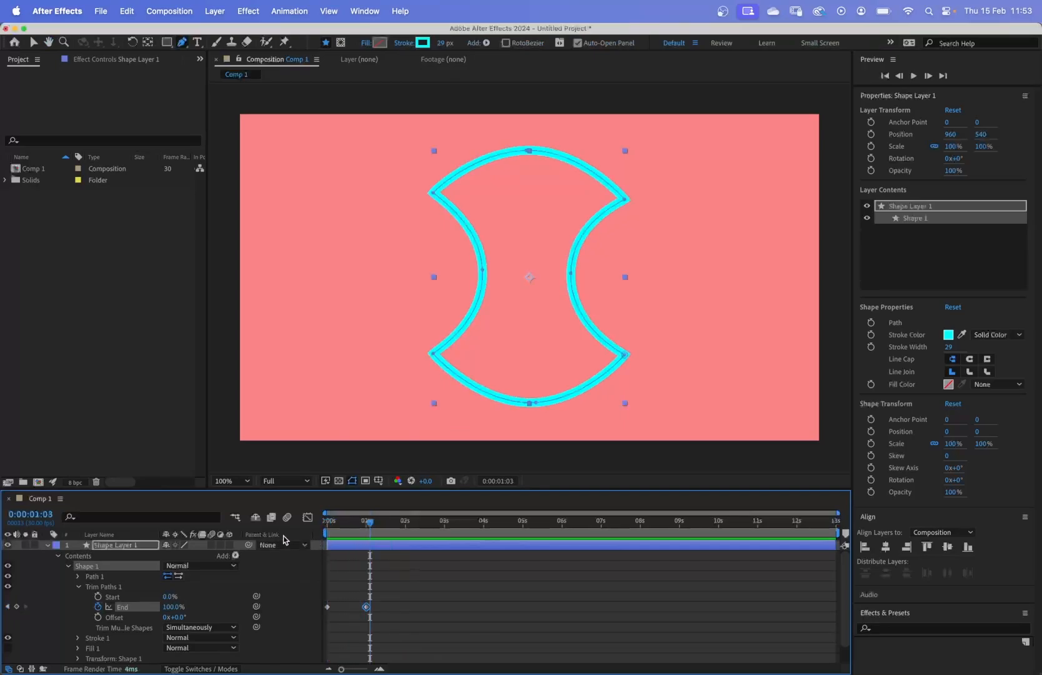
mouse_move(286, 539)
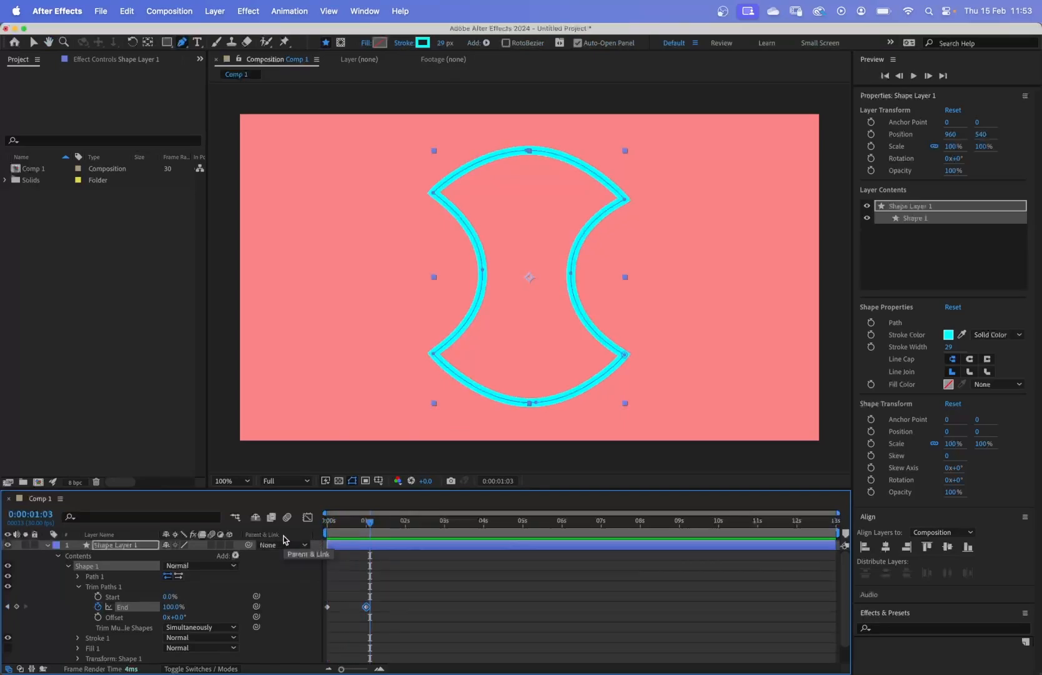